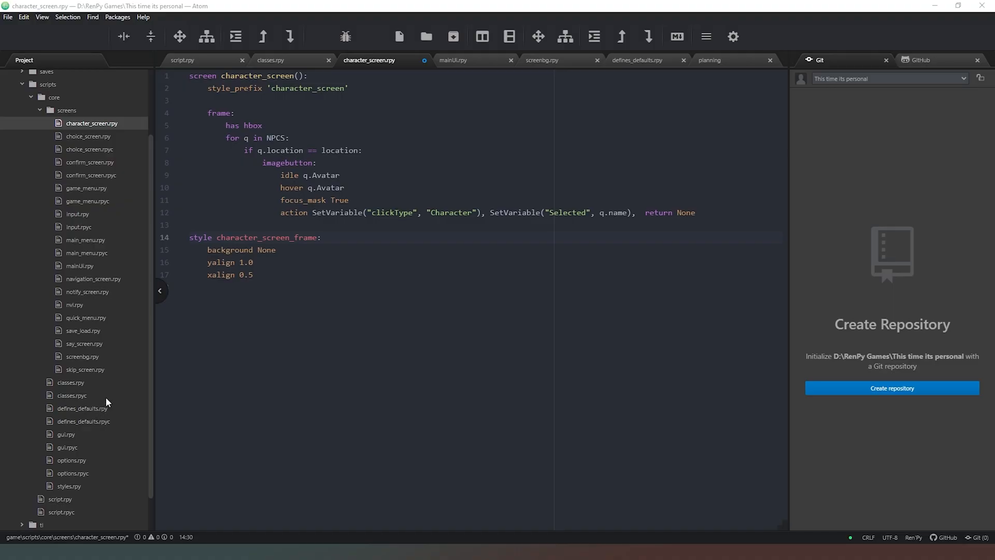
{"action": "mouse_move", "coordinate": [83, 421]}
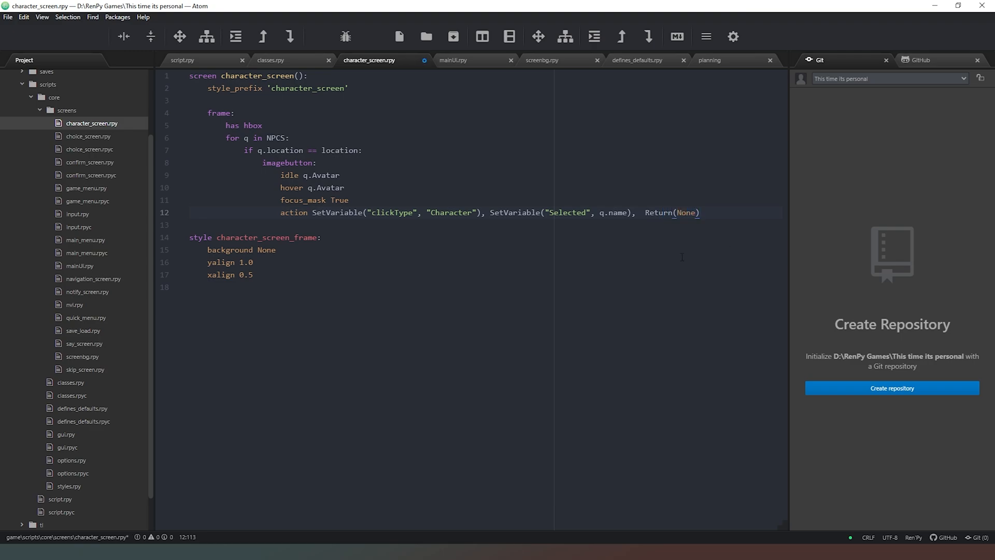
In character_screen.rpy, change line 12's 'return None' to 'Return(None)', then open the navigation screen file.
{"action": "left_click", "coordinate": [340, 176]}
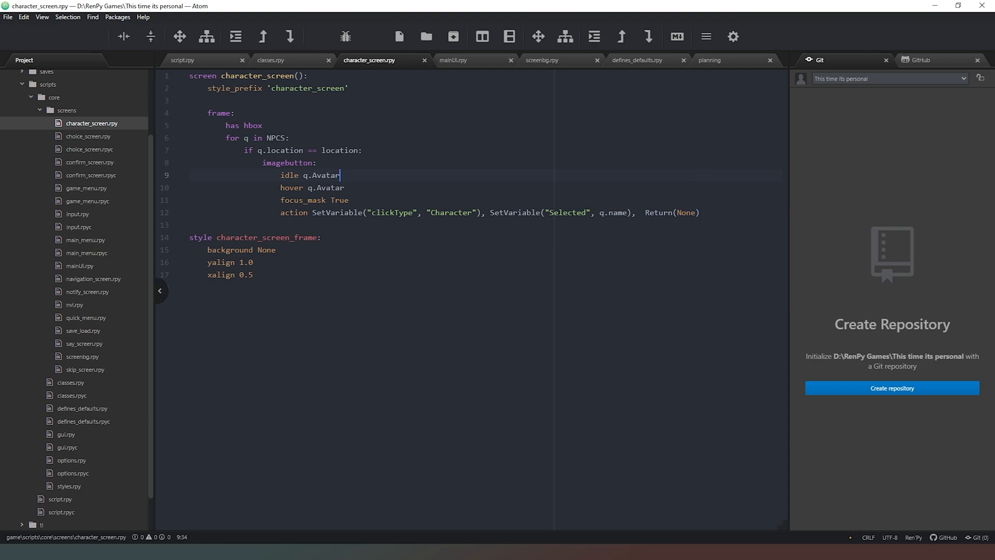
{"action": "left_click", "coordinate": [93, 279]}
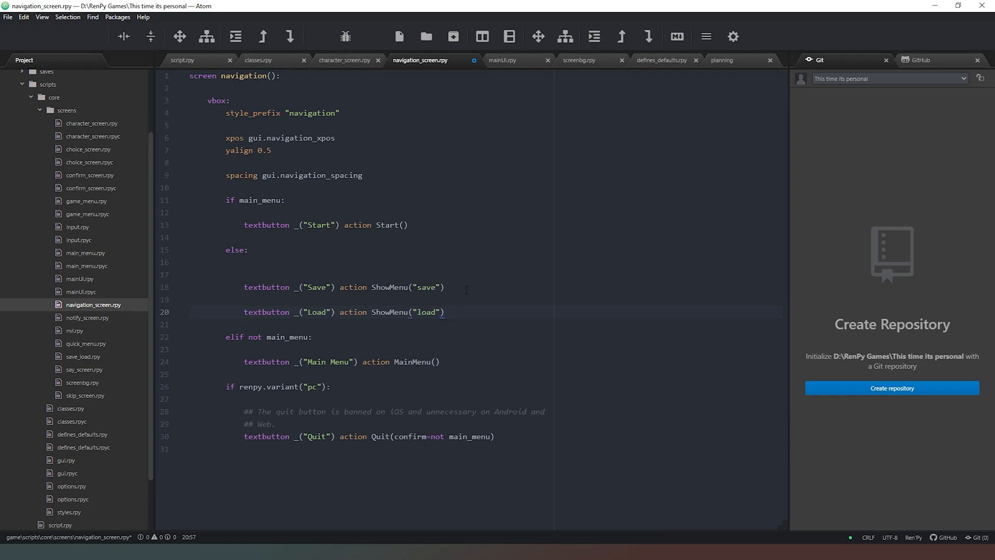
Cut the Load textbutton line (textbutton _("Load") action ShowMenu("load")) from its branch.
{"action": "left_click", "coordinate": [445, 312]}
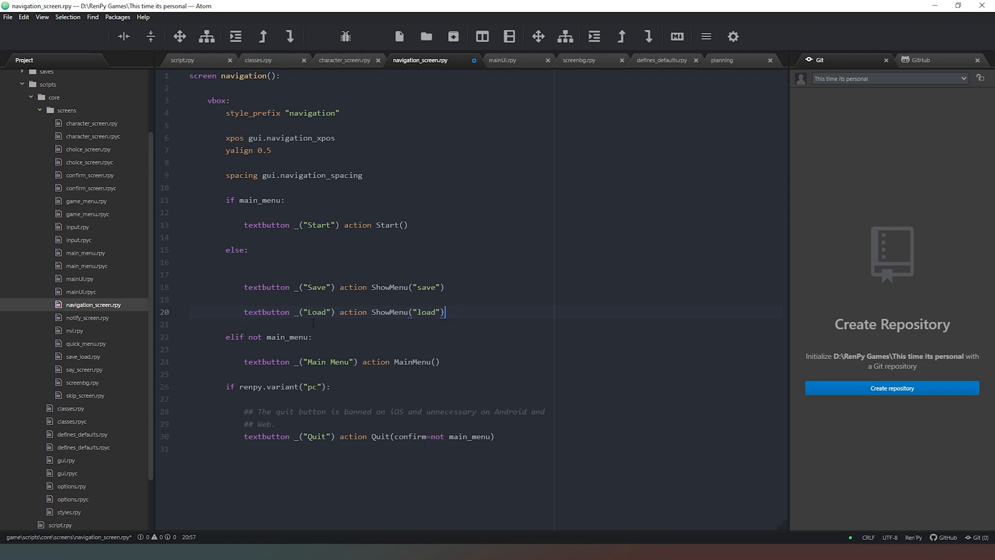
{"action": "left_click", "coordinate": [289, 311]}
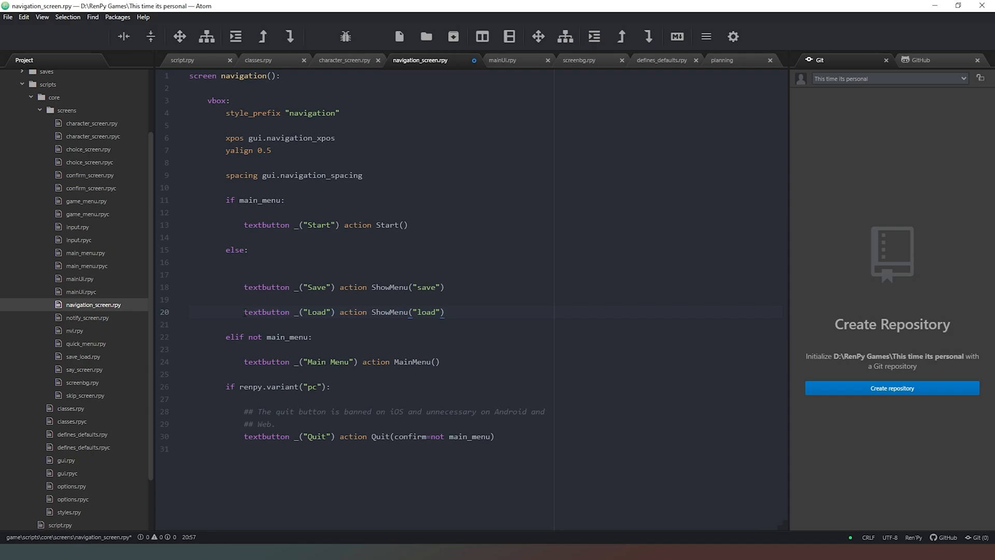
{"action": "triple_click", "coordinate": [343, 312]}
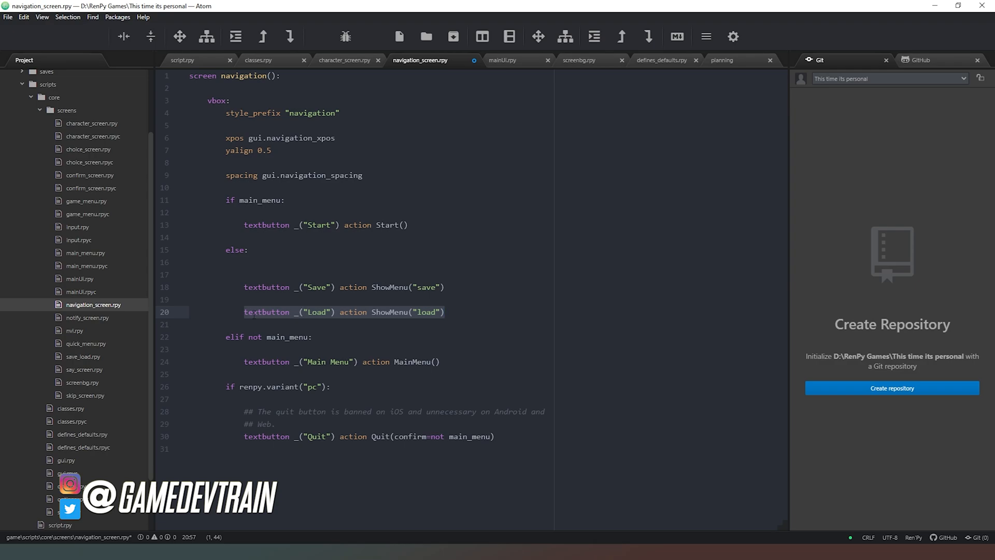
{"action": "left_click", "coordinate": [446, 312]}
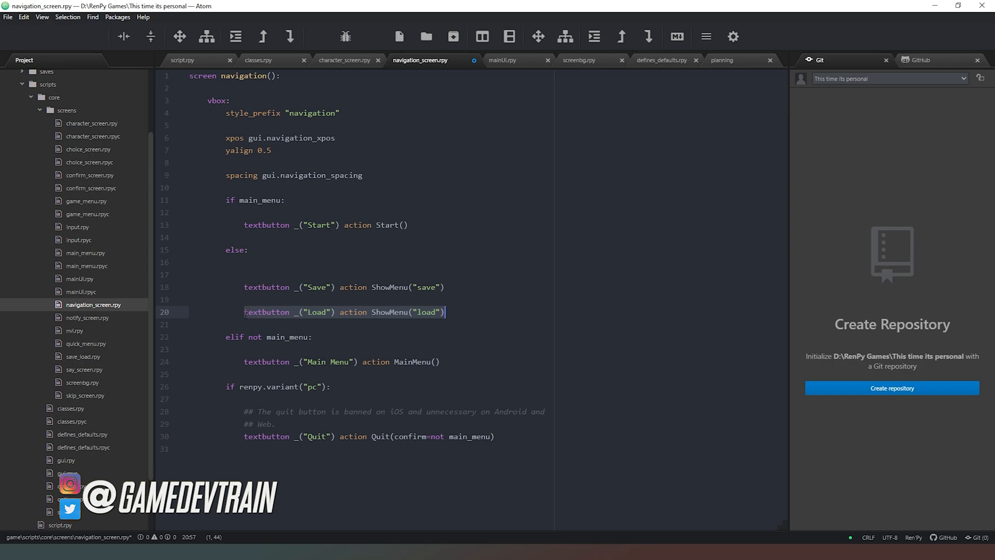
{"action": "key", "text": "Delete"}
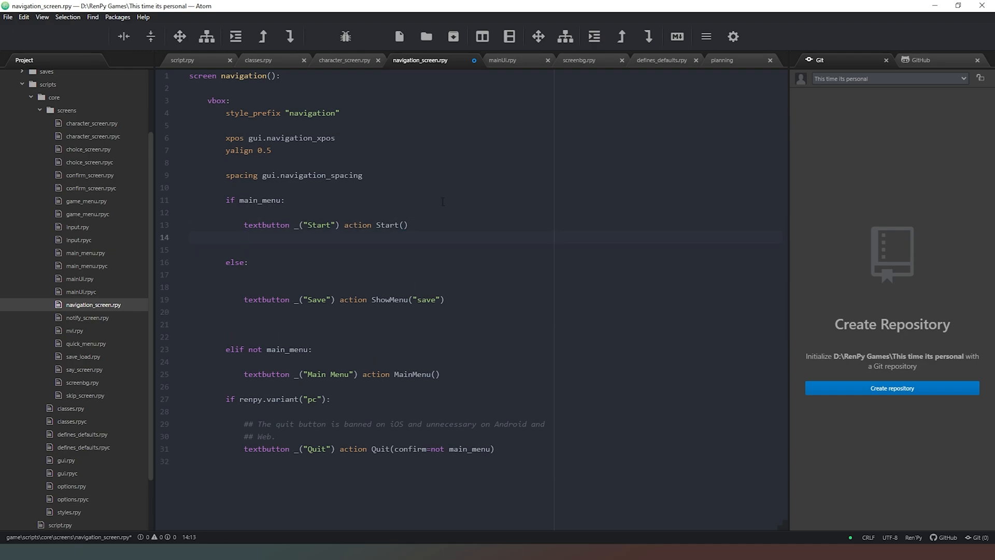
{"action": "type", "text": "textbutton _(\"Load\") action ShowMenu(\"load\")"}
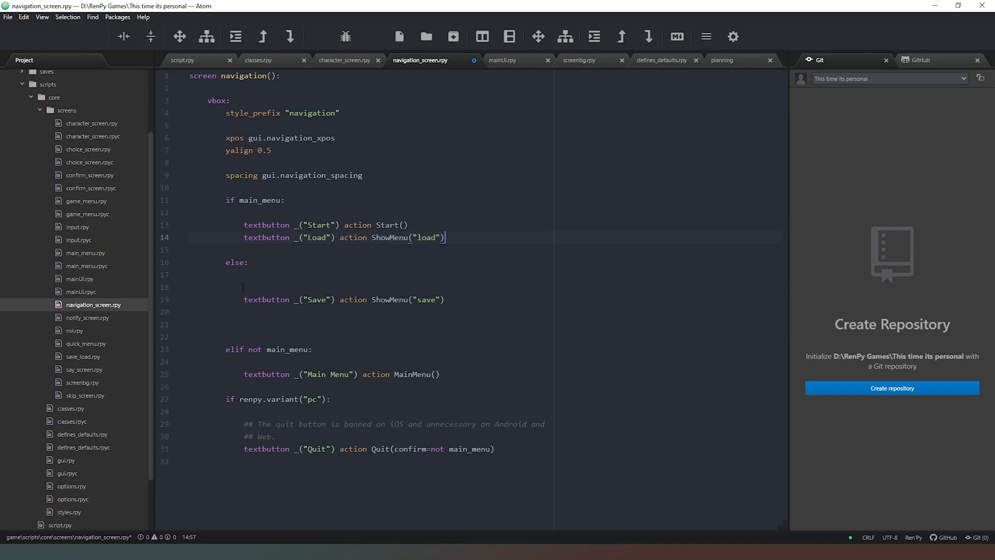
Place the Load button under Start and delete the 'elif not main_menu:' line.
{"action": "left_click", "coordinate": [189, 286]}
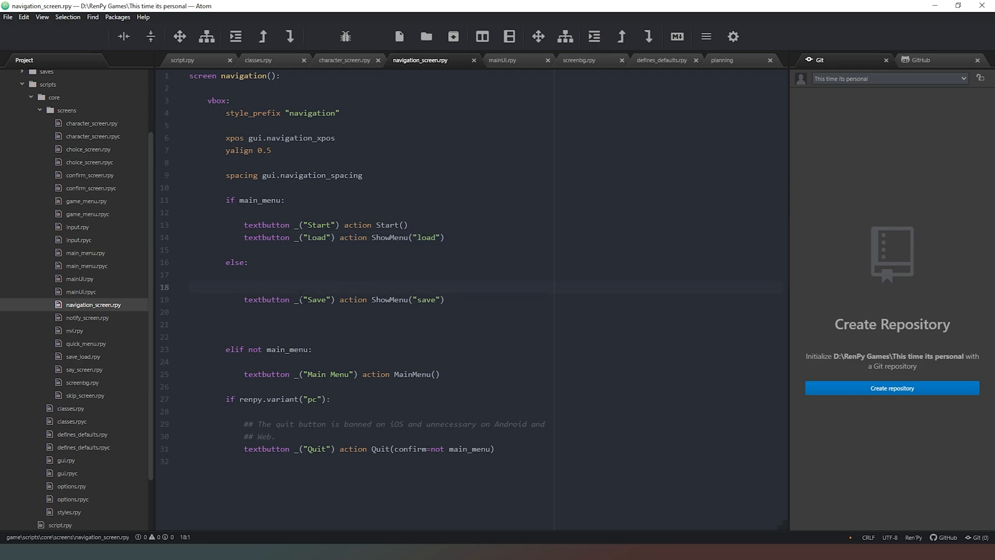
{"action": "left_click", "coordinate": [190, 286]}
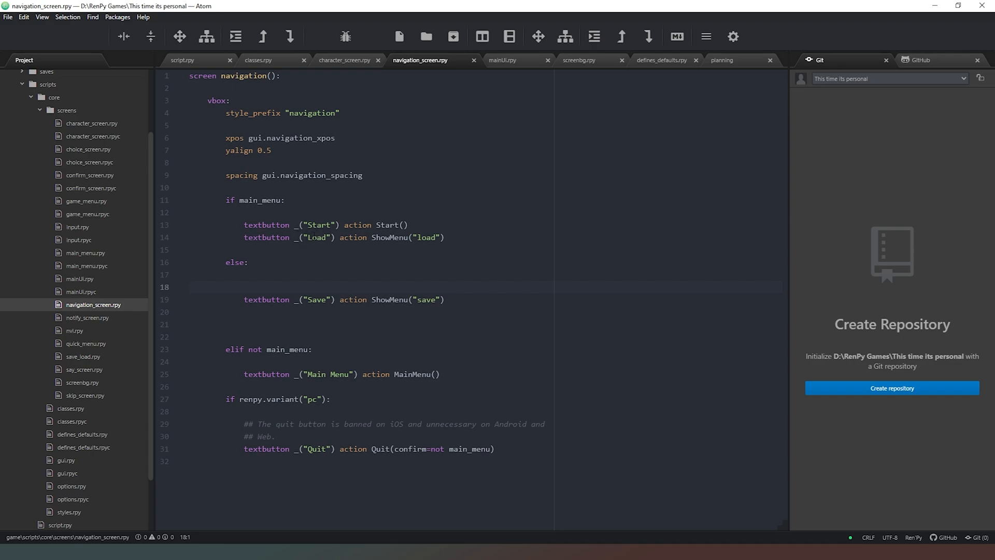
{"action": "left_click", "coordinate": [189, 286]}
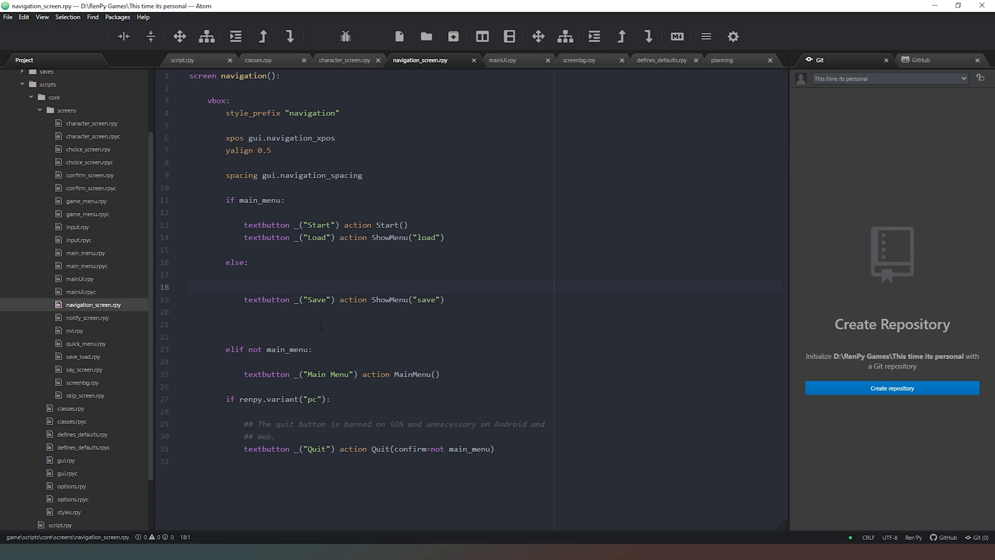
{"action": "left_click", "coordinate": [190, 286]}
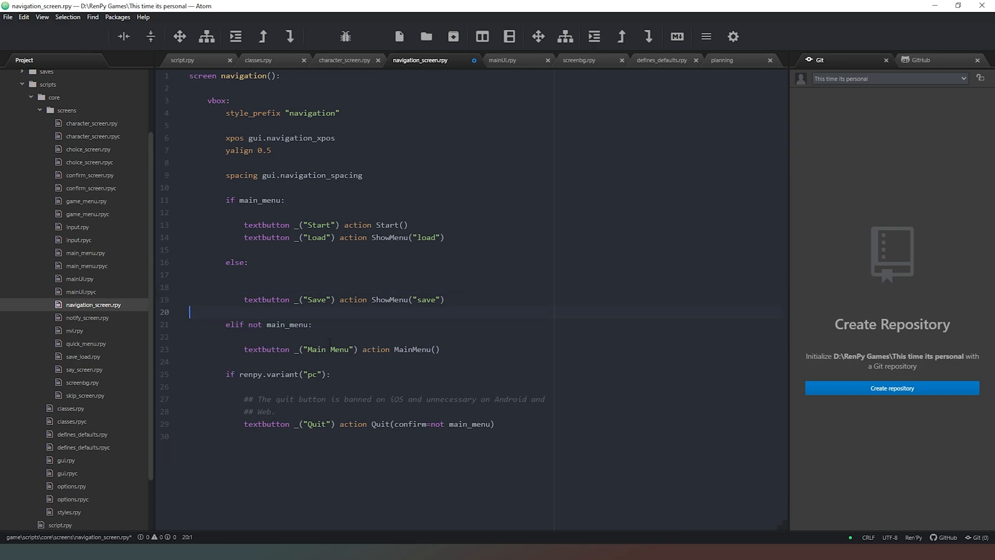
{"action": "left_click", "coordinate": [210, 324]}
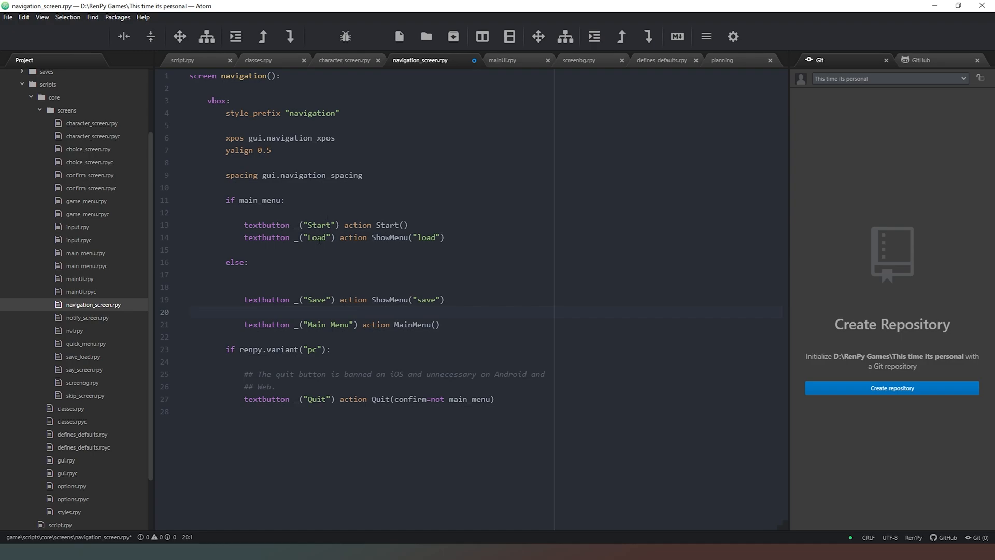
{"action": "left_click", "coordinate": [189, 311]}
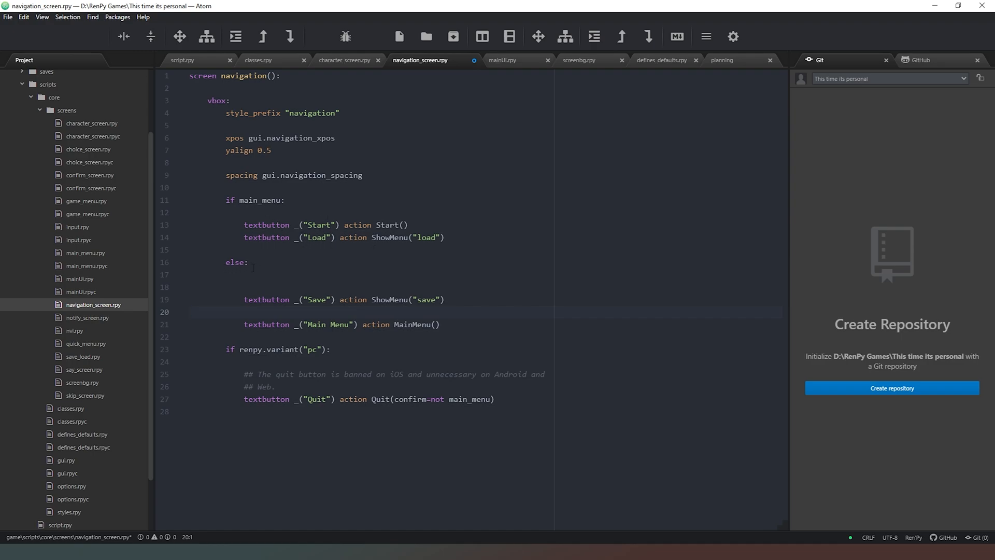
{"action": "left_click", "coordinate": [190, 312]}
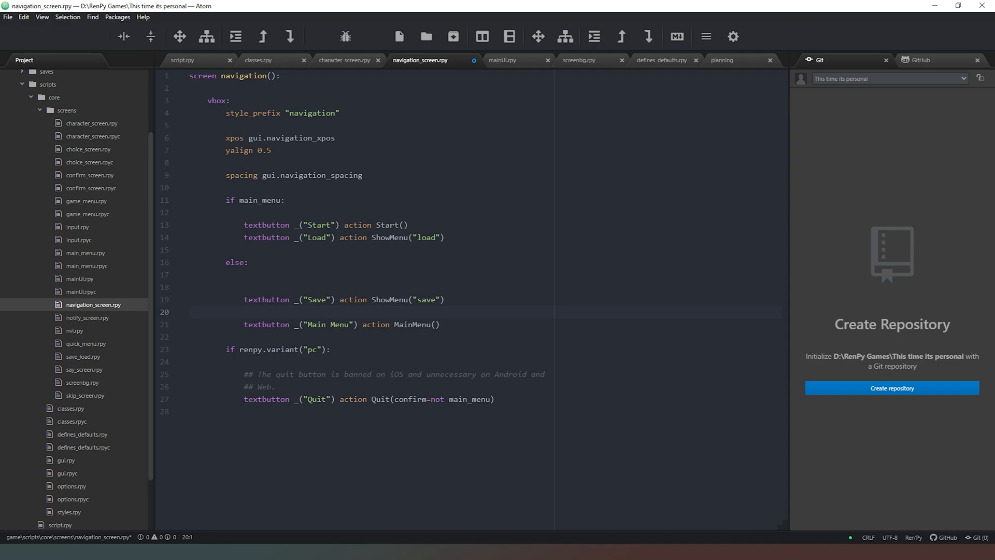
{"action": "left_click", "coordinate": [190, 312]}
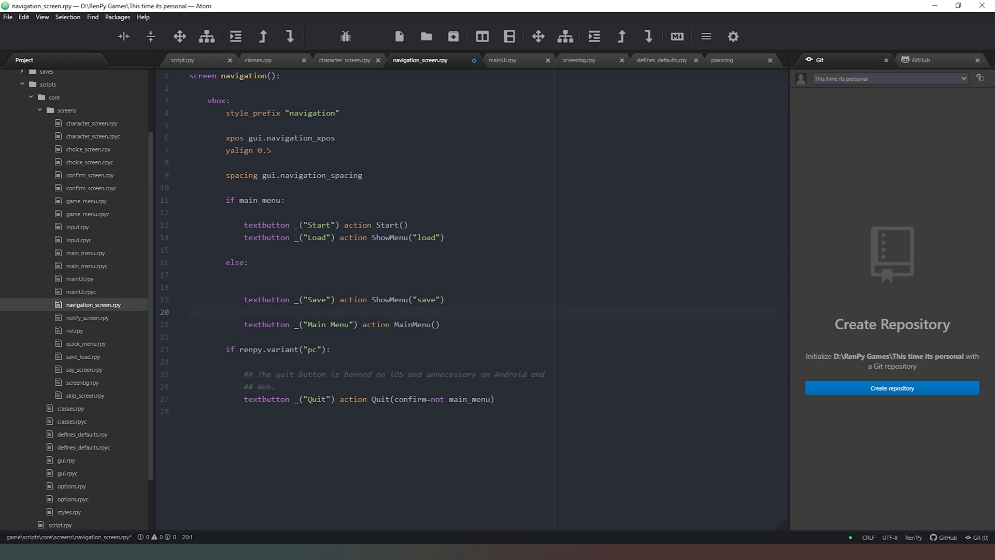
Switch to mainUI.rpy, which lists BGimage, CharacterScreen, Topbar and Contextual.
{"action": "left_click", "coordinate": [189, 311]}
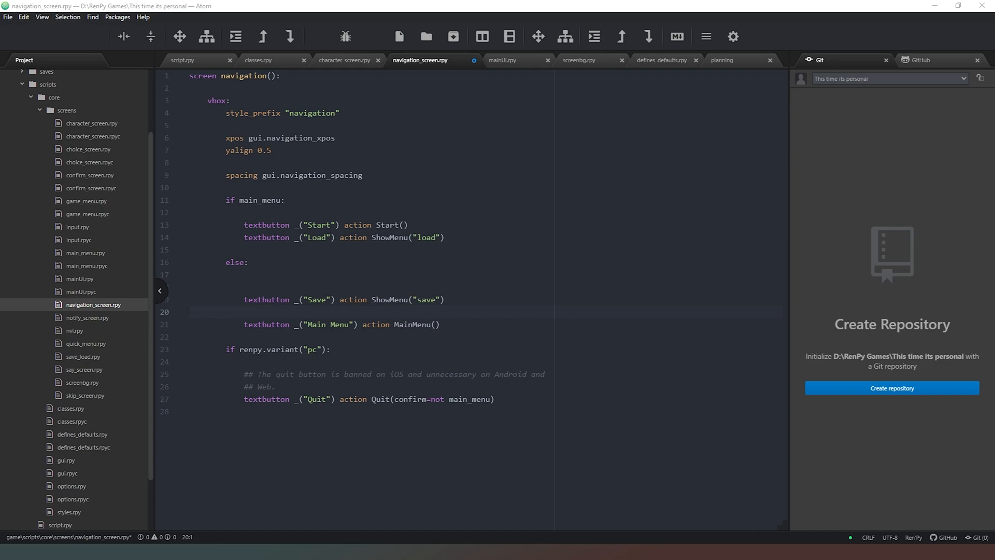
{"action": "left_click", "coordinate": [502, 59]}
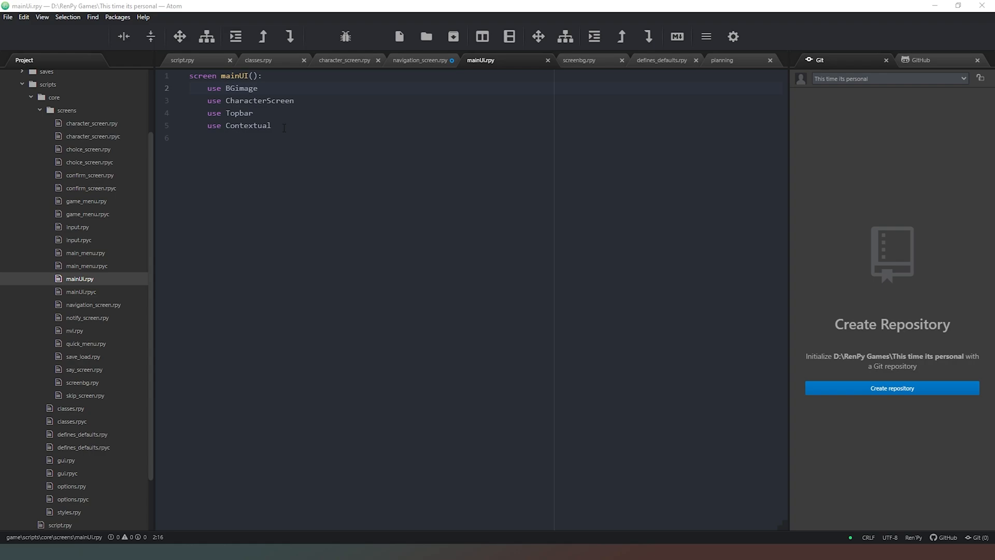
{"action": "left_click", "coordinate": [284, 125]}
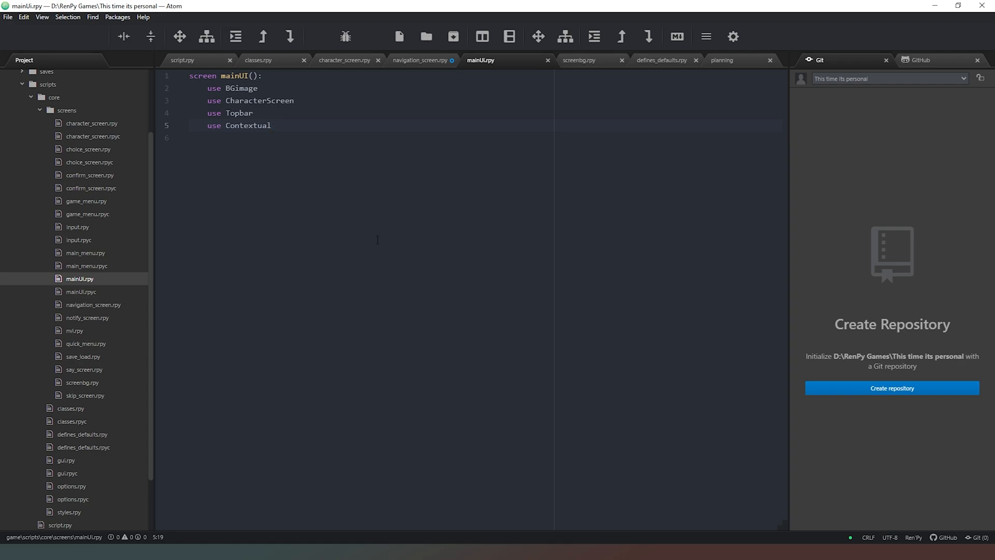
{"action": "left_click", "coordinate": [272, 125]}
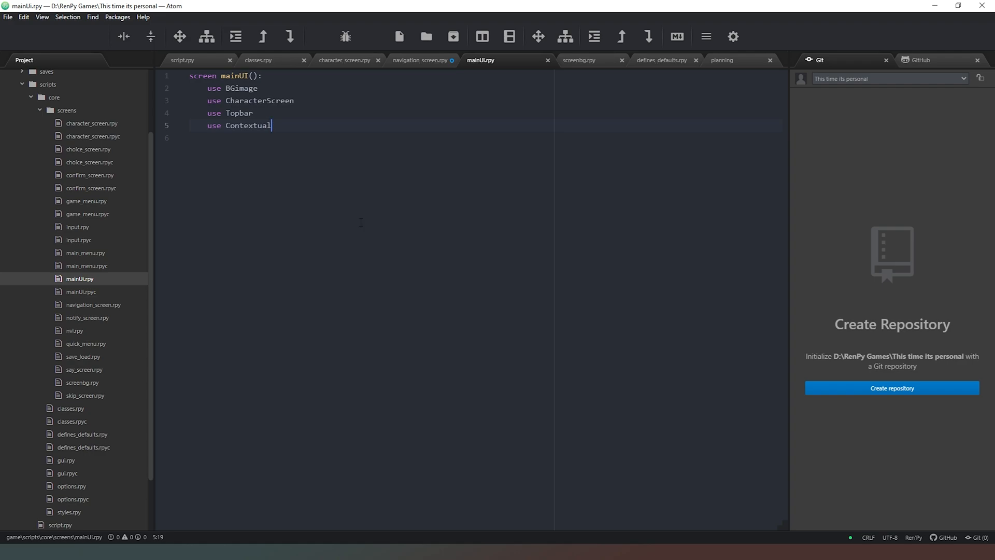
Create a new file named contextual_generic in the screens folder.
{"action": "right_click", "coordinate": [66, 110]}
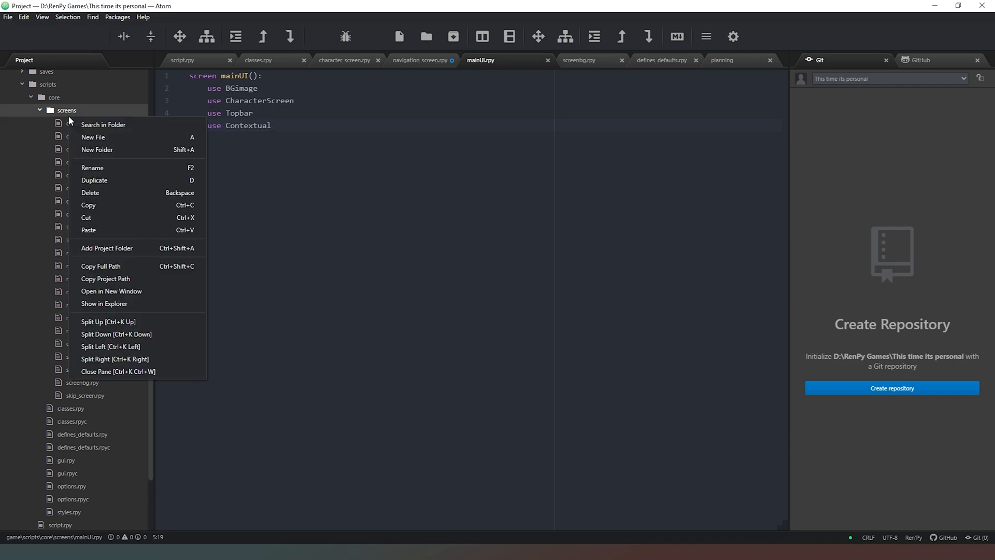
{"action": "left_click", "coordinate": [93, 137]}
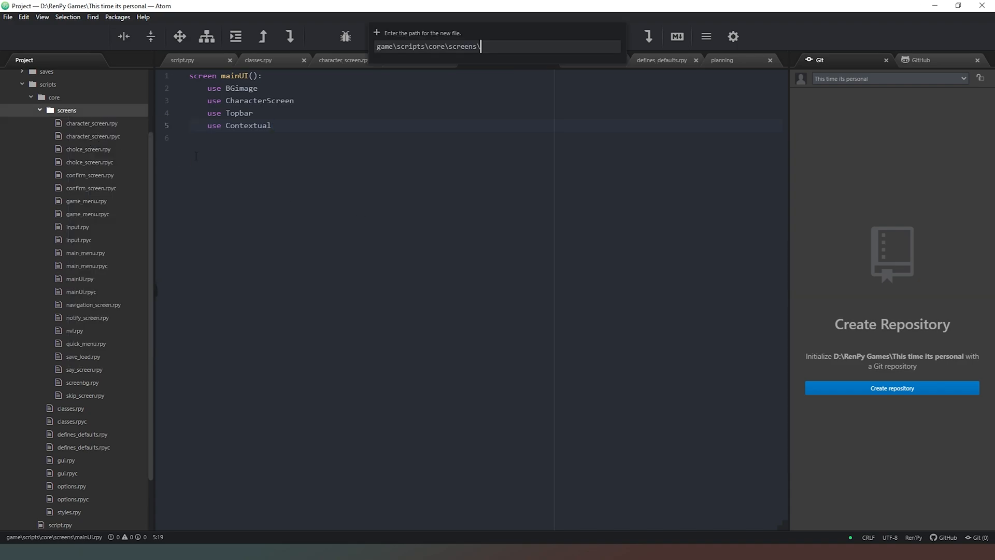
{"action": "type", "text": "contextual"}
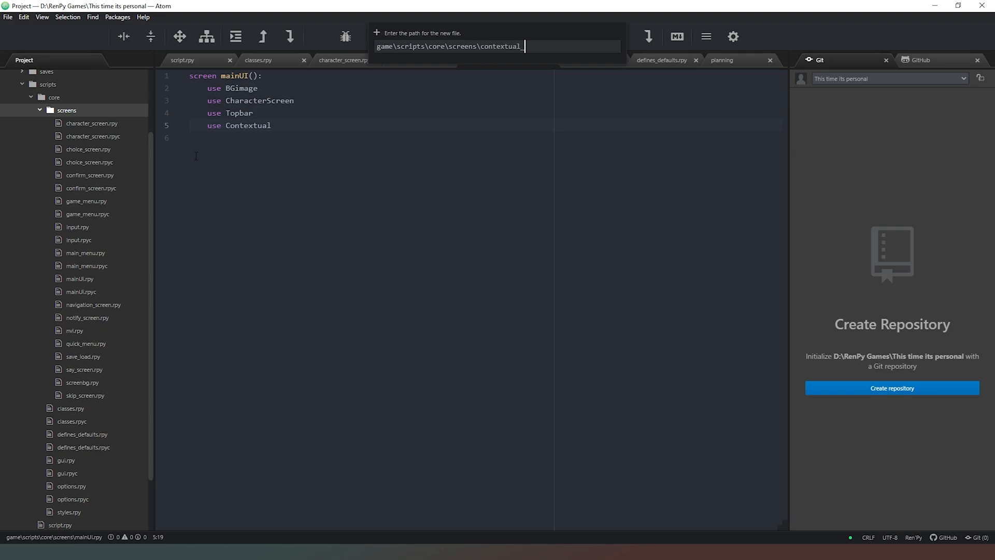
{"action": "type", "text": "_generic"}
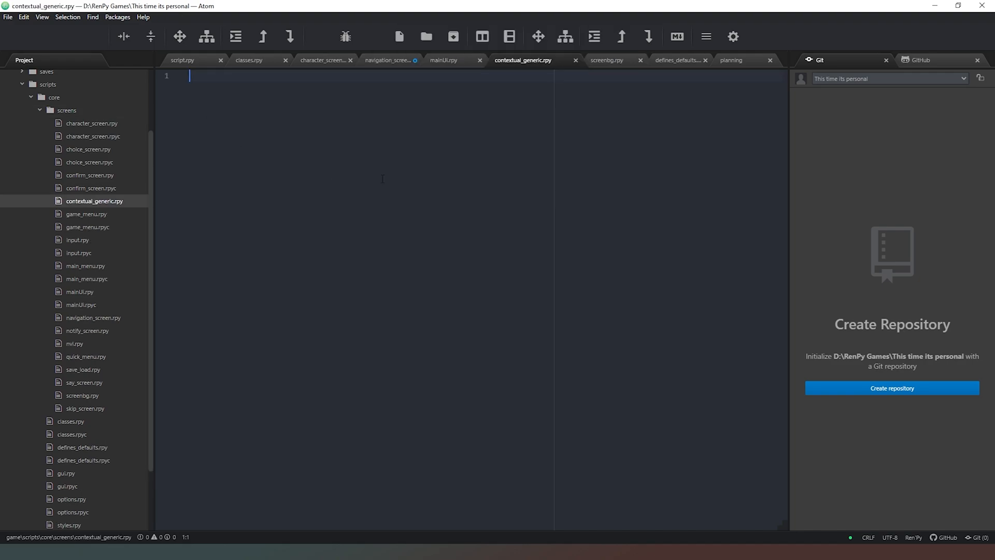
Write screen contextual_generic(): with an indented frame containing transclude.
{"action": "type", "text": "screen"}
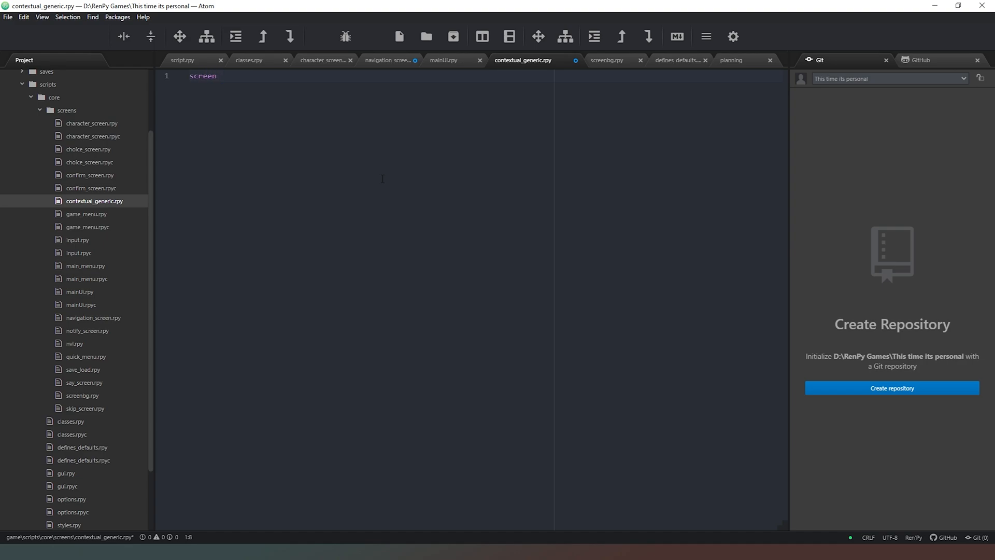
{"action": "type", "text": "context"}
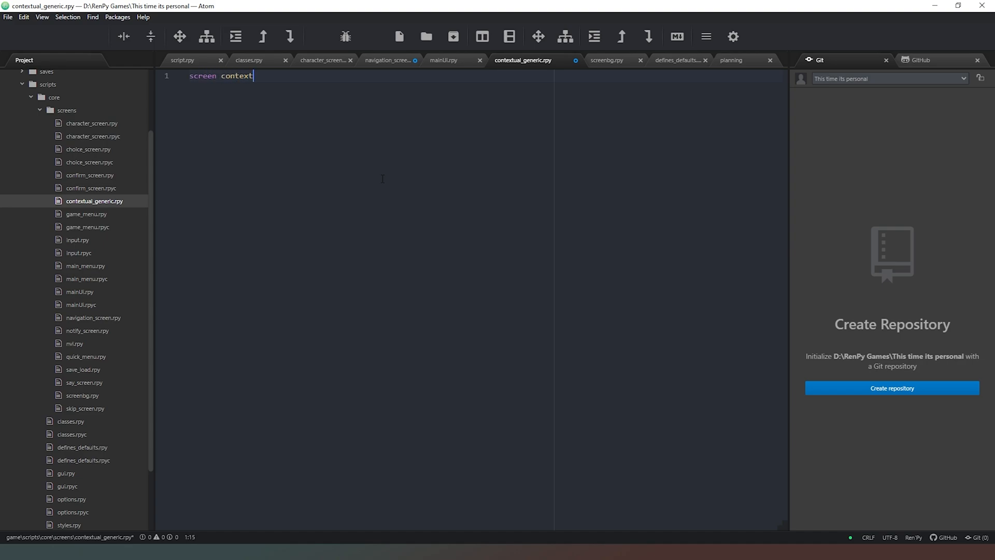
{"action": "type", "text": "ual"}
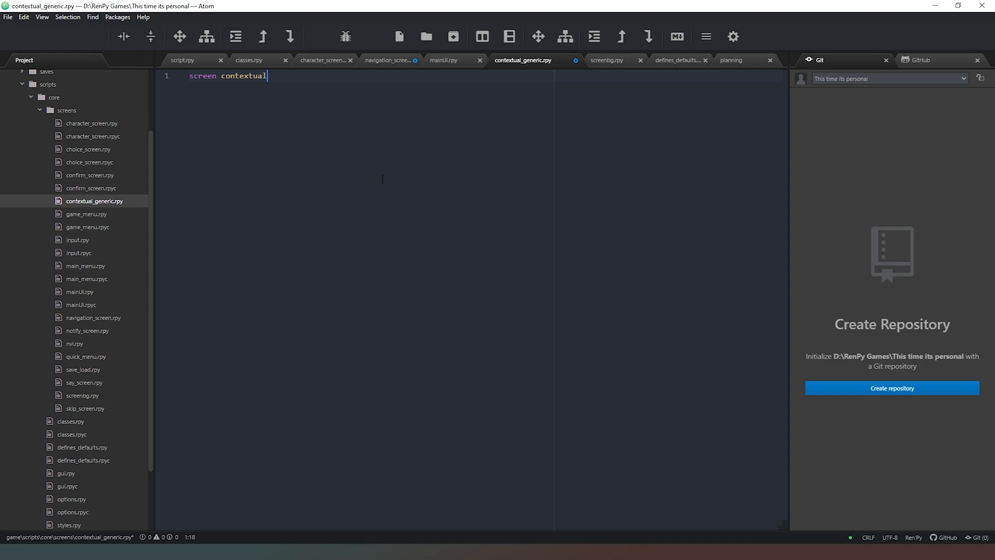
{"action": "type", "text": "_generic():"}
{"action": "type", "text": "frame:"}
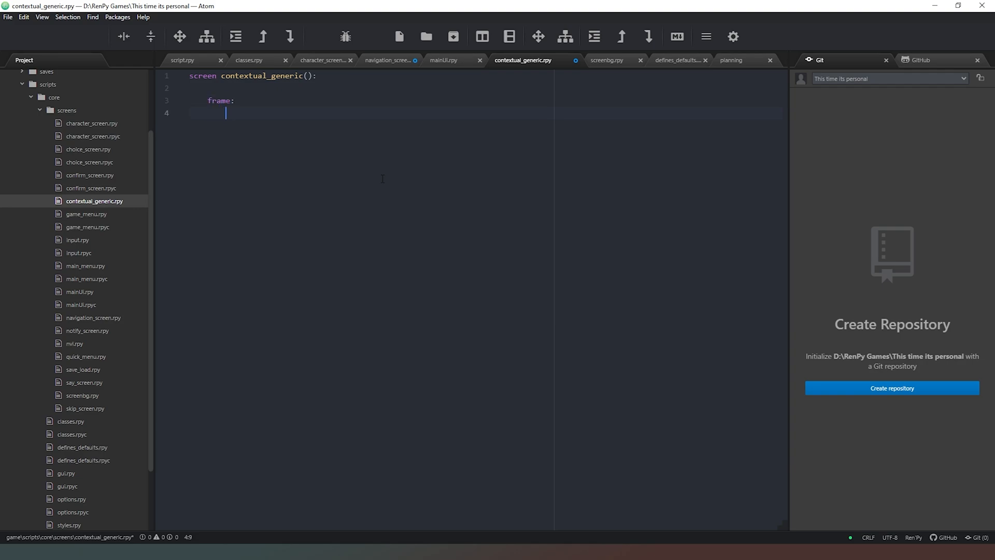
{"action": "type", "text": "trax"}
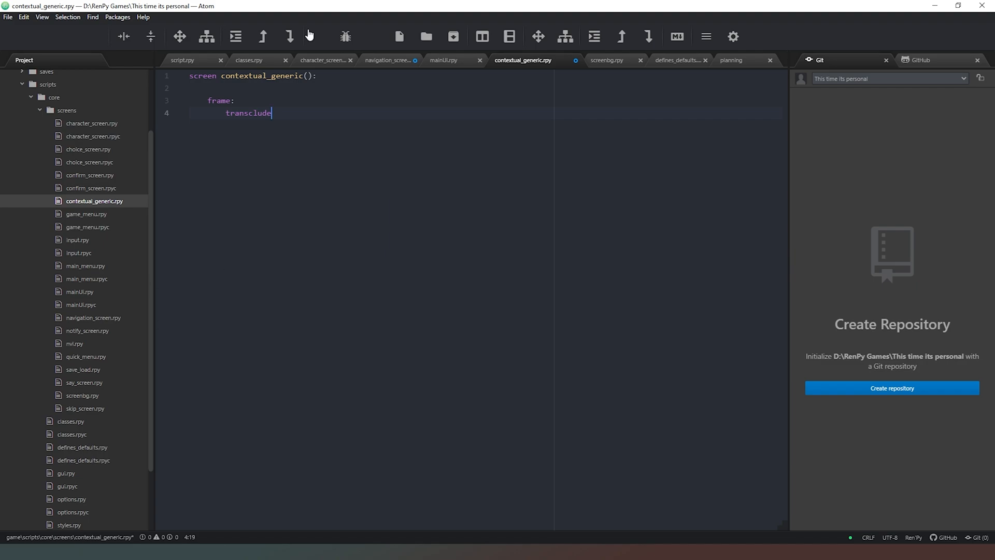
{"action": "mouse_move", "coordinate": [295, 254]}
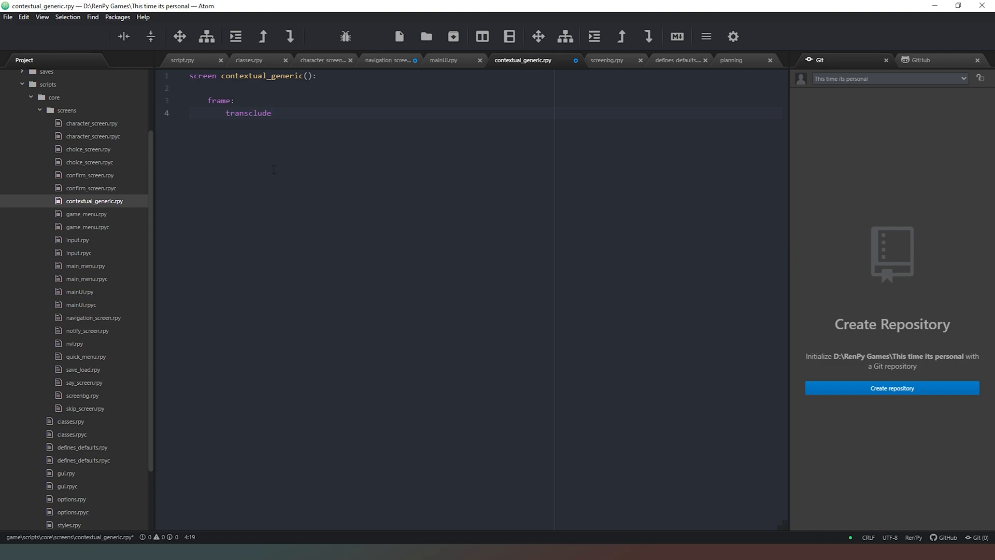
Add a 'style contextual_frame:' block below the screen.
{"action": "key", "text": "enter"}
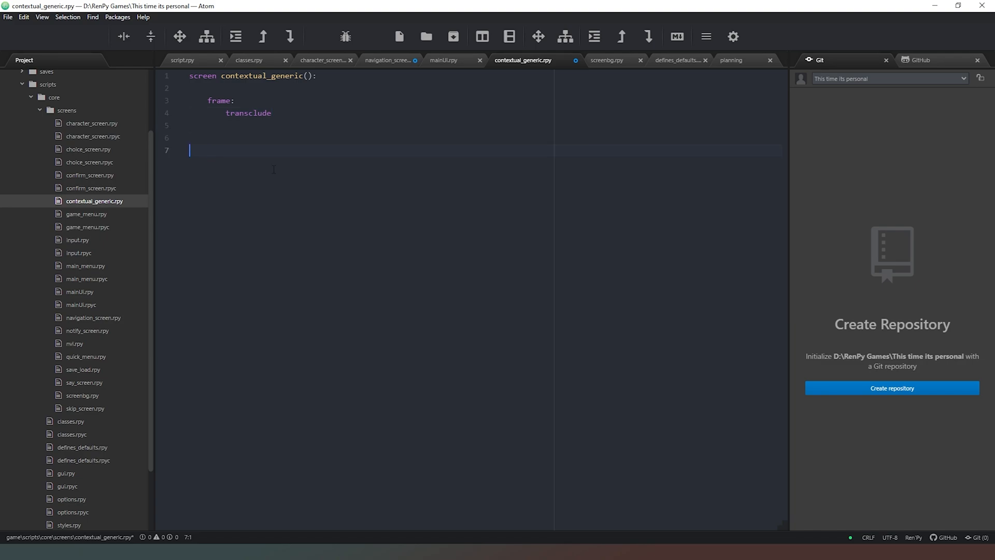
{"action": "type", "text": "st"}
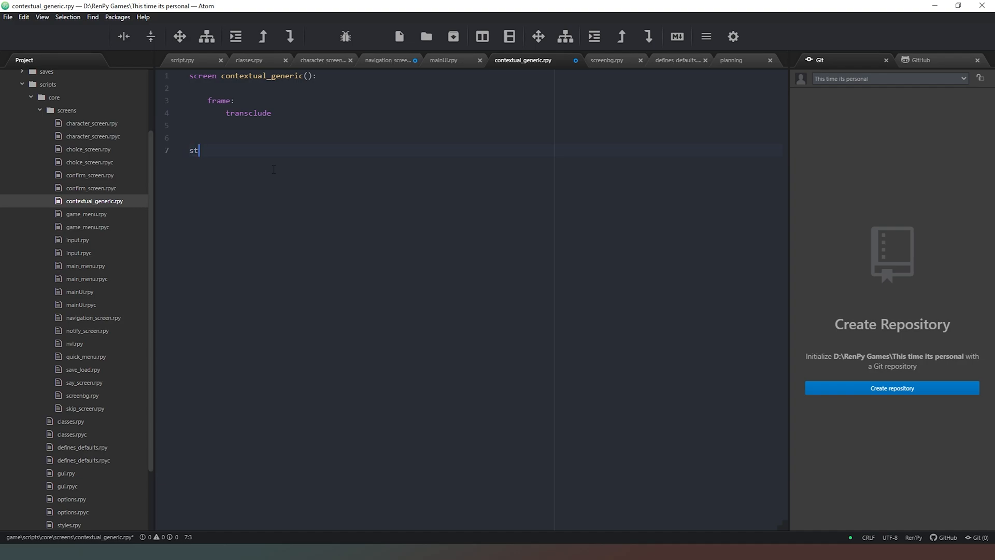
{"action": "type", "text": "yle"}
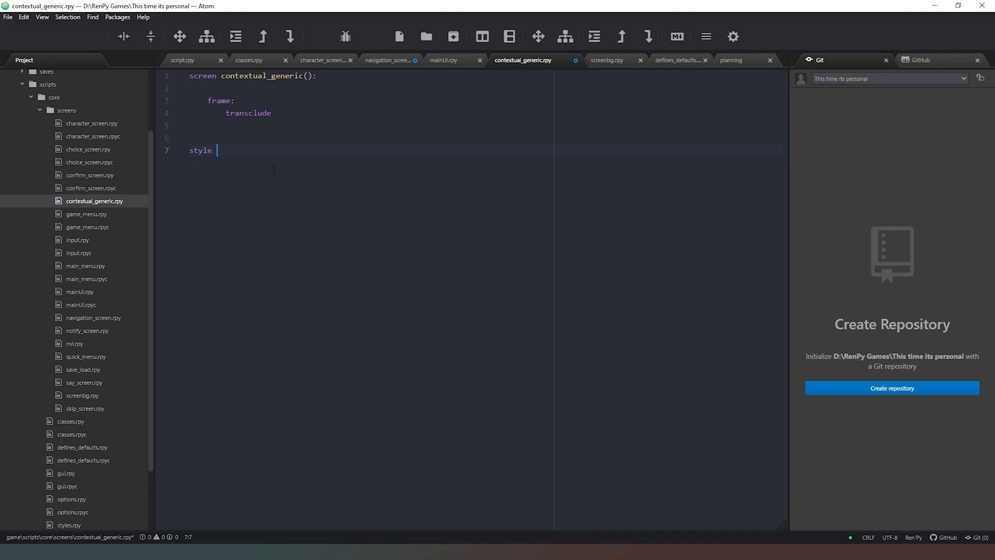
{"action": "type", "text": "contextual"}
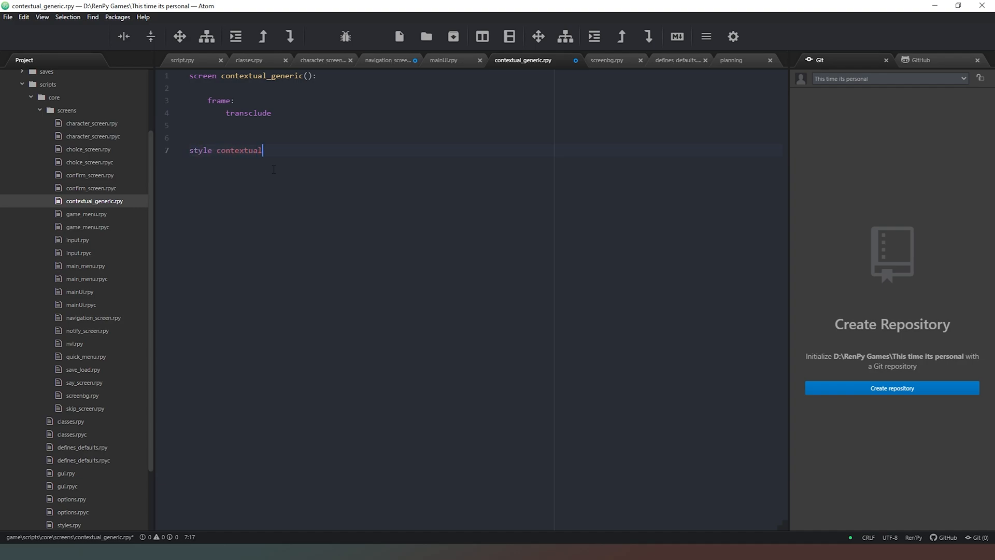
{"action": "type", "text": "_frame"}
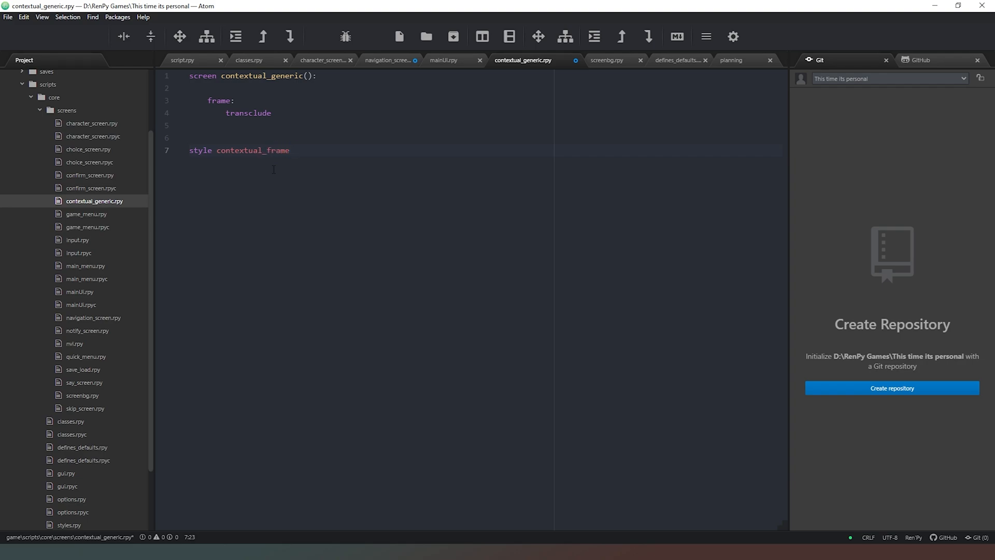
{"action": "type", "text": ":"}
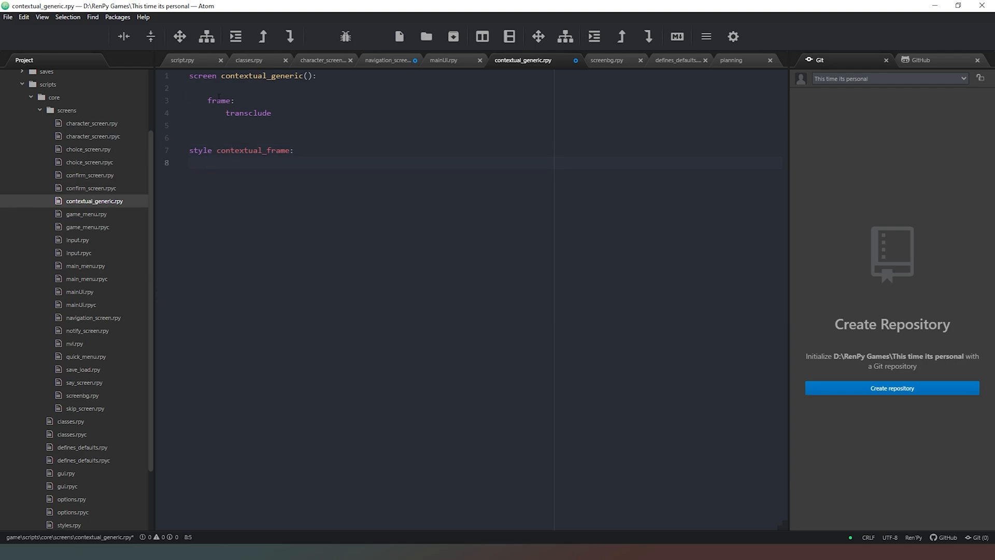
Add style_prefix 'contextual' inside the screen above the frame.
{"action": "left_click", "coordinate": [208, 88]}
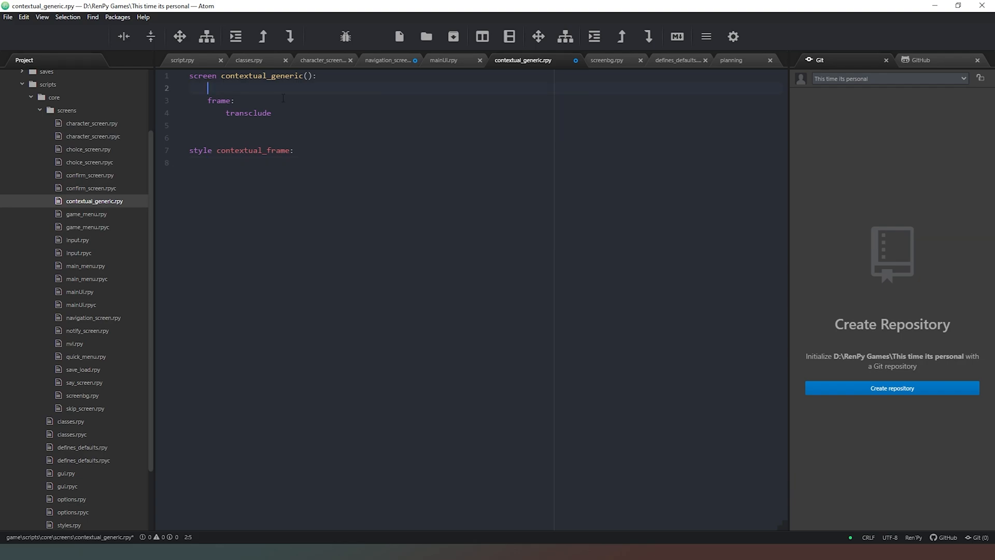
{"action": "type", "text": "sty"}
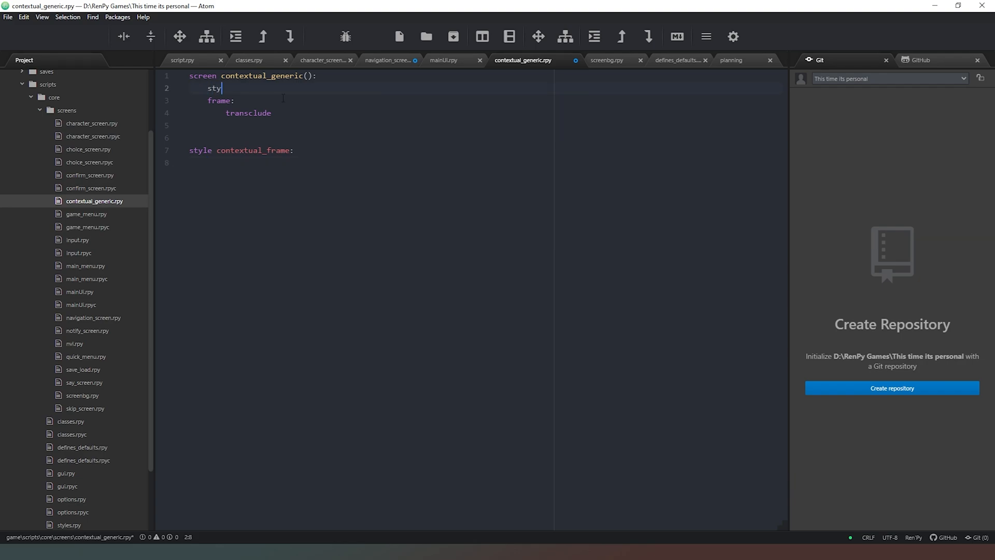
{"action": "type", "text": "le_prefix"}
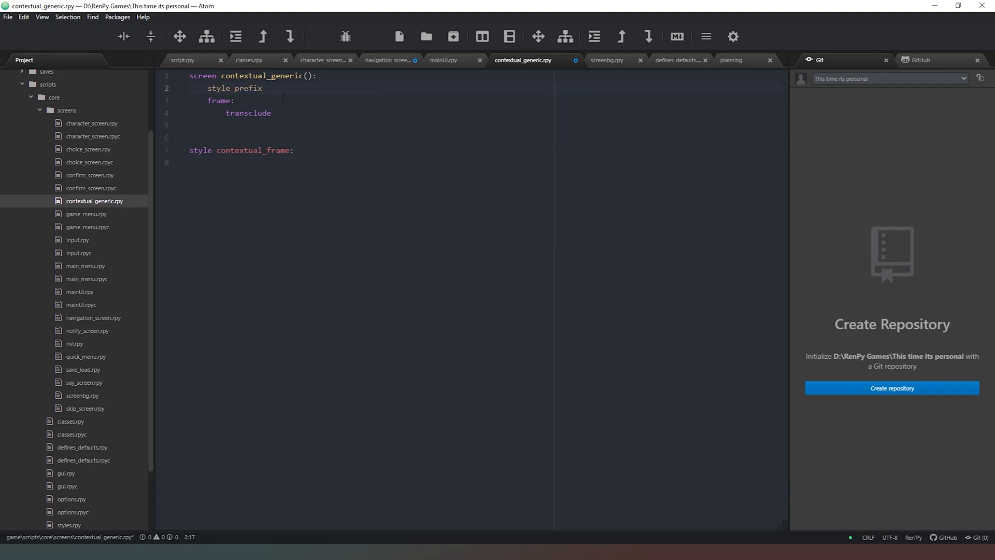
{"action": "type", "text": "\"\""}
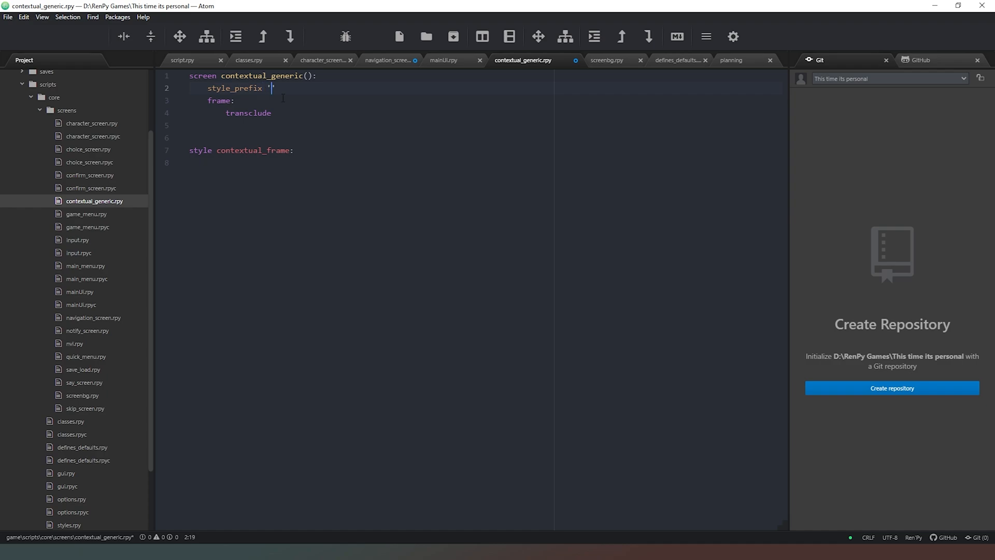
{"action": "type", "text": "contextual"}
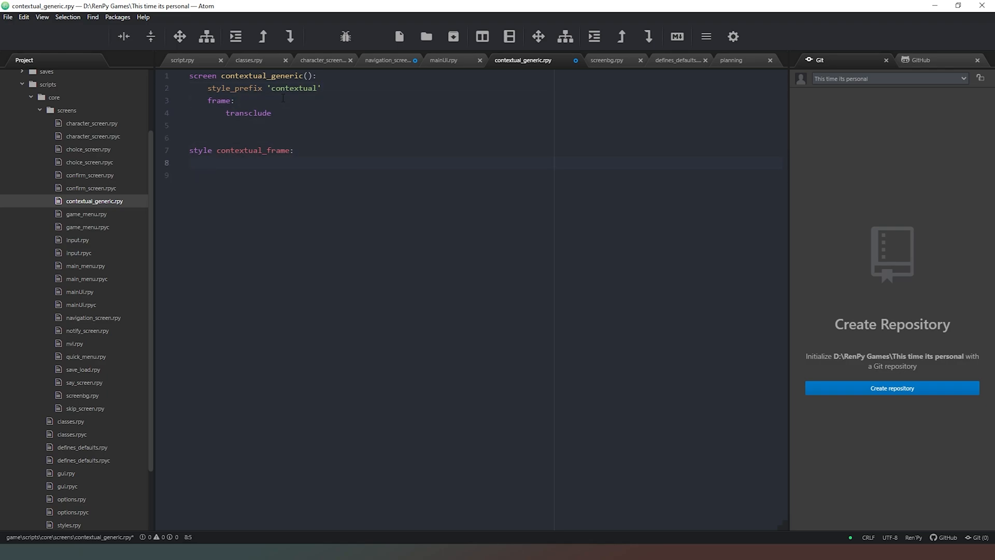
{"action": "left_click", "coordinate": [207, 164]}
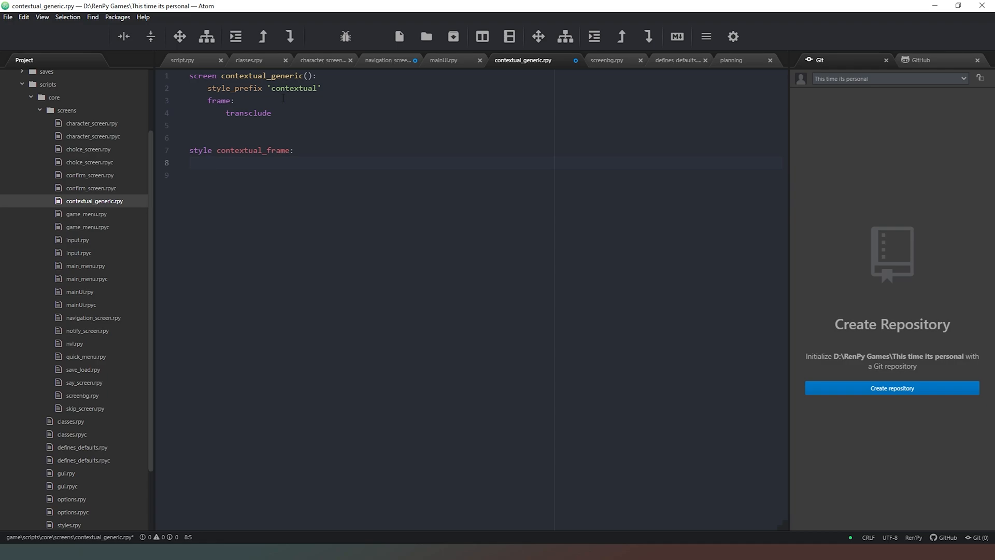
{"action": "left_click", "coordinate": [207, 163]}
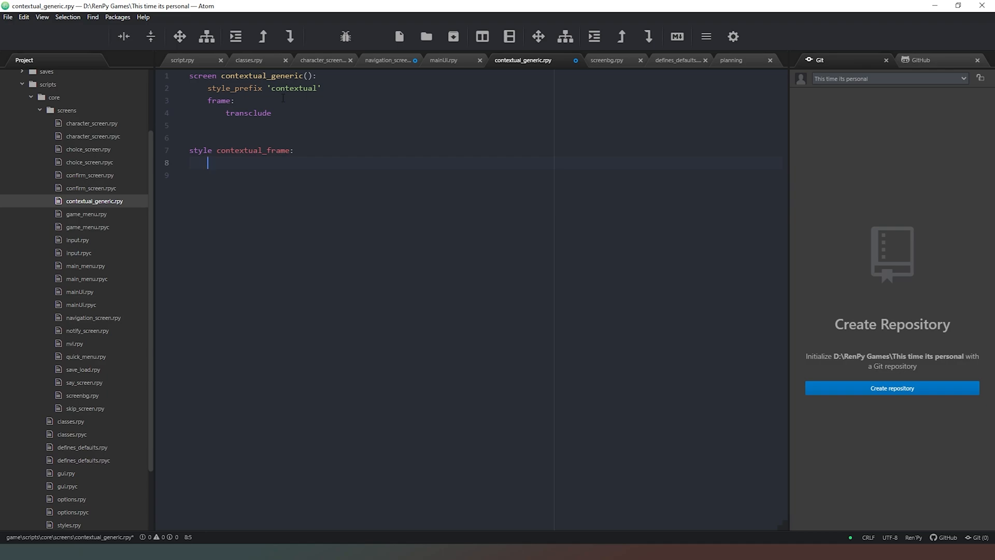
Give contextual_frame yalign 1.0, xalign 1.0 and padding (7,7) on separate lines.
{"action": "type", "text": "yalign 1.0"}
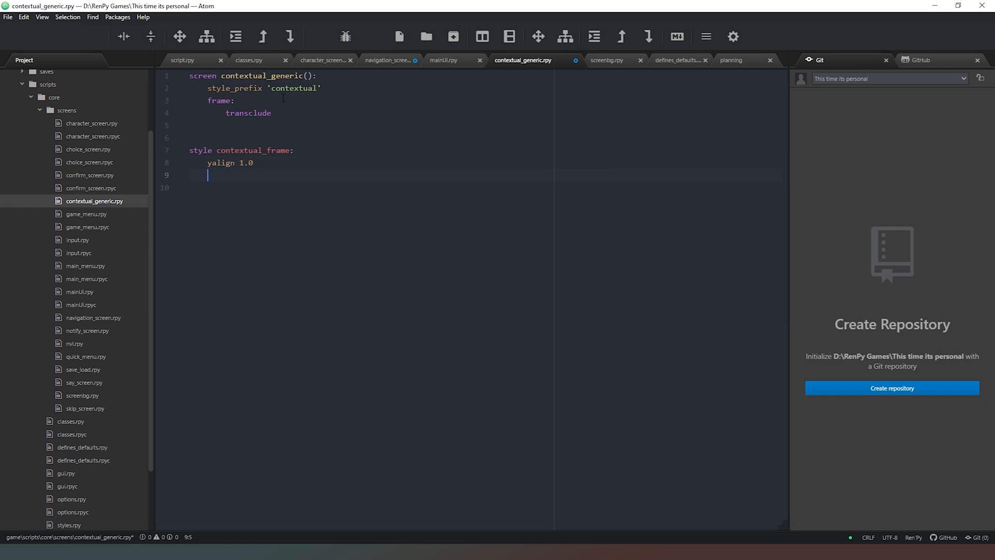
{"action": "type", "text": "xal"}
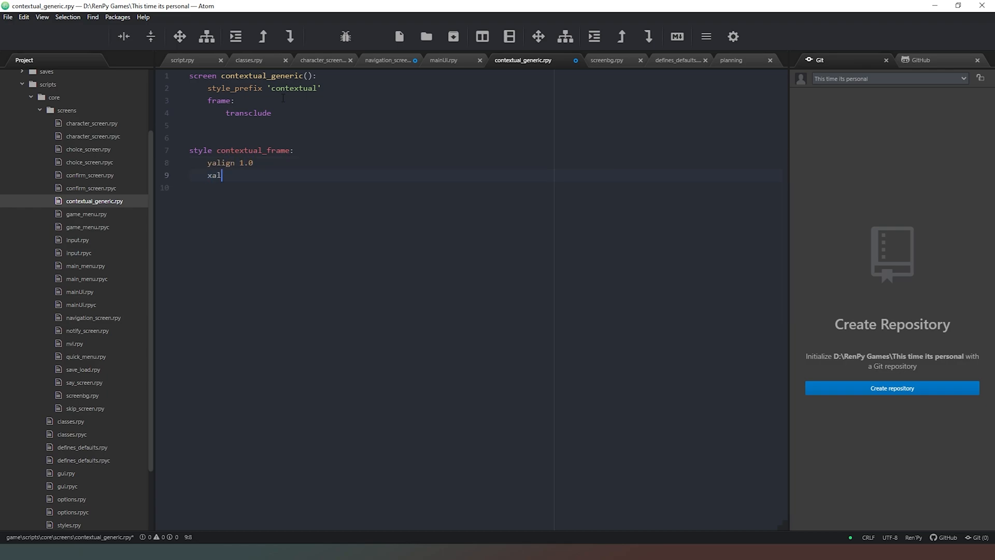
{"action": "type", "text": "ign"}
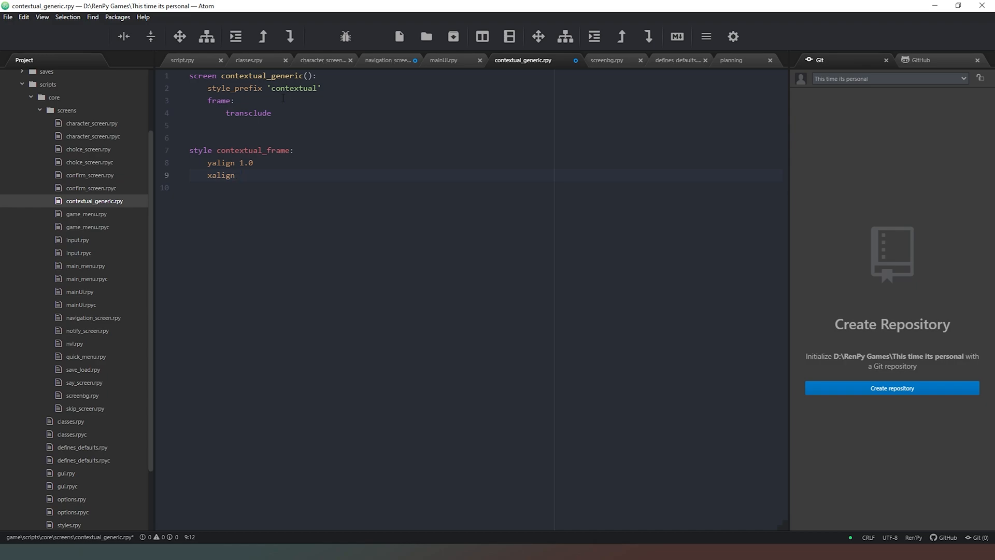
{"action": "type", "text": "1.0"}
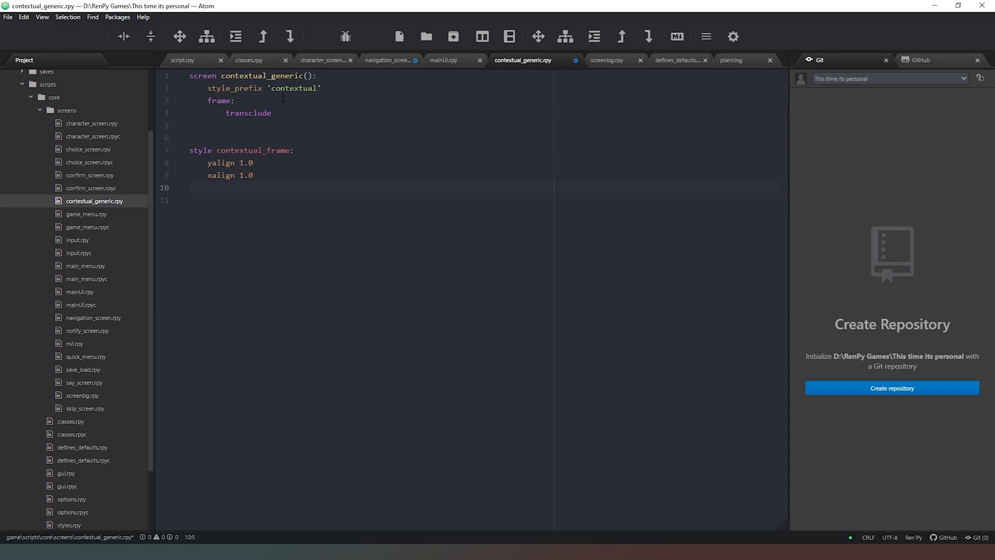
{"action": "left_click", "coordinate": [209, 187]}
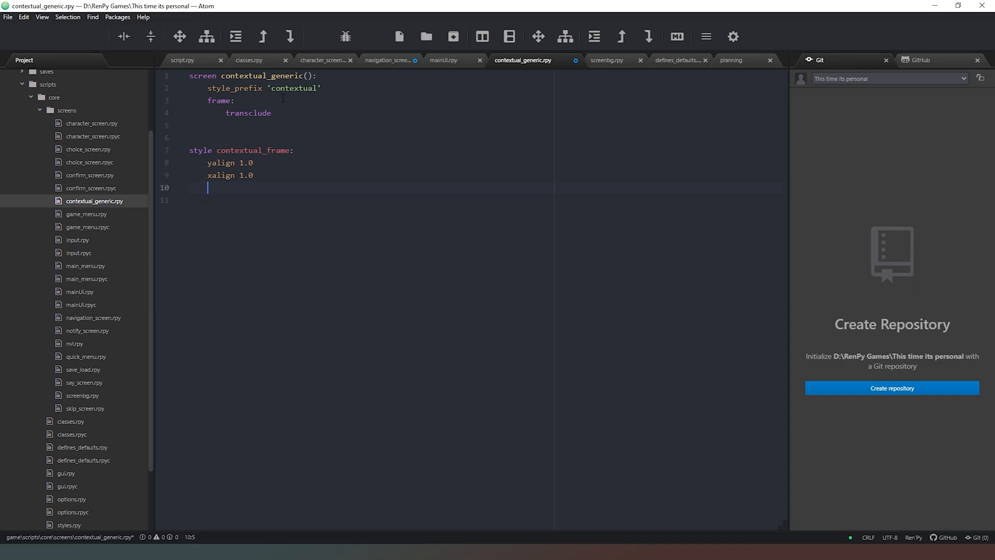
{"action": "type", "text": "padding"}
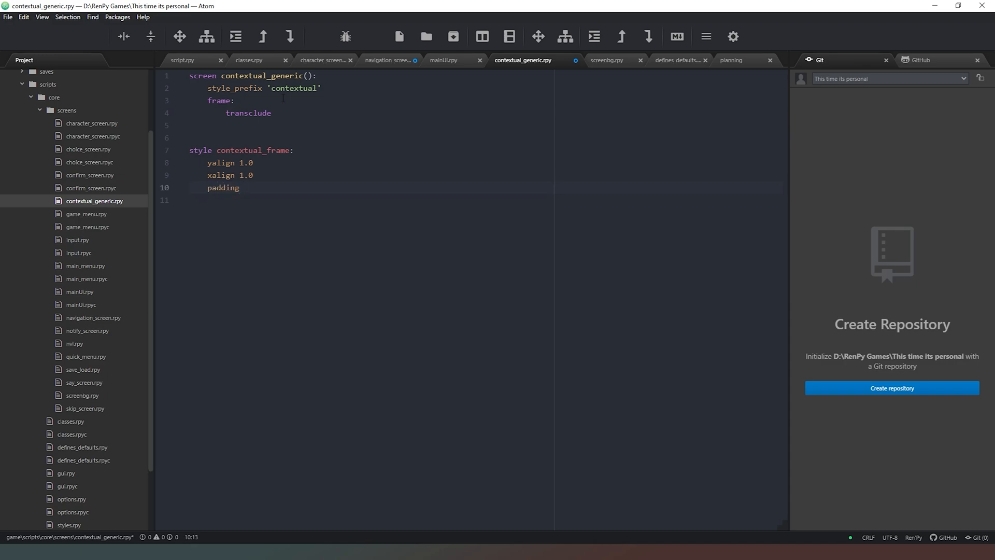
{"action": "type", "text": "()"}
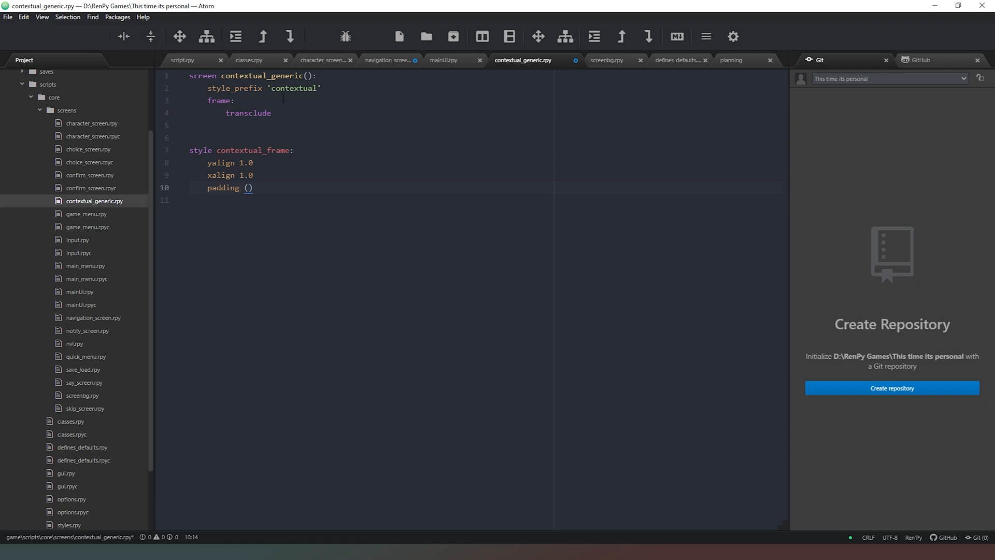
{"action": "type", "text": "7,7"}
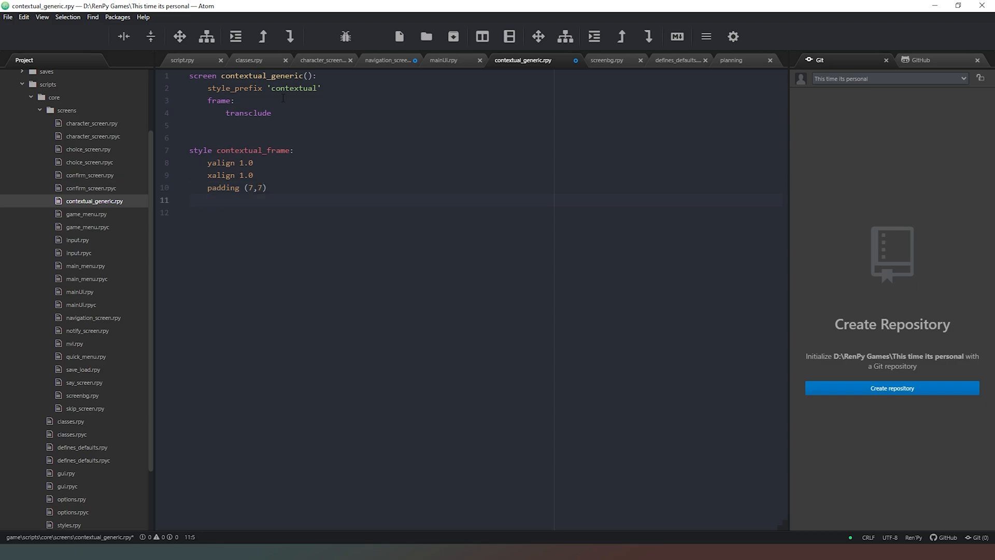
{"action": "left_click", "coordinate": [207, 200]}
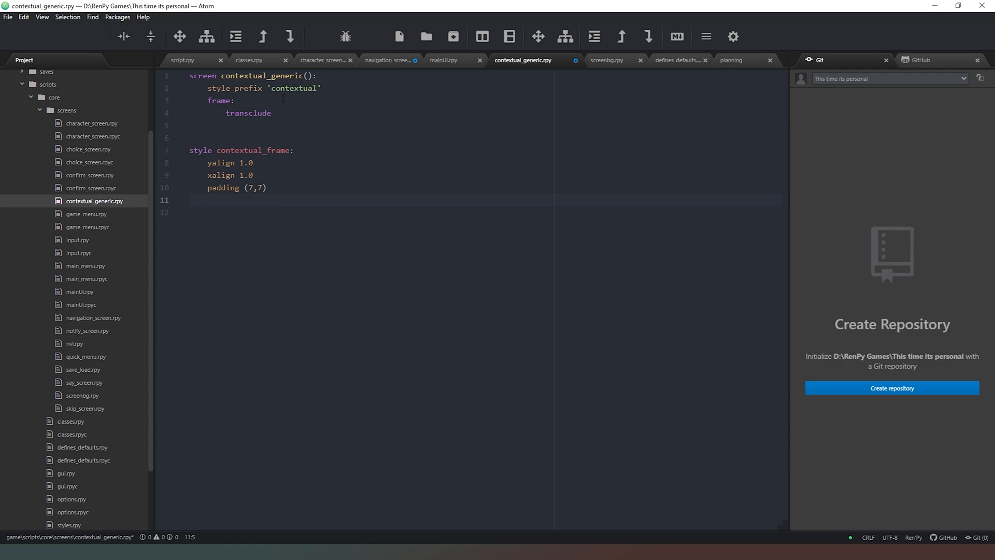
{"action": "left_click", "coordinate": [208, 200]}
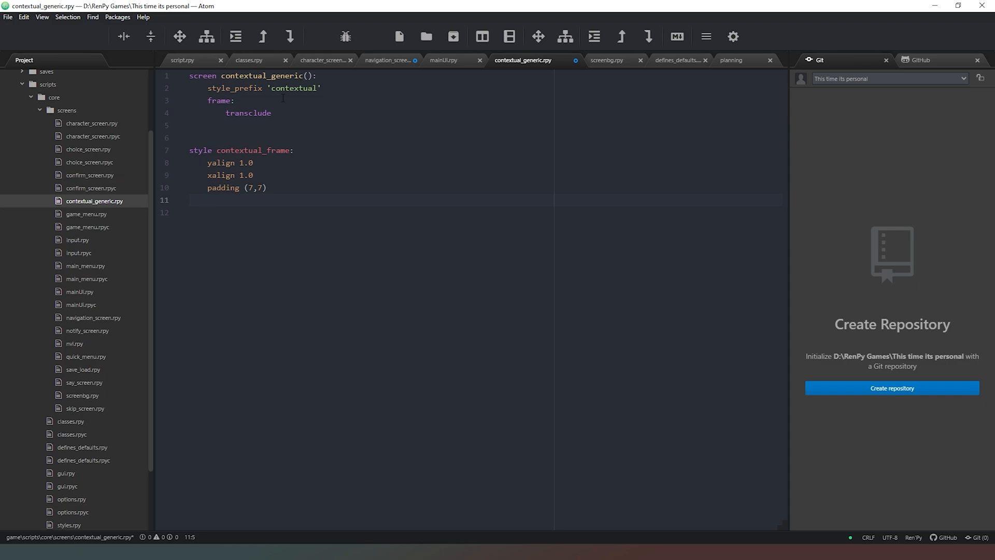
Add xsize 500 and ysize 600 to the contextual_frame style.
{"action": "left_click", "coordinate": [208, 200]}
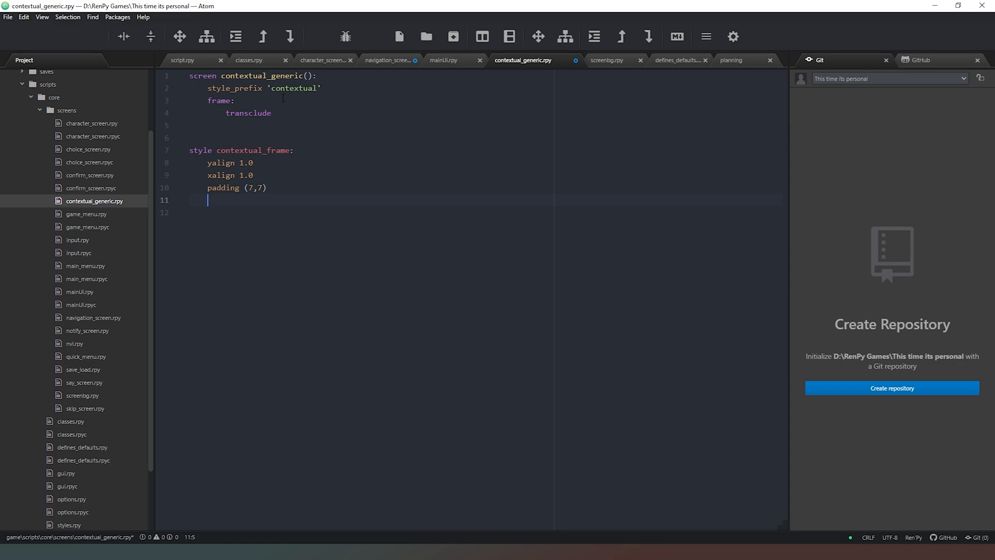
{"action": "type", "text": "xsiz"}
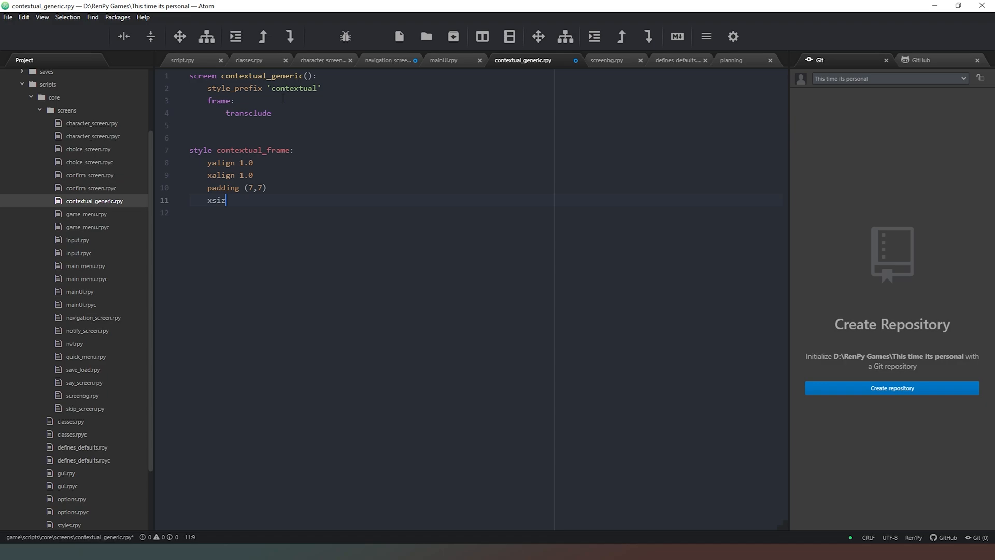
{"action": "type", "text": "e"}
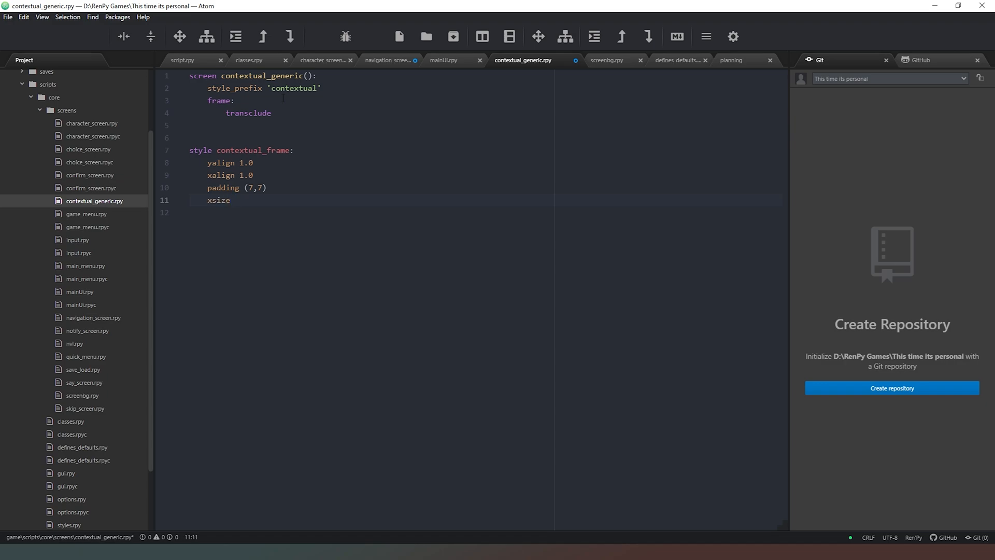
{"action": "type", "text": "500"}
{"action": "left_click", "coordinate": [485, 212]}
{"action": "type", "text": "ys"}
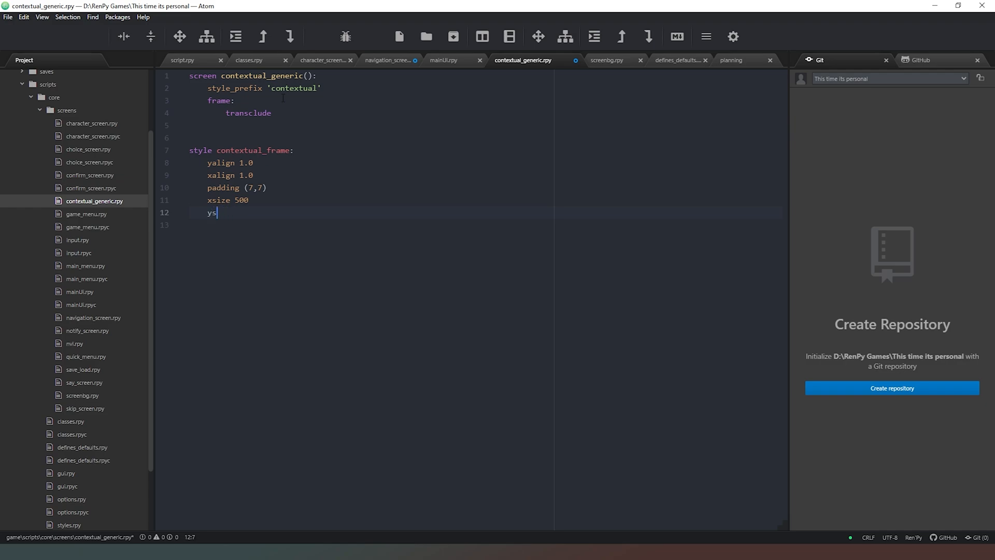
{"action": "type", "text": "ize"}
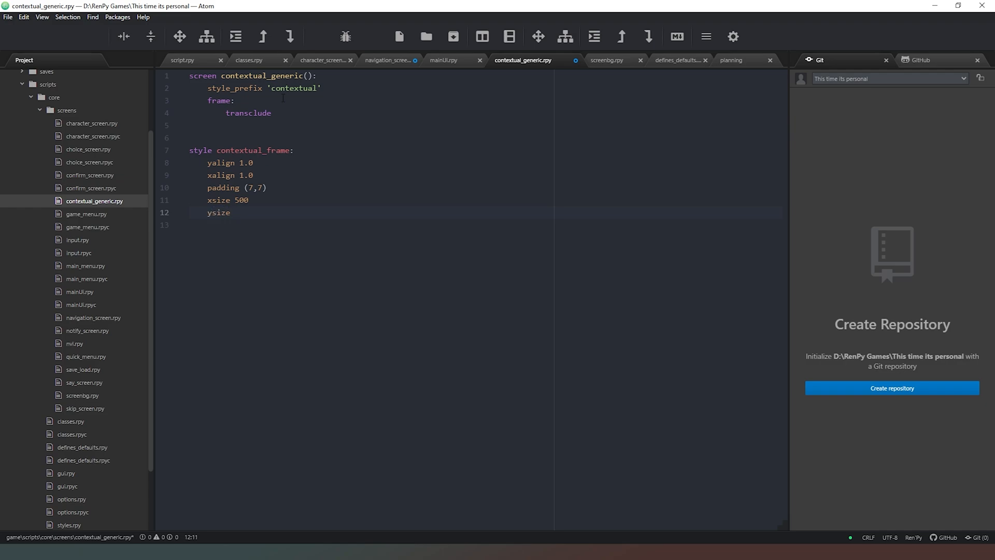
{"action": "type", "text": "80"}
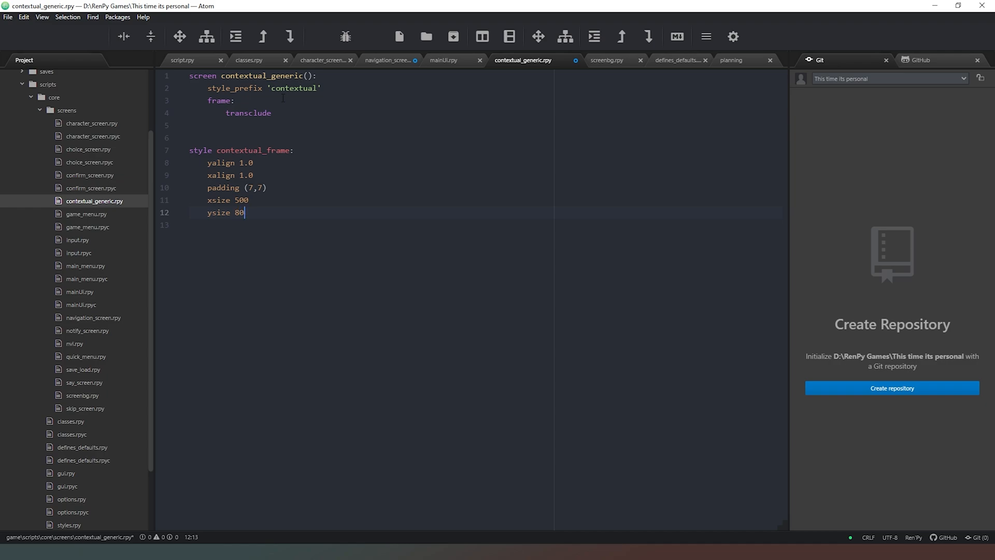
{"action": "type", "text": "600"}
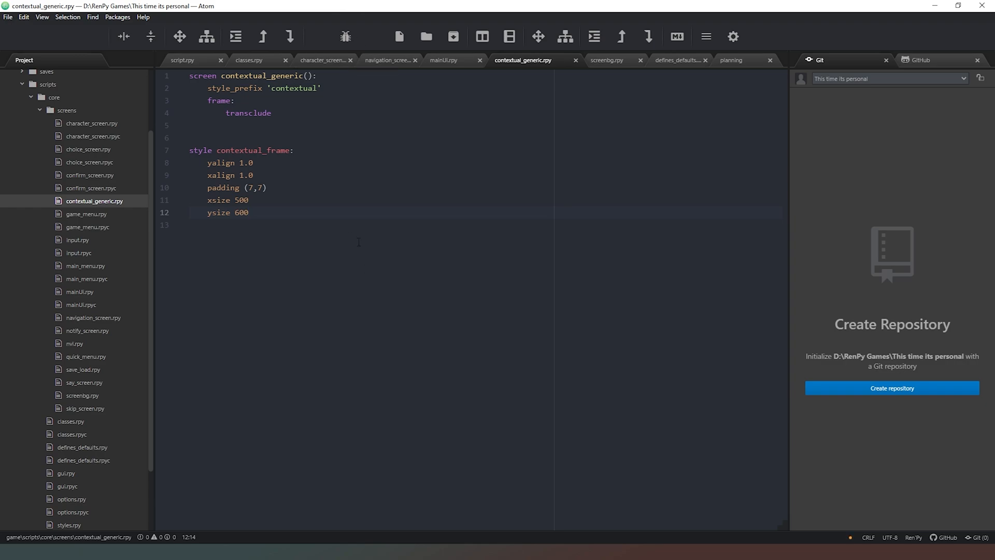
Hide the Git panel and switch to defines_defaults.rpy.
{"action": "left_click", "coordinate": [249, 213]}
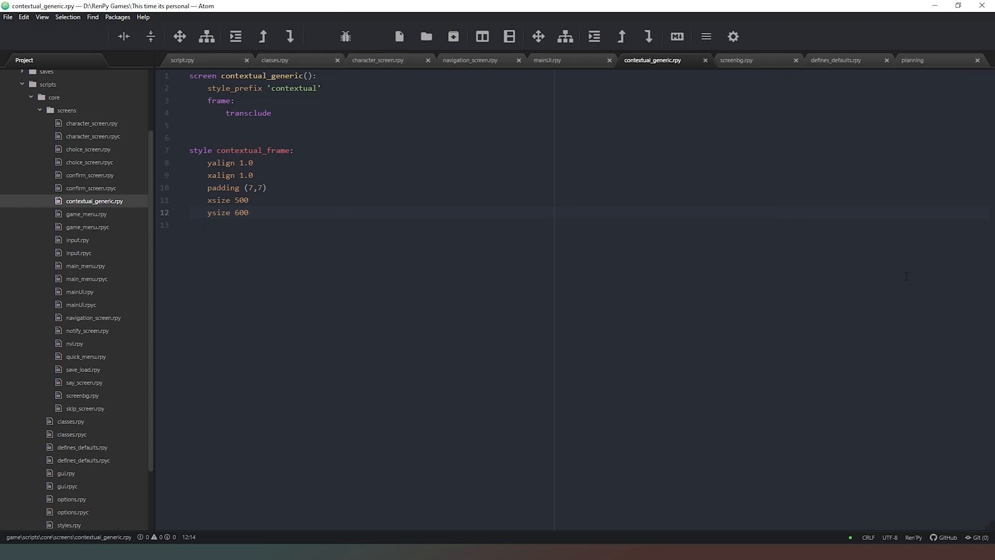
{"action": "left_click", "coordinate": [249, 212]}
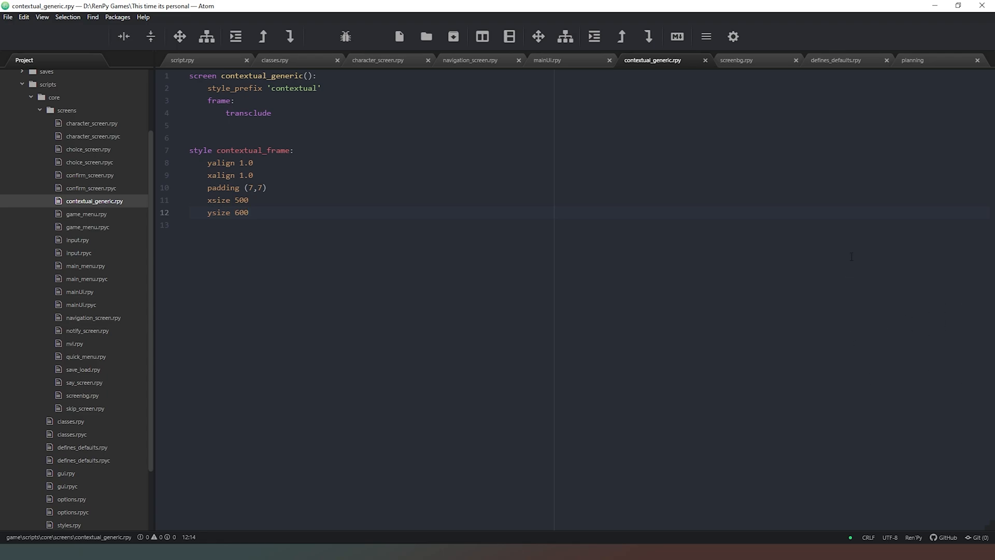
{"action": "left_click", "coordinate": [249, 212]}
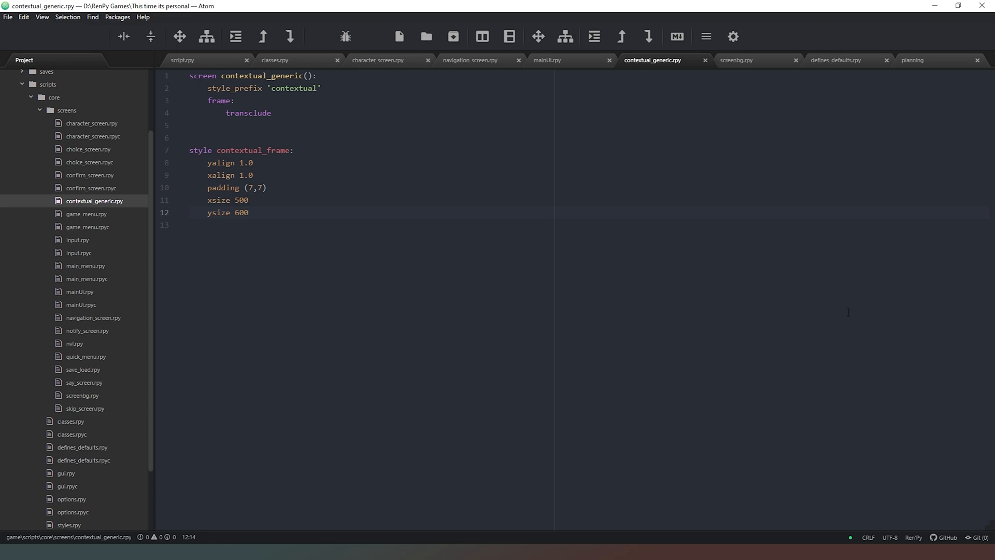
{"action": "left_click", "coordinate": [248, 212]}
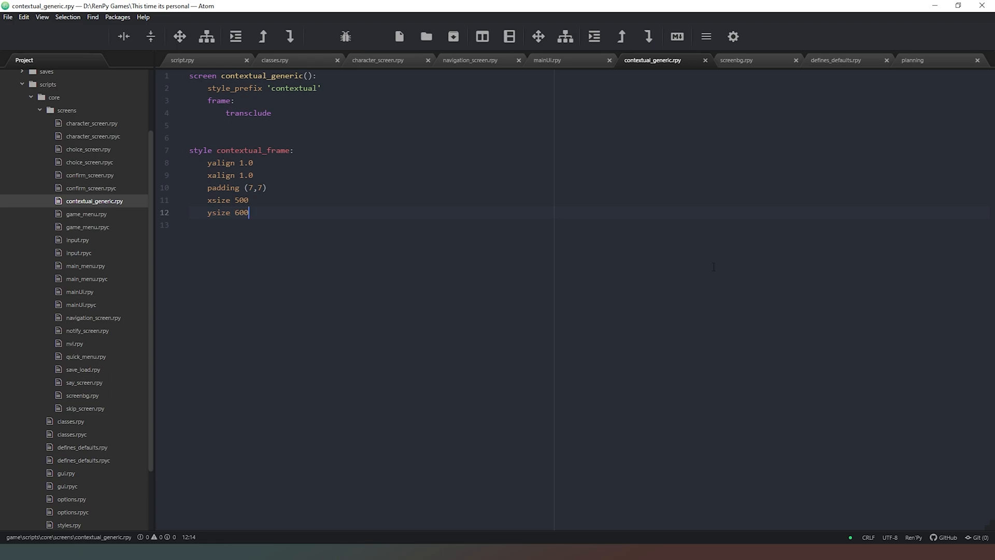
{"action": "mouse_move", "coordinate": [408, 161]}
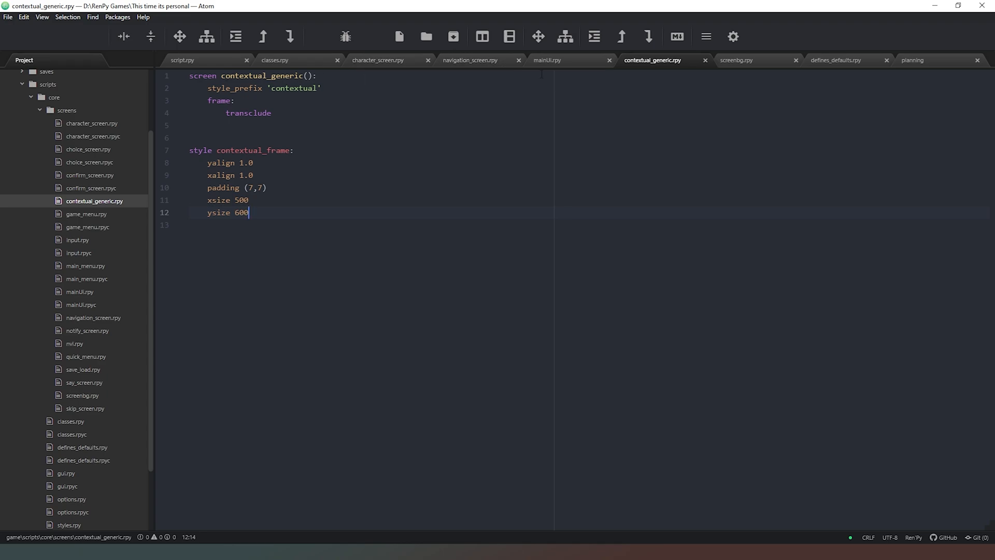
{"action": "left_click", "coordinate": [837, 60]}
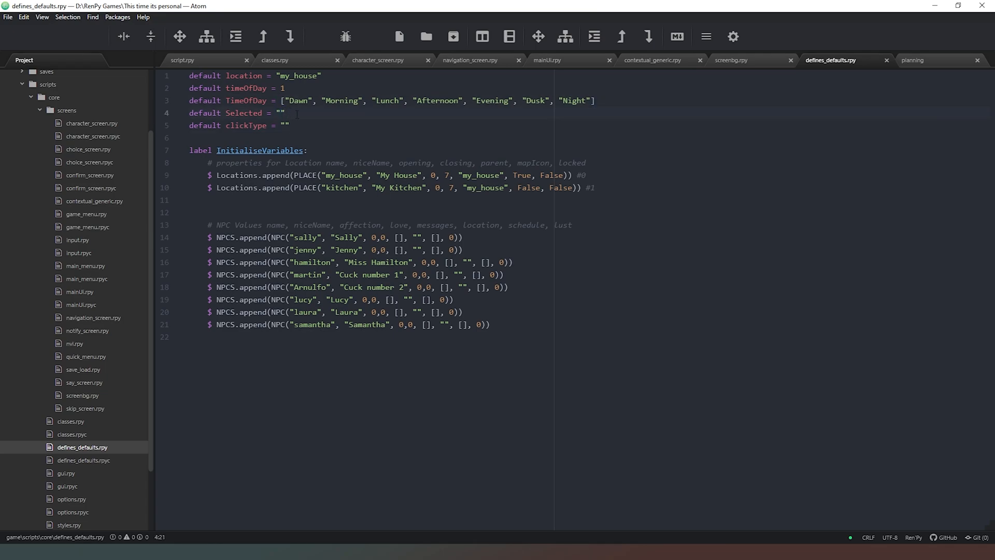
{"action": "left_click", "coordinate": [285, 125]}
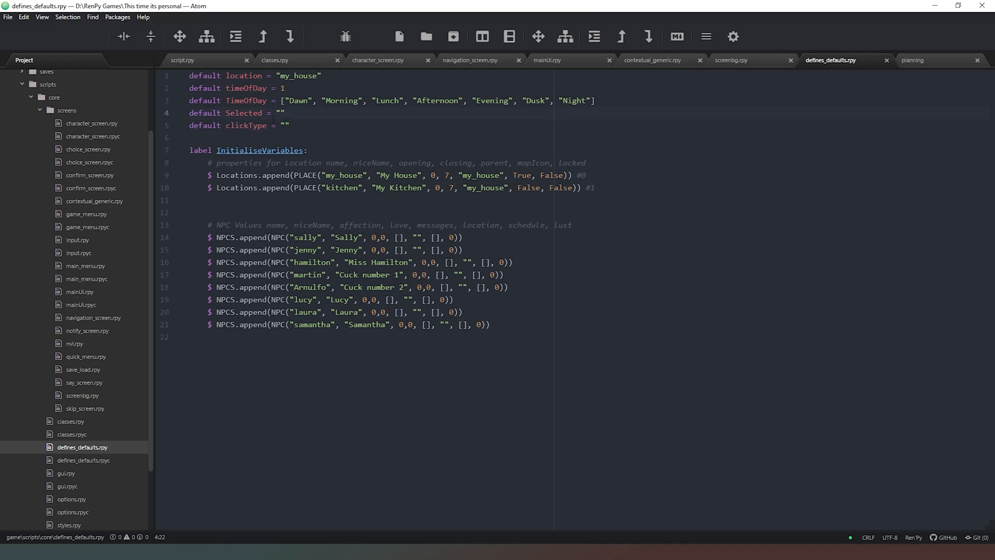
{"action": "left_click", "coordinate": [285, 112]}
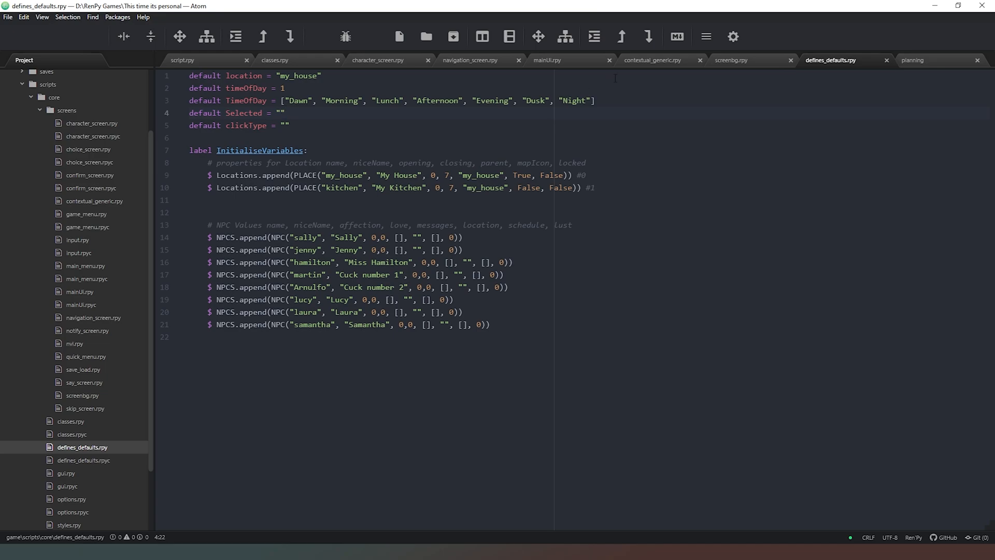
{"action": "left_click", "coordinate": [652, 59]}
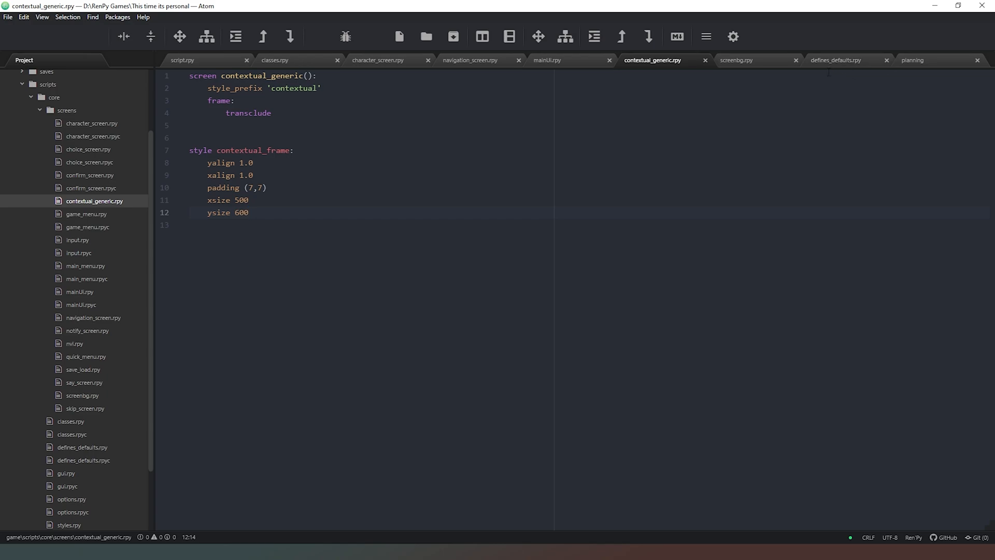
{"action": "left_click", "coordinate": [837, 60]}
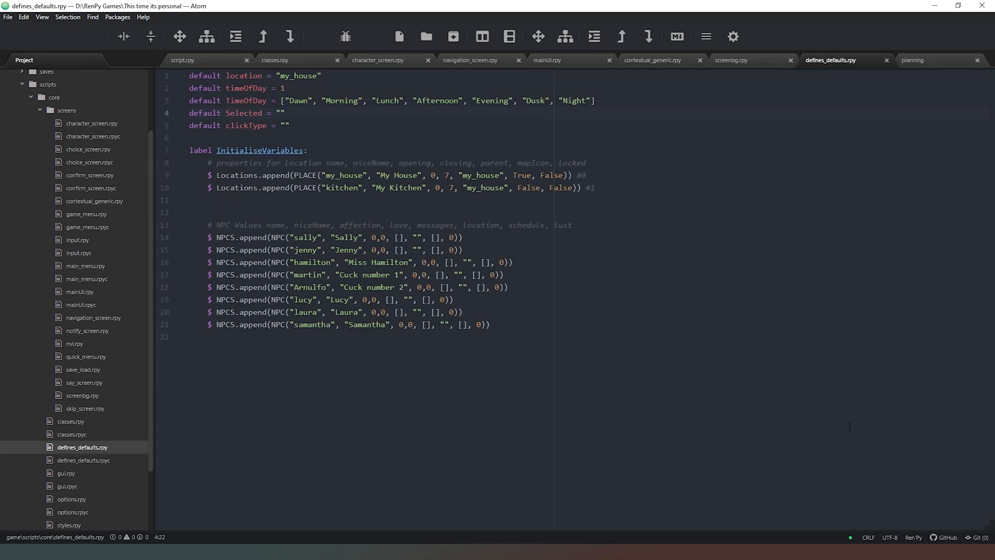
{"action": "left_click", "coordinate": [285, 113]}
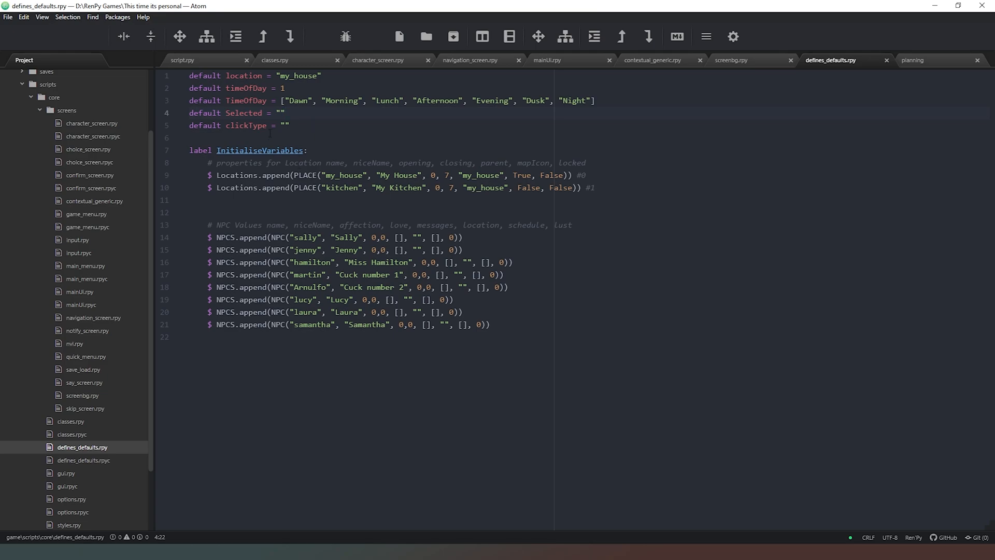
{"action": "left_click", "coordinate": [286, 112]}
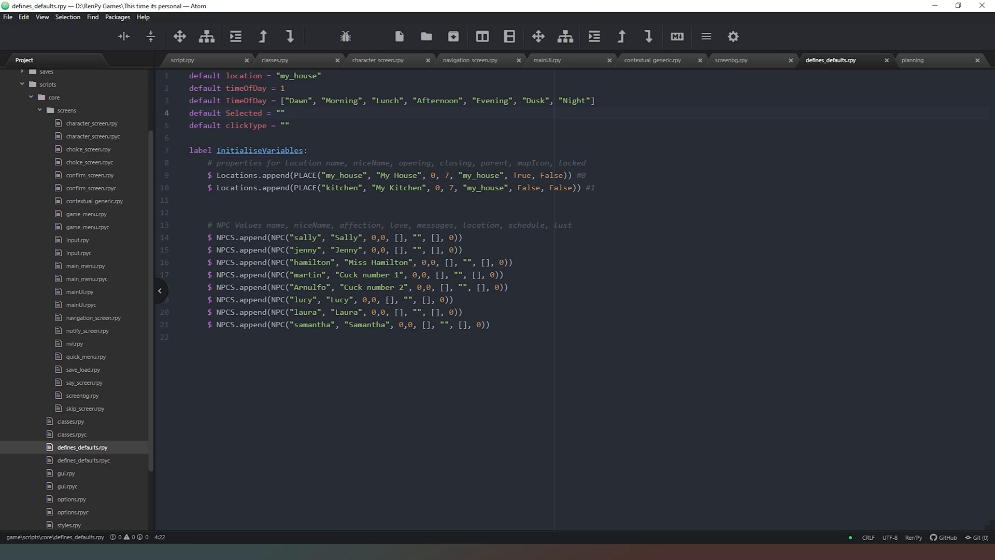
In classes.rpy, declare class UIButton(object).
{"action": "left_click", "coordinate": [274, 60]}
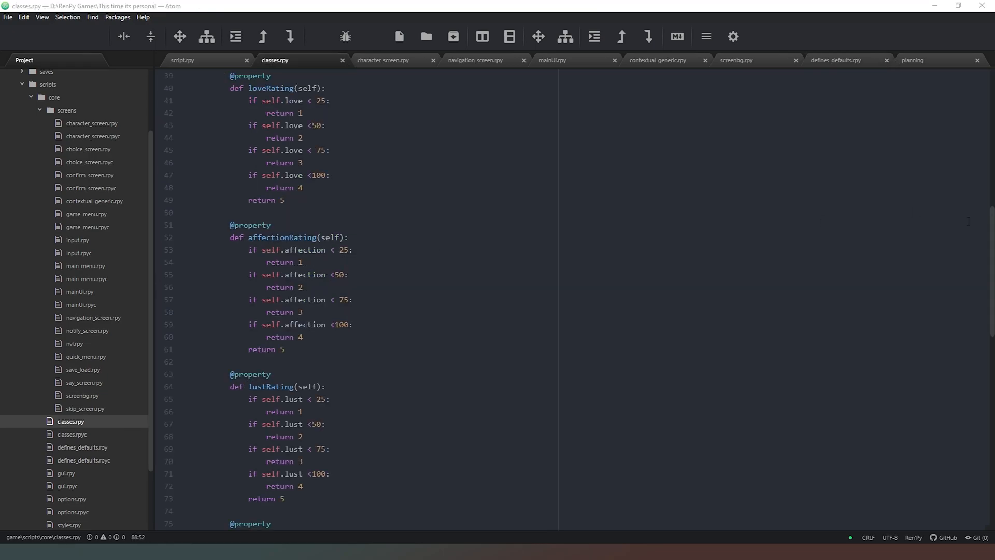
{"action": "scroll", "scroll_direction": "down", "scroll_amount": 3}
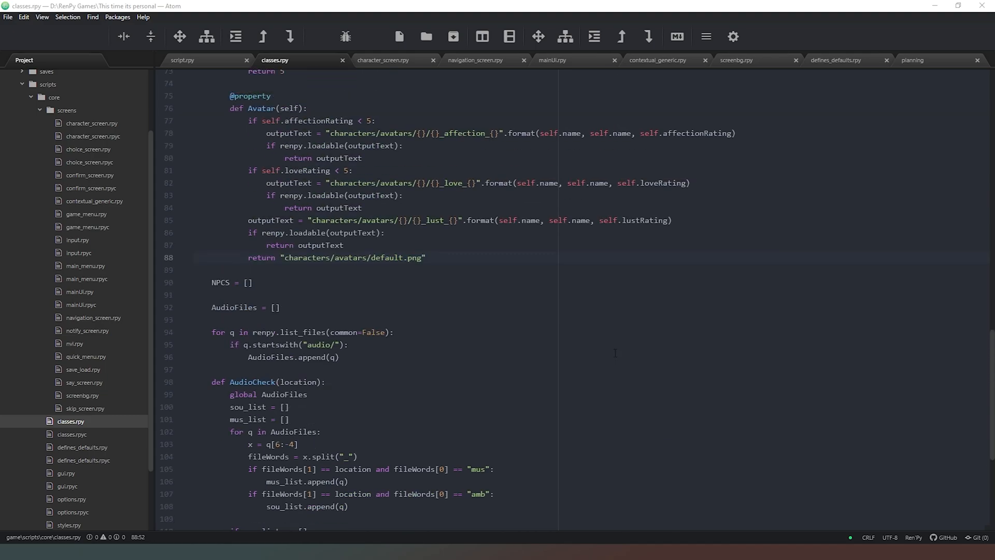
{"action": "scroll", "scroll_direction": "up", "scroll_amount": 3}
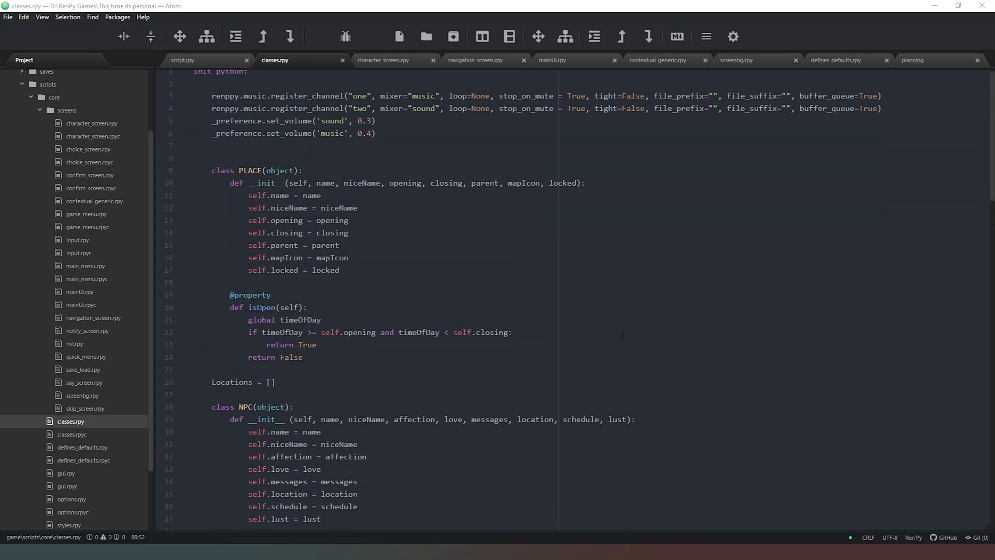
{"action": "scroll", "scroll_direction": "down", "scroll_amount": 3}
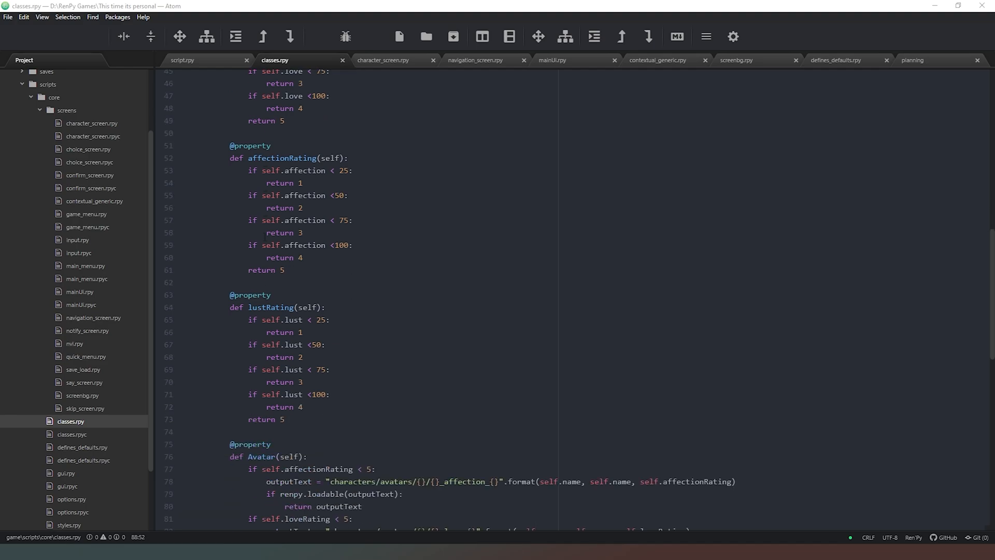
{"action": "scroll", "scroll_direction": "down", "scroll_amount": 3}
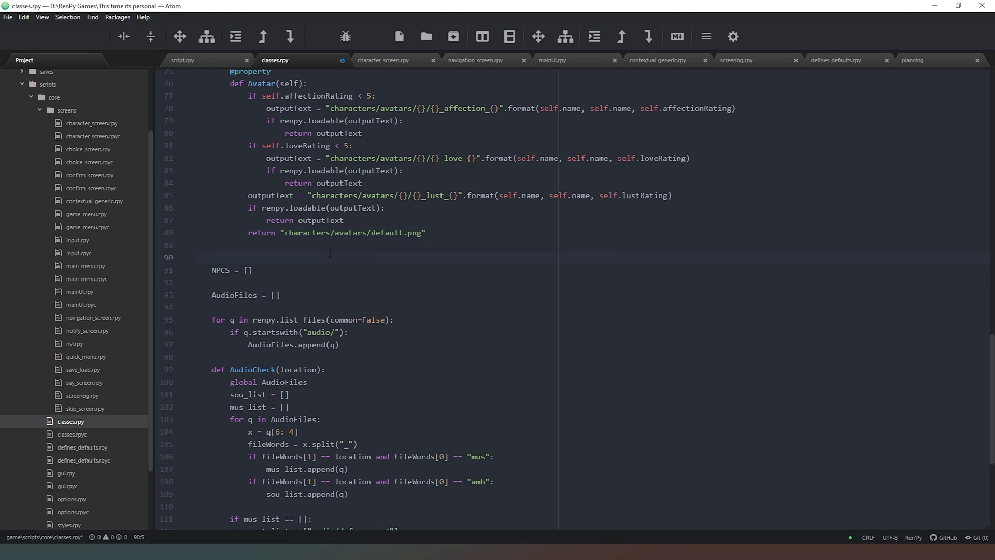
{"action": "type", "text": "class"}
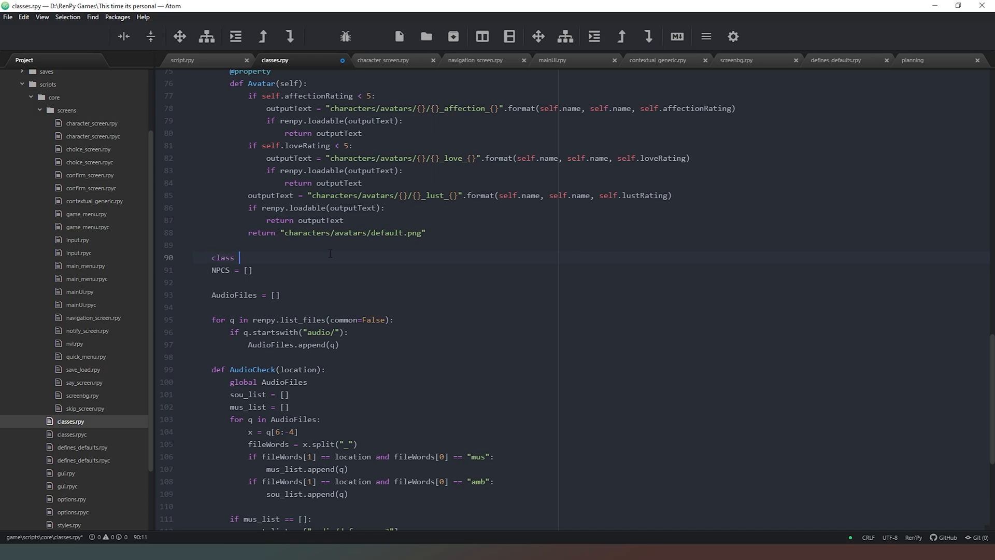
{"action": "type", "text": "UIBu"}
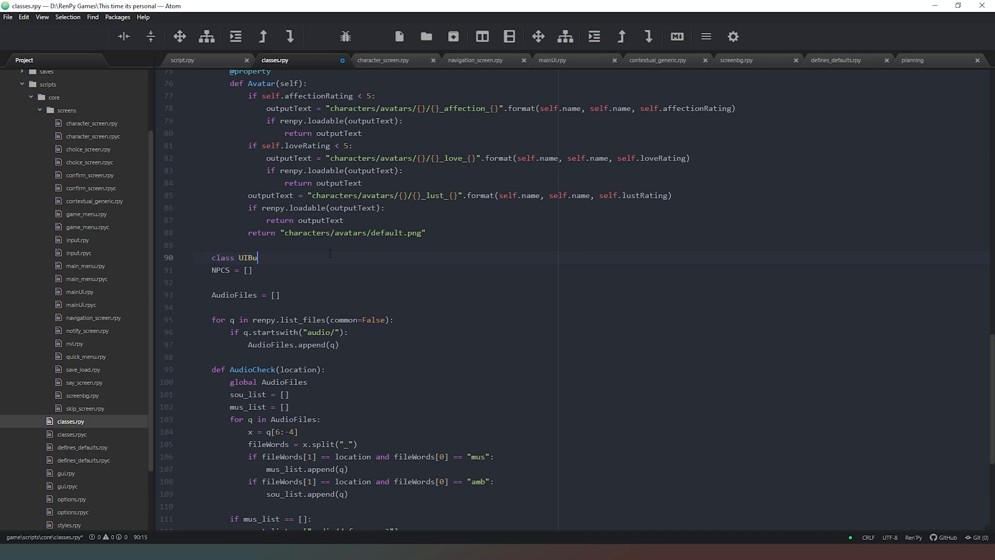
{"action": "type", "text": "tton"}
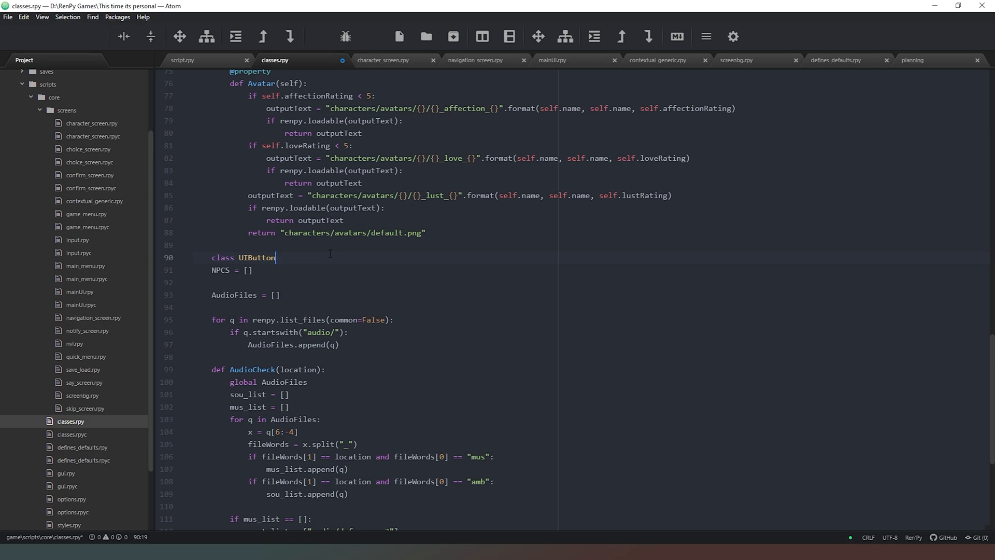
{"action": "type", "text": "(object):"}
{"action": "type", "text": "def"}
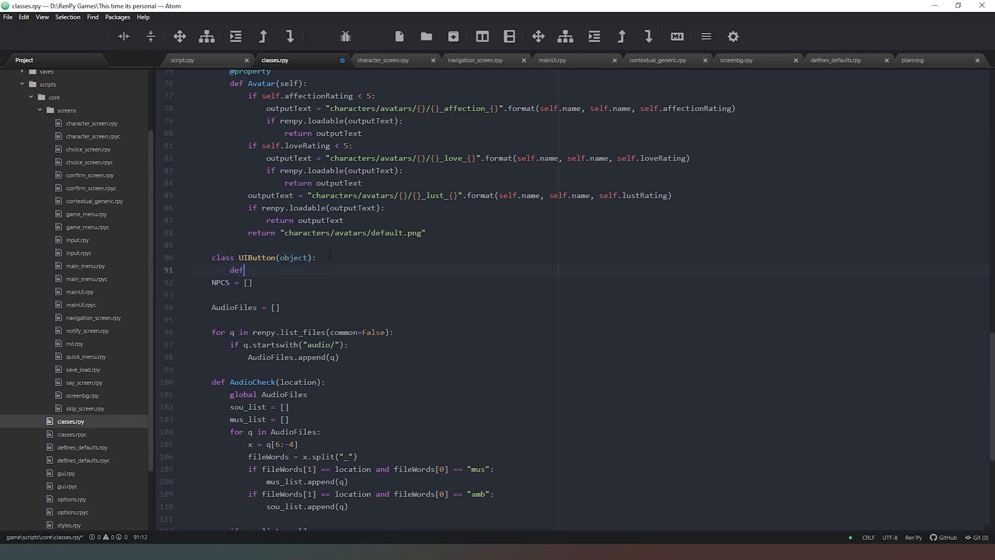
Start UIButton's __init__ taking self, name, niceName and types.
{"action": "type", "text": "__init_"}
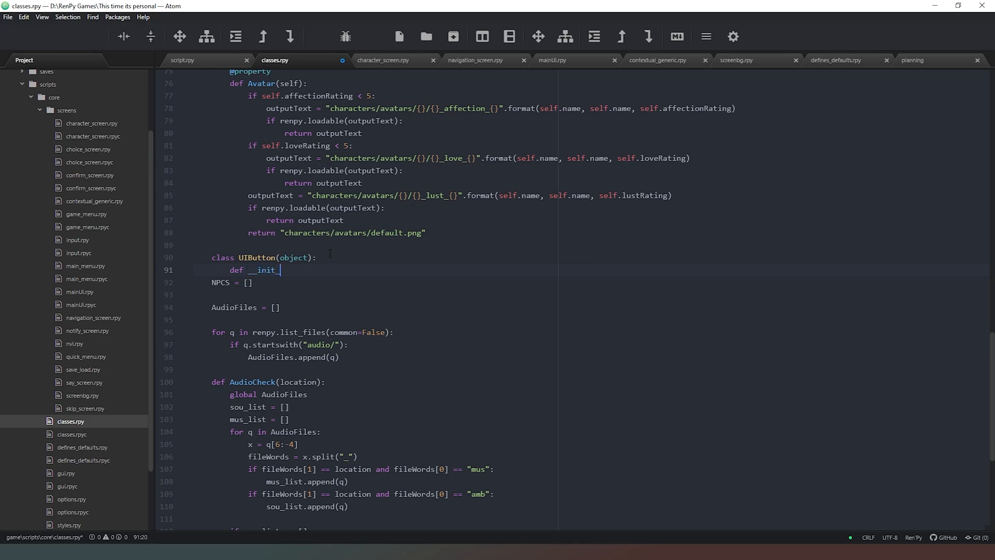
{"action": "type", "text": "()"}
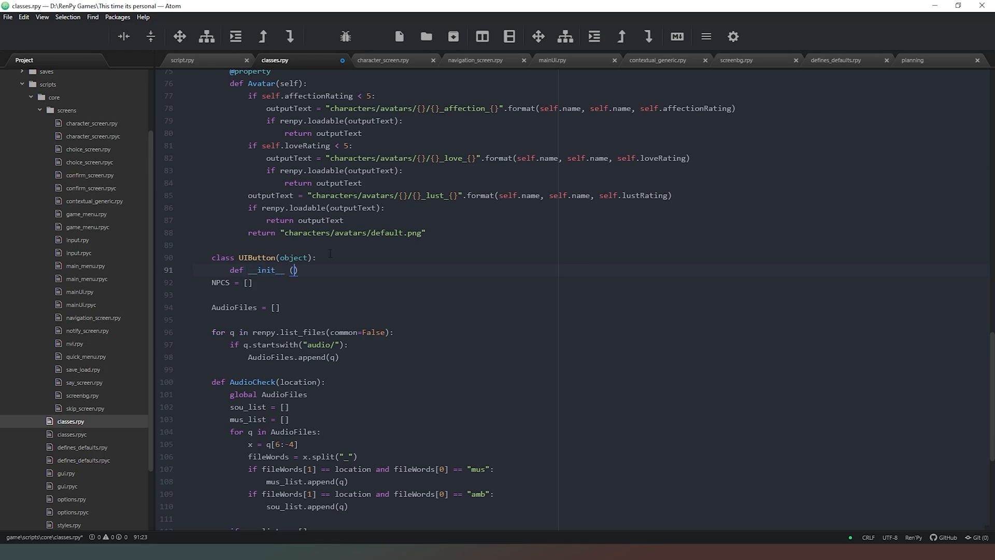
{"action": "type", "text": "self,"}
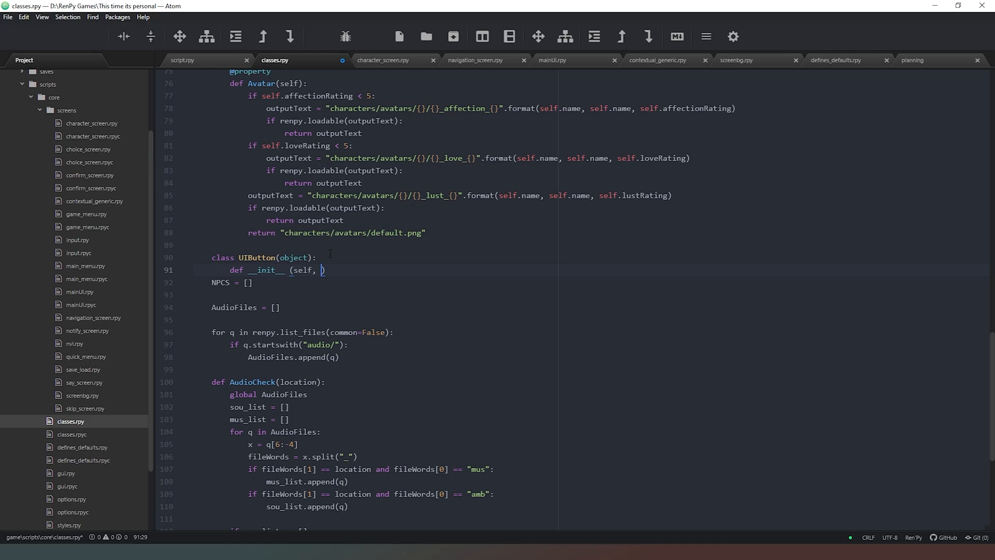
{"action": "type", "text": "name,"}
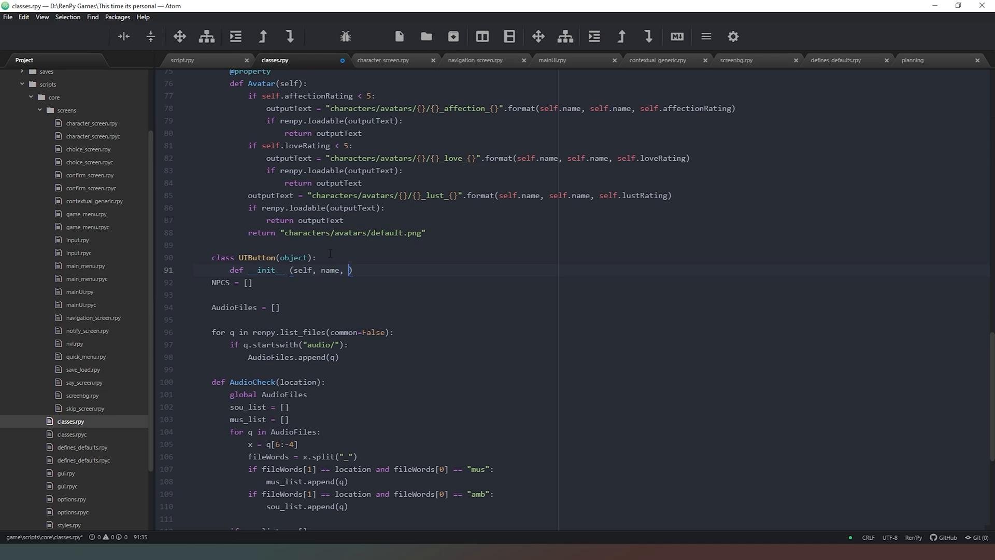
{"action": "type", "text": "niceName,"}
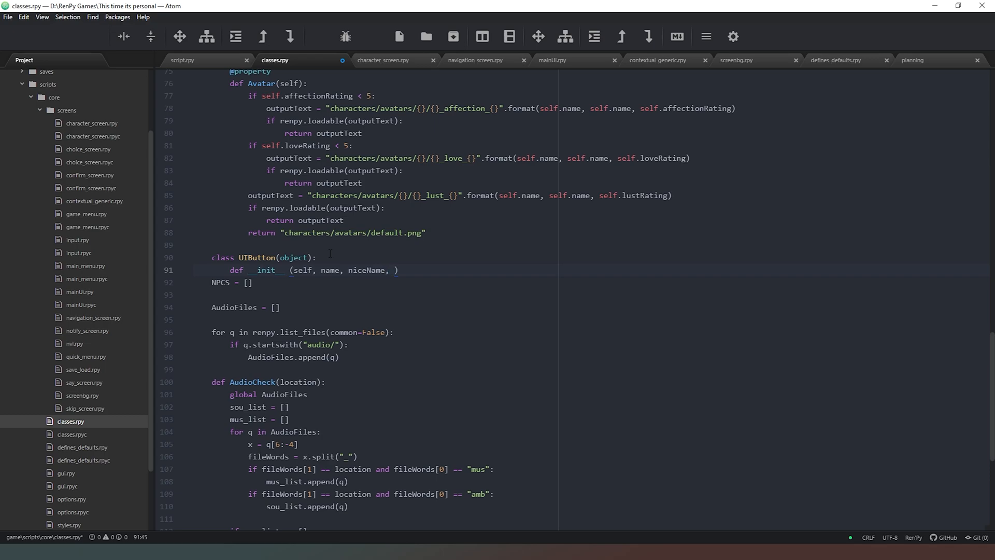
{"action": "key", "text": "enter"}
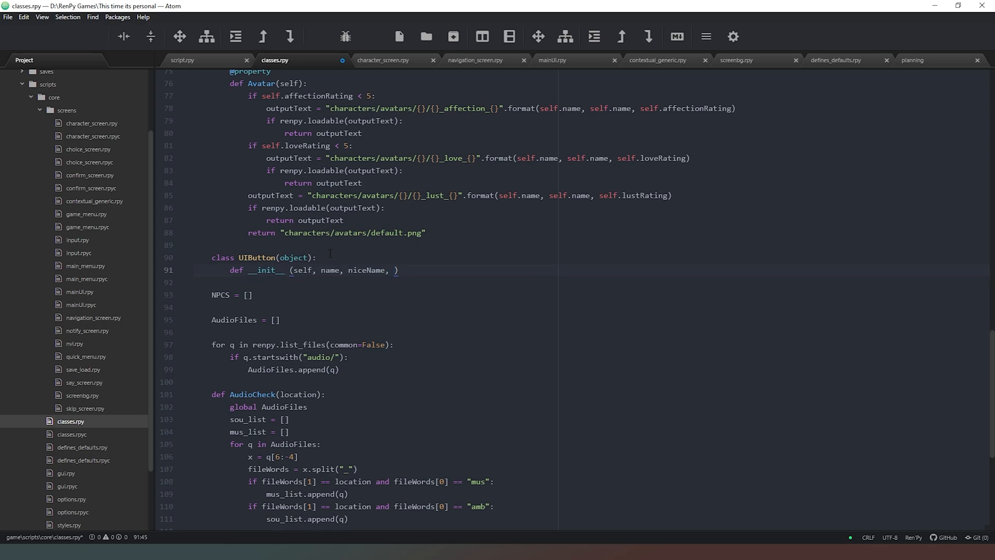
{"action": "type", "text": "t"}
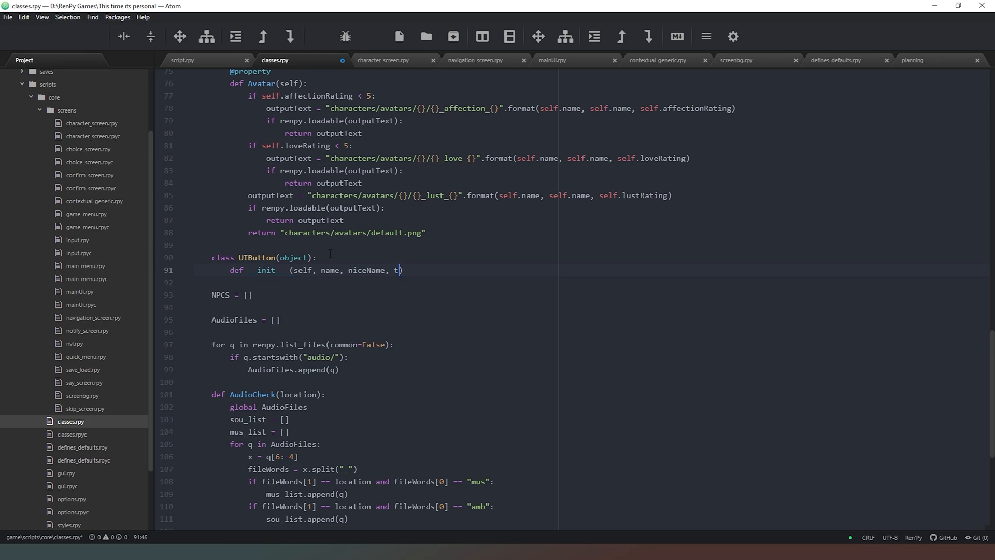
{"action": "type", "text": "ypes)"}
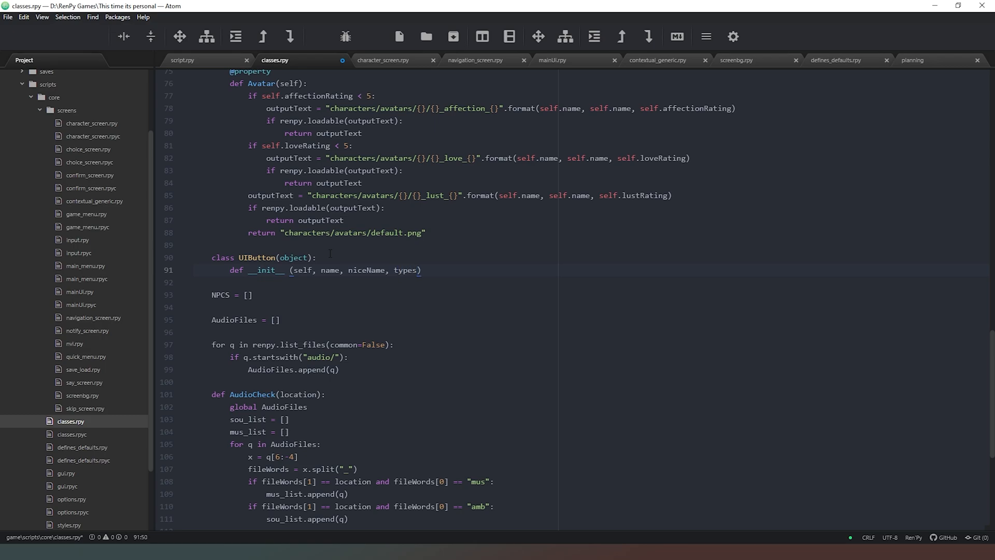
Add multiplier and stat parameters to the __init__ signature.
{"action": "left_click", "coordinate": [419, 270]}
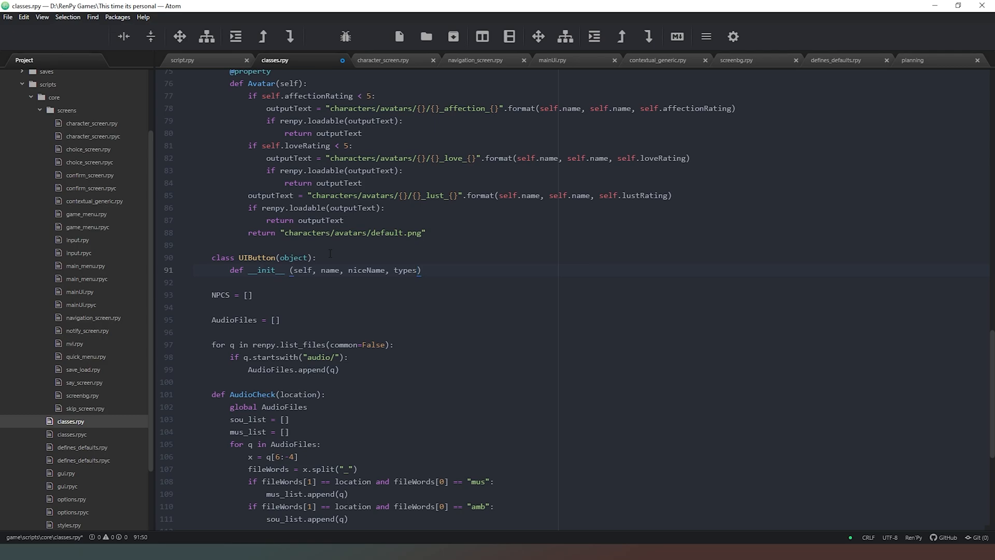
{"action": "left_click", "coordinate": [420, 270]}
{"action": "type", "text": ", "}
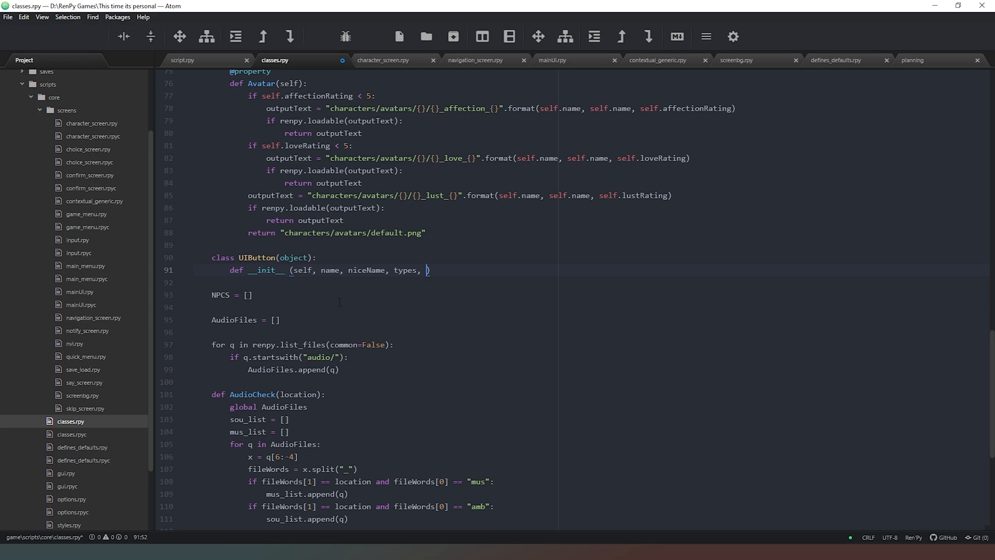
{"action": "mouse_move", "coordinate": [471, 299]}
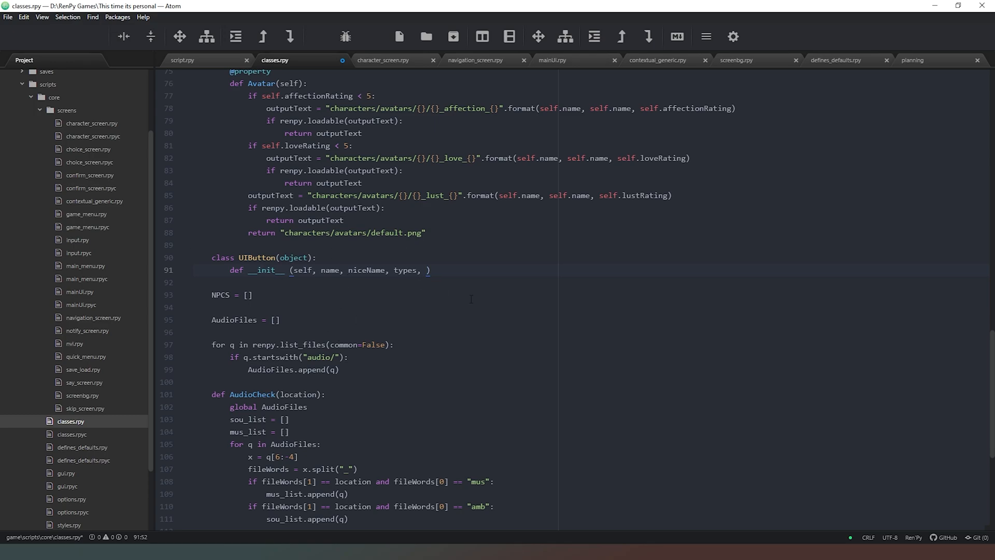
{"action": "type", "text": "mu"}
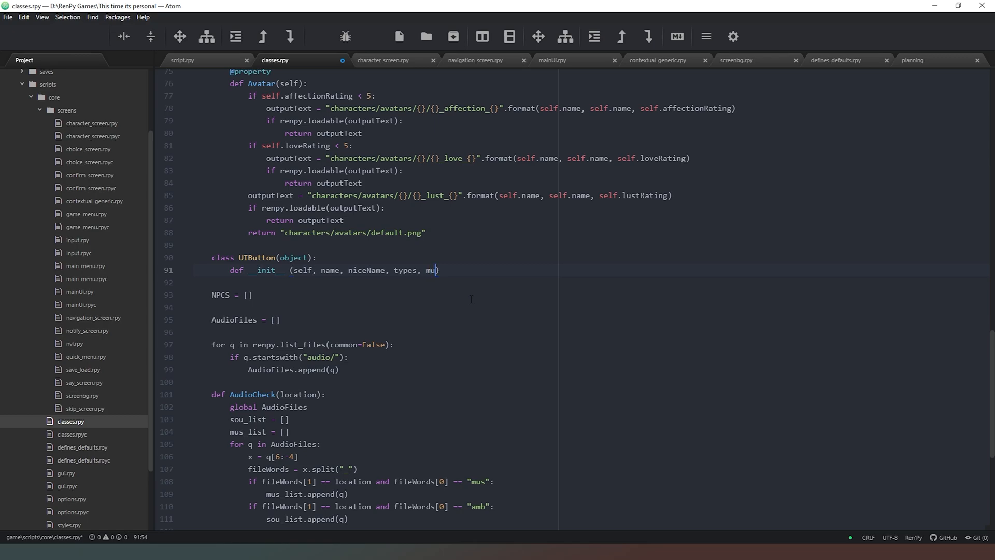
{"action": "type", "text": "ltiplier"}
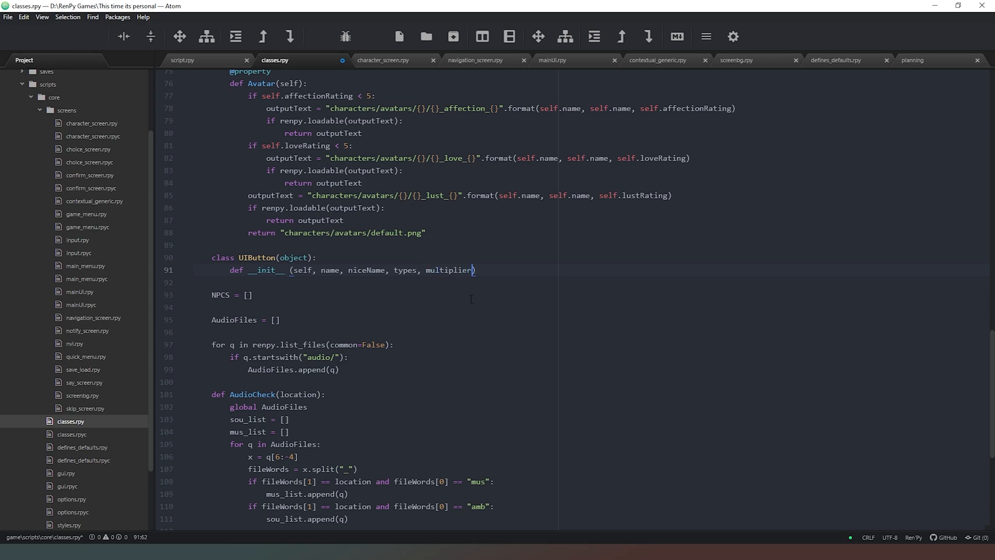
{"action": "type", "text": ","}
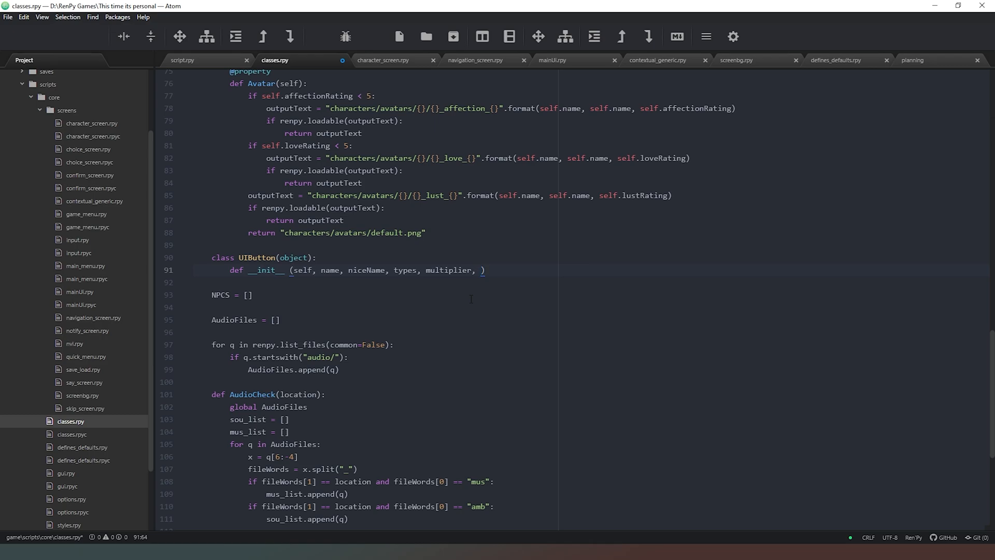
{"action": "left_click", "coordinate": [481, 270]}
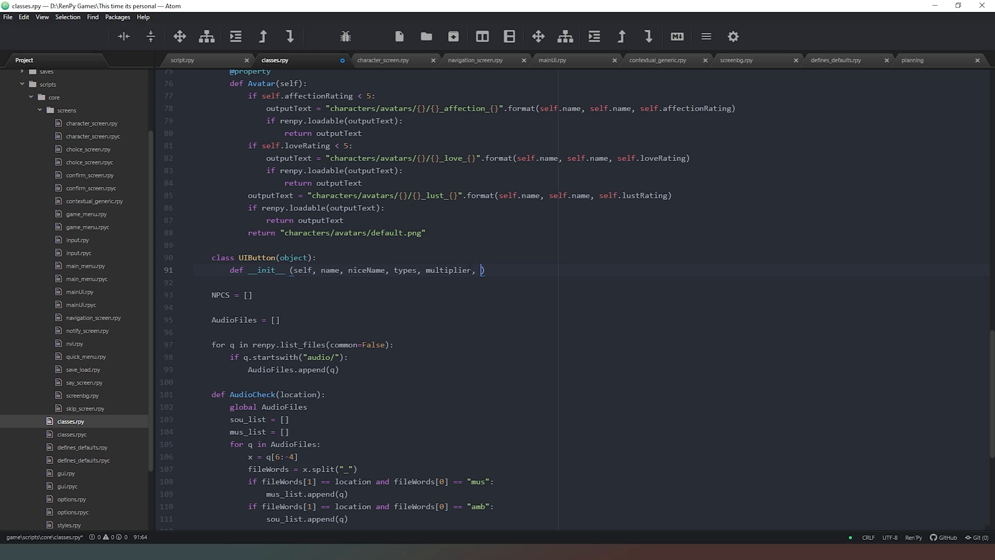
{"action": "type", "text": "stat,"}
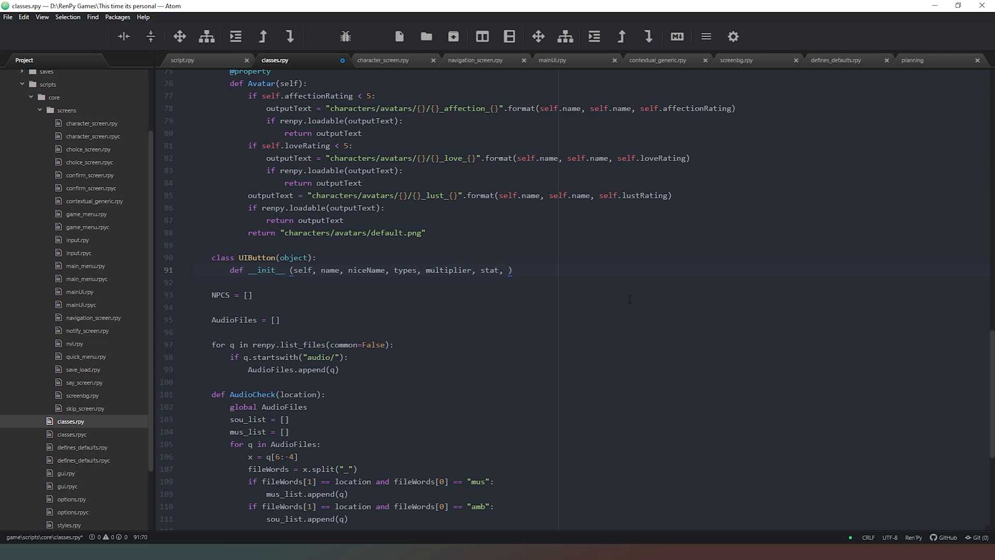
{"action": "key", "text": "BackSpace"}
{"action": "type", "text": ":"}
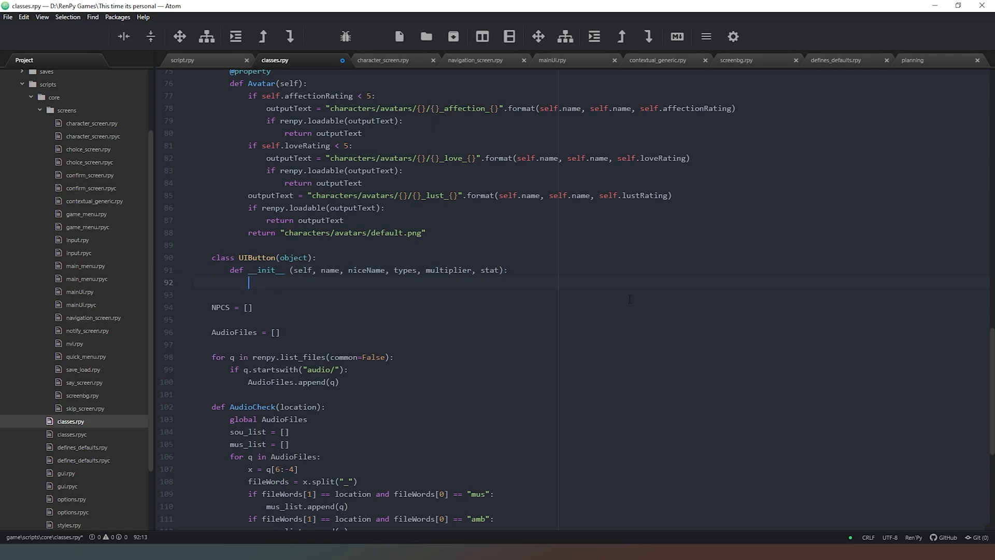
Assign self.name, self.niceName, self.types and self.multiplier in the constructor.
{"action": "type", "text": "self."}
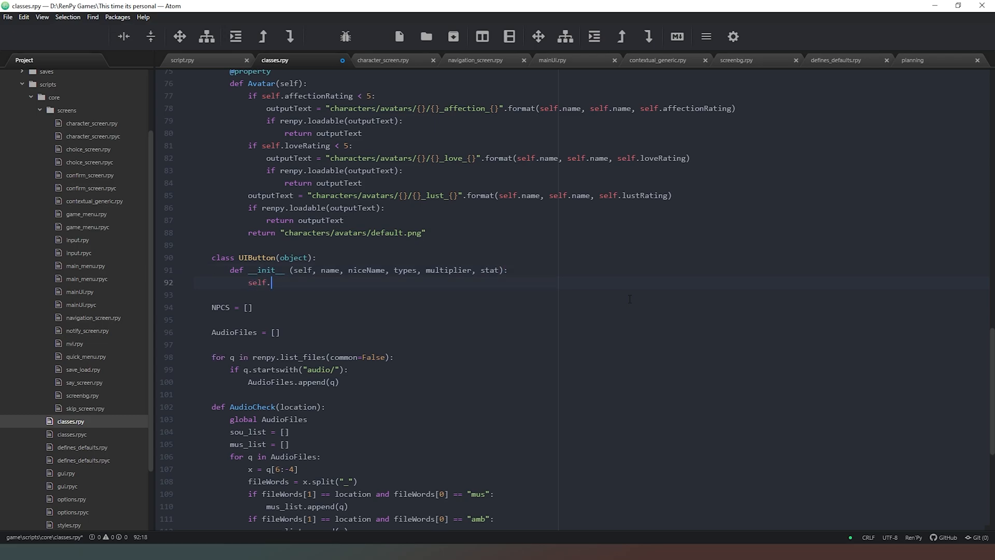
{"action": "type", "text": "name = name"}
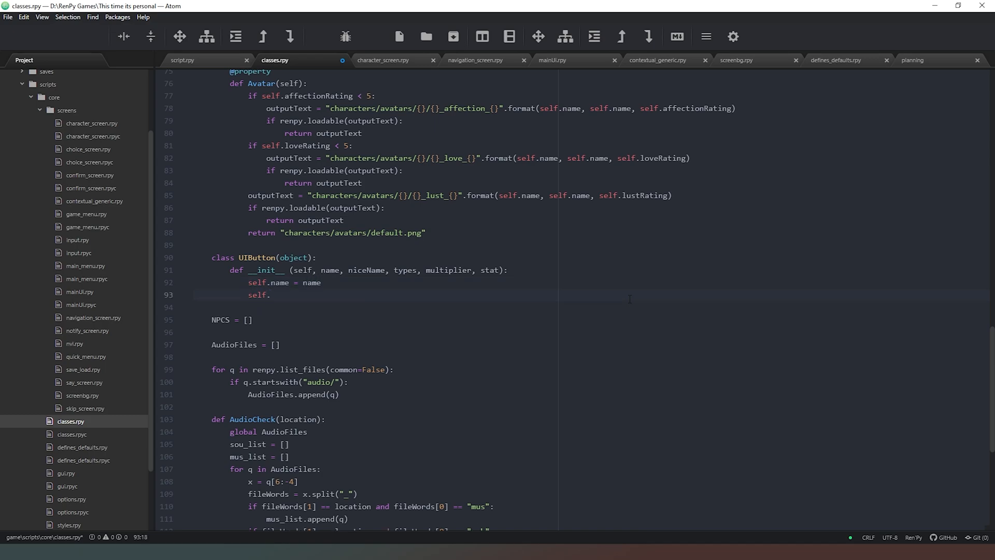
{"action": "type", "text": "niceName = niceName"}
{"action": "type", "text": "self."}
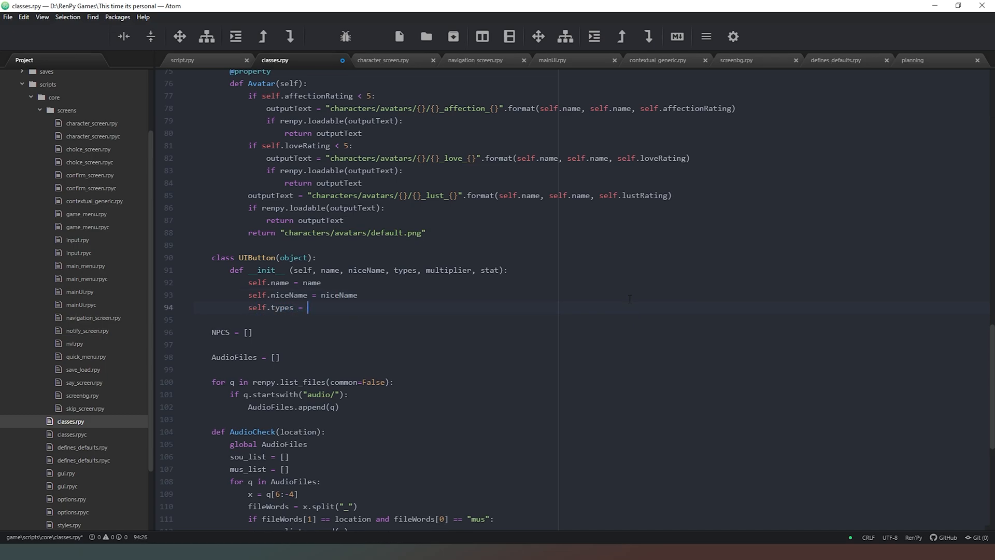
{"action": "type", "text": "types"}
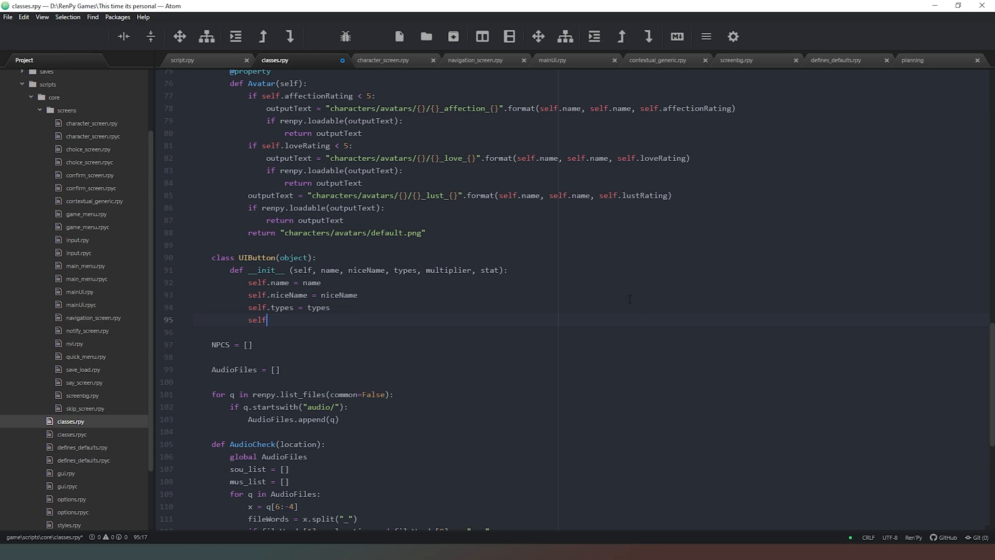
{"action": "type", "text": "mul"}
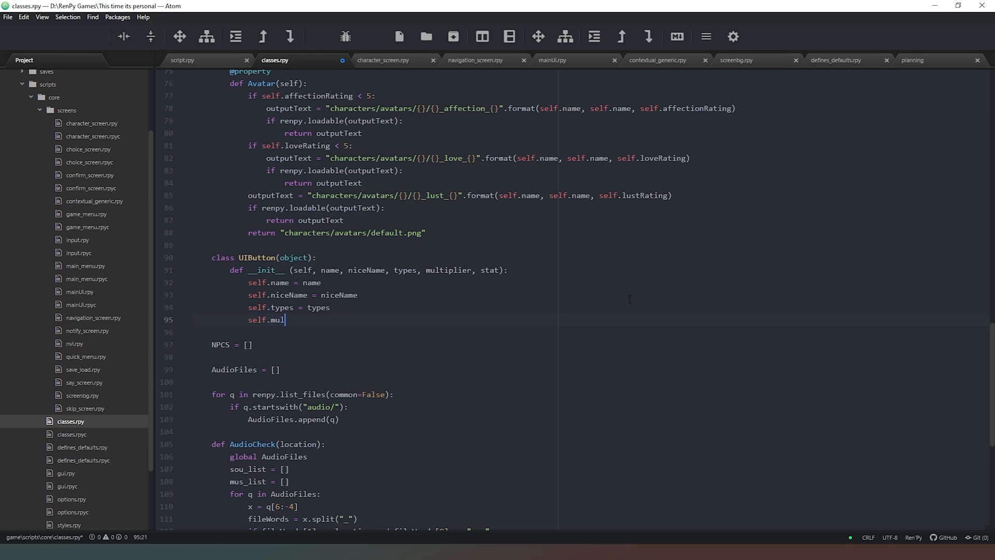
{"action": "type", "text": "tiplier"}
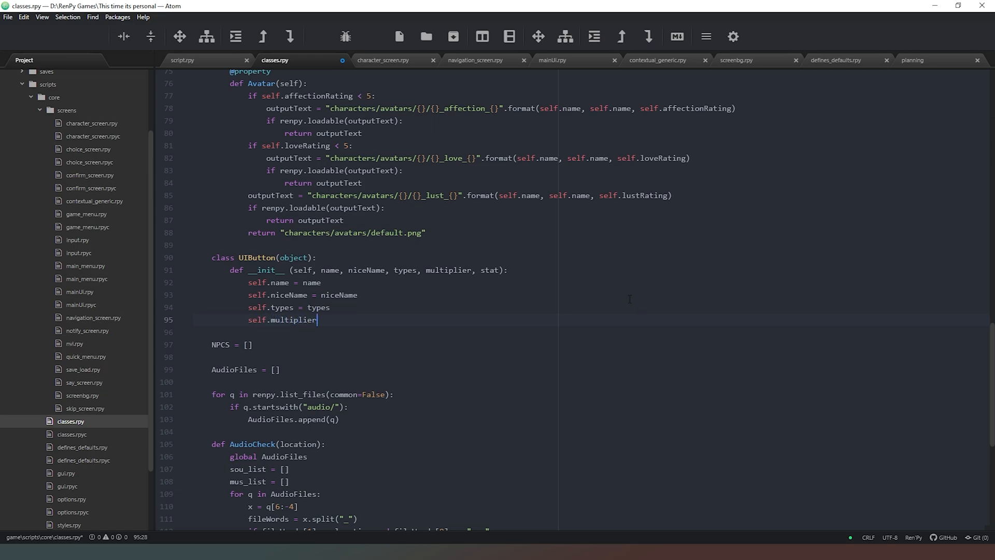
{"action": "type", "text": "= multiplier"}
{"action": "type", "text": "se;lf"}
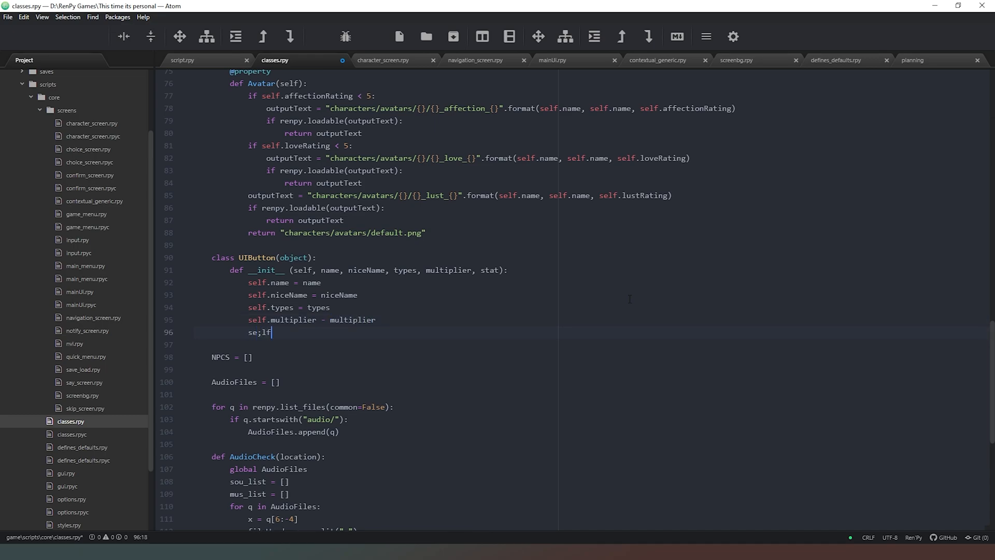
Add self.stat = stat, then open script.rpy at its start label.
{"action": "type", "text": "self."}
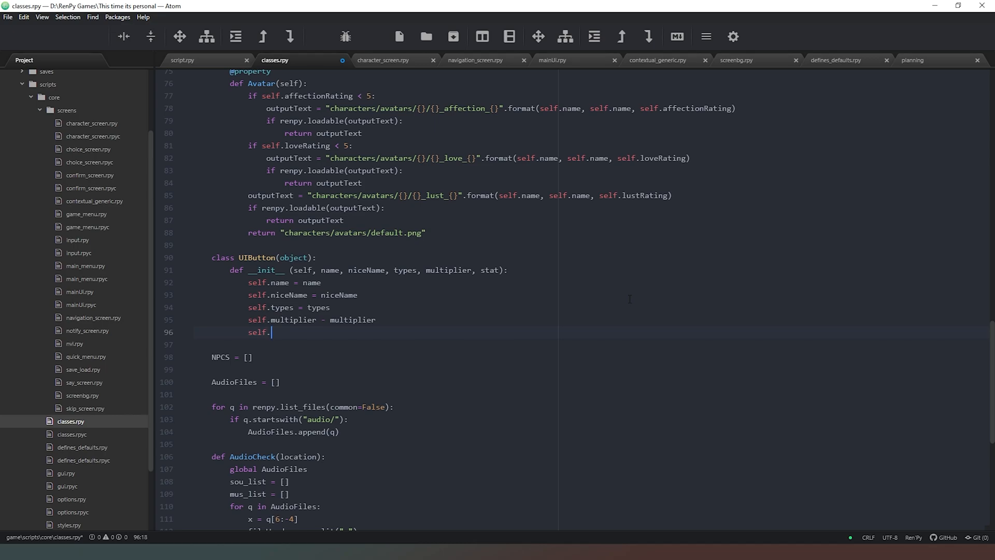
{"action": "type", "text": "stat -"}
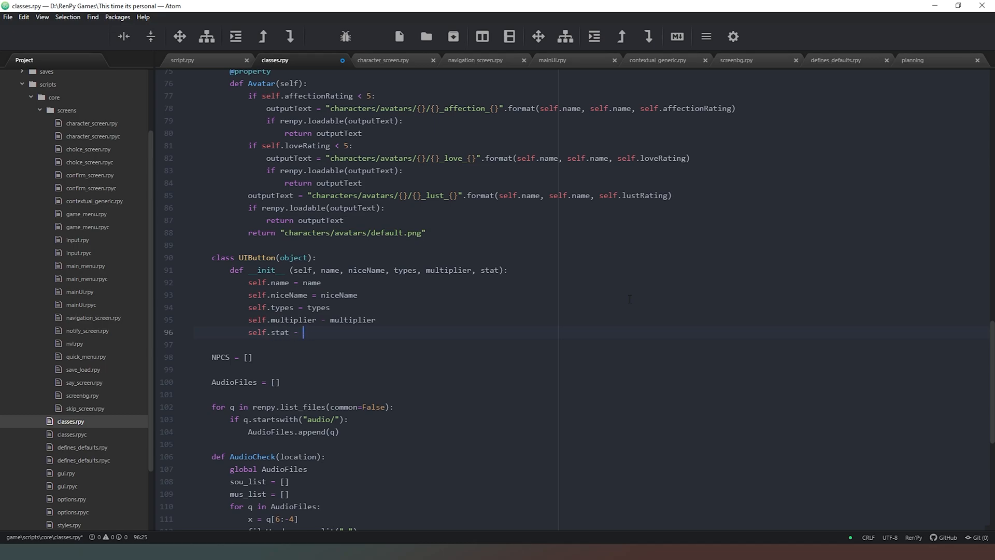
{"action": "type", "text": "stast"}
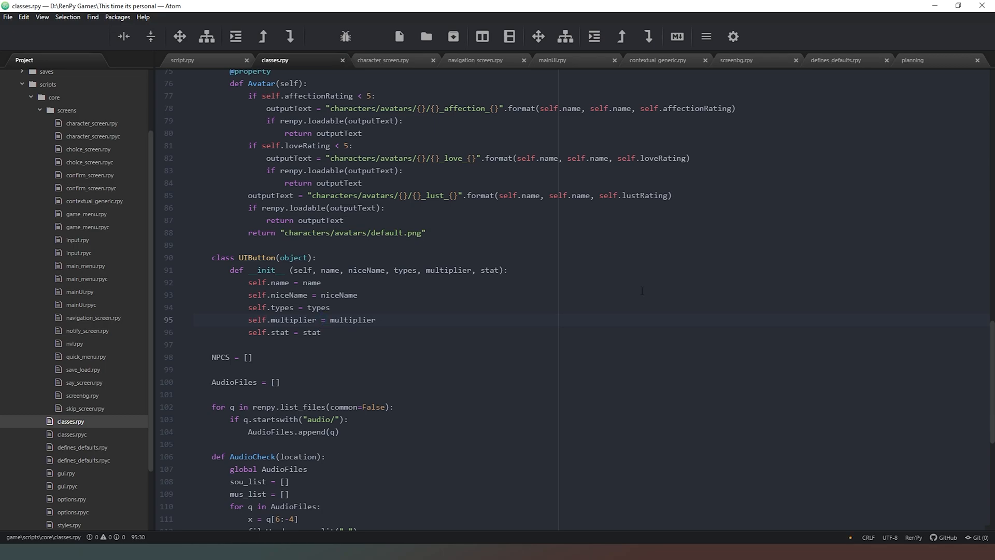
{"action": "left_click", "coordinate": [321, 331]}
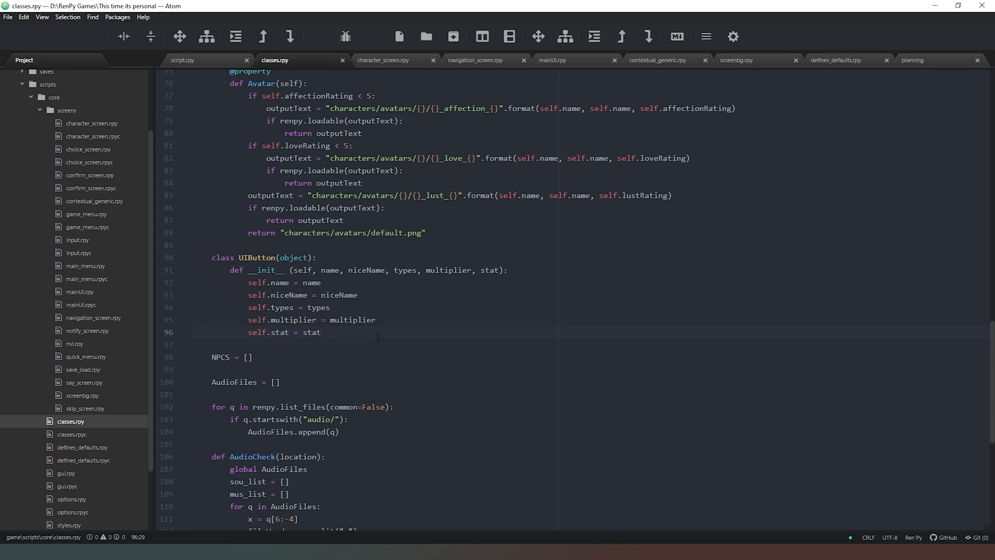
{"action": "left_click", "coordinate": [322, 332]}
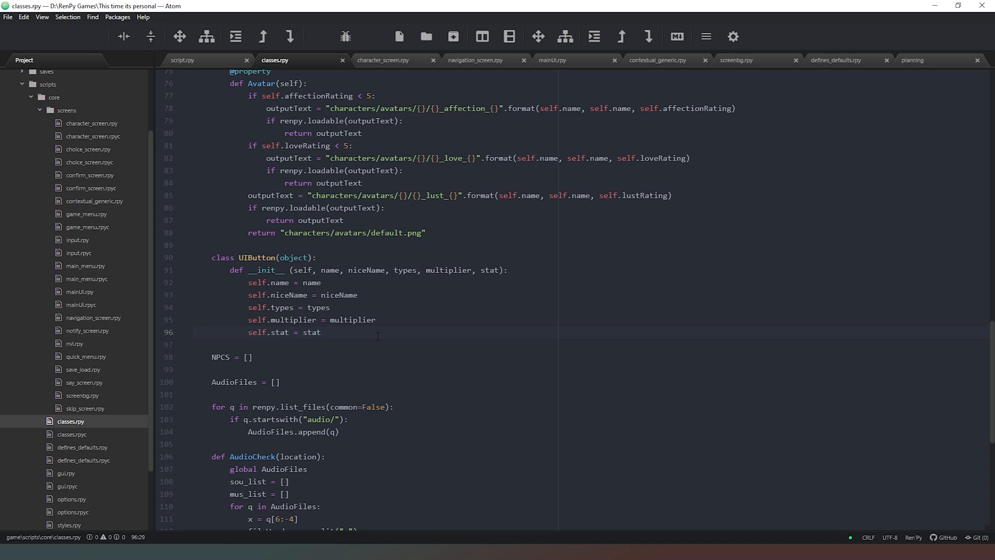
{"action": "left_click", "coordinate": [320, 332]}
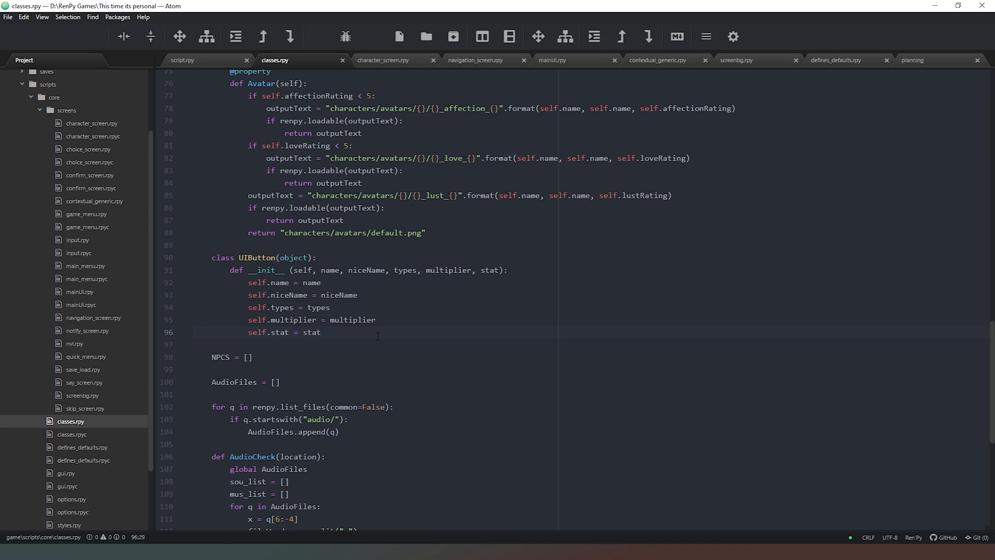
{"action": "left_click", "coordinate": [182, 59]}
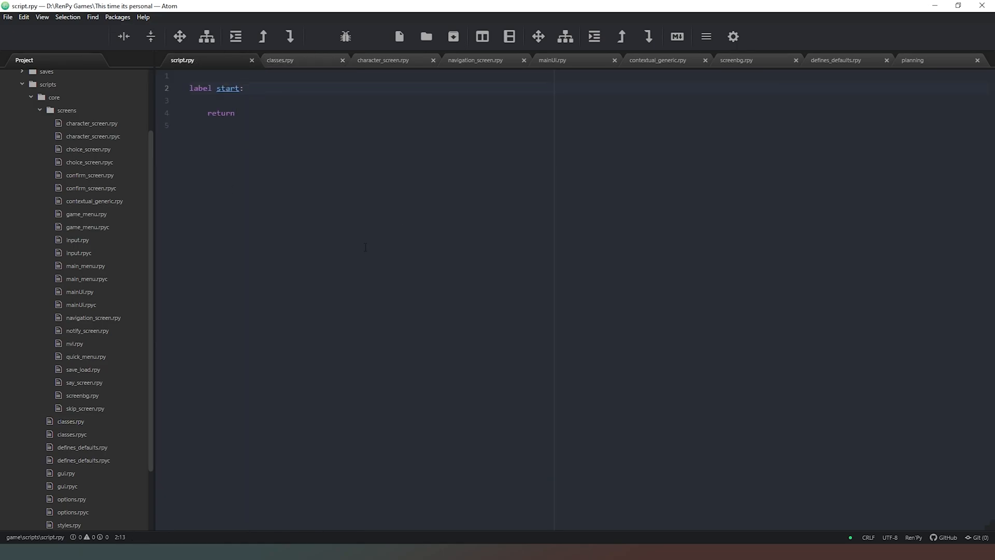
{"action": "left_click", "coordinate": [245, 88]}
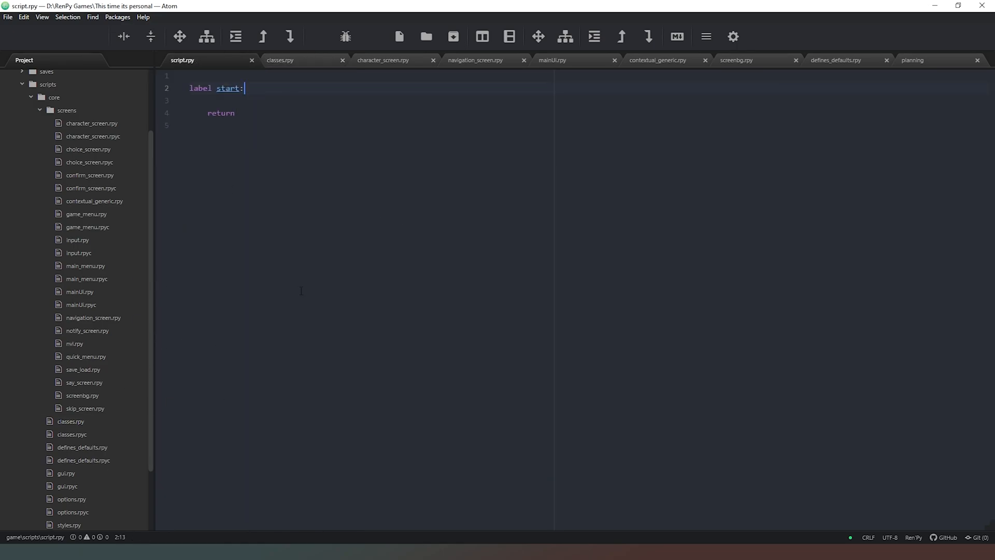
{"action": "mouse_move", "coordinate": [398, 263]}
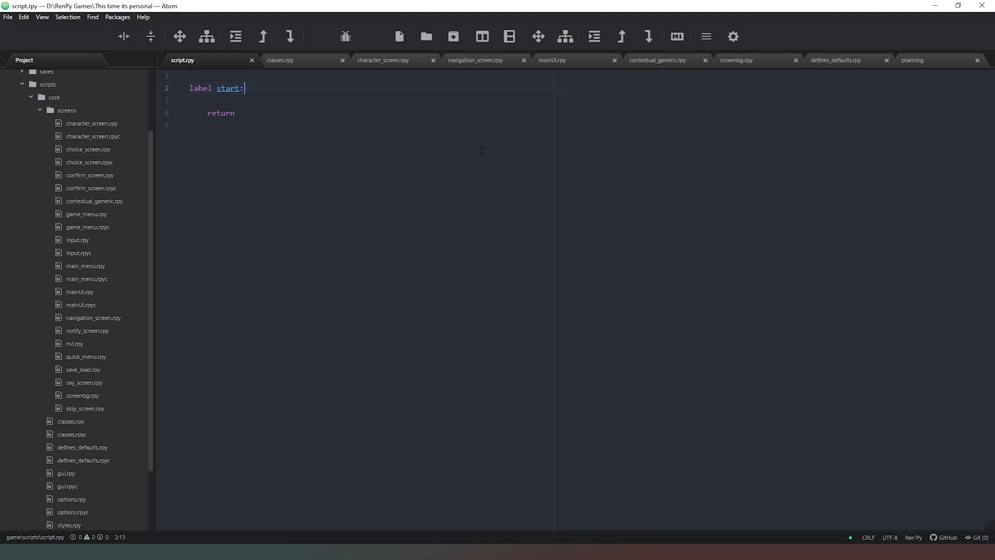
{"action": "mouse_move", "coordinate": [432, 298]}
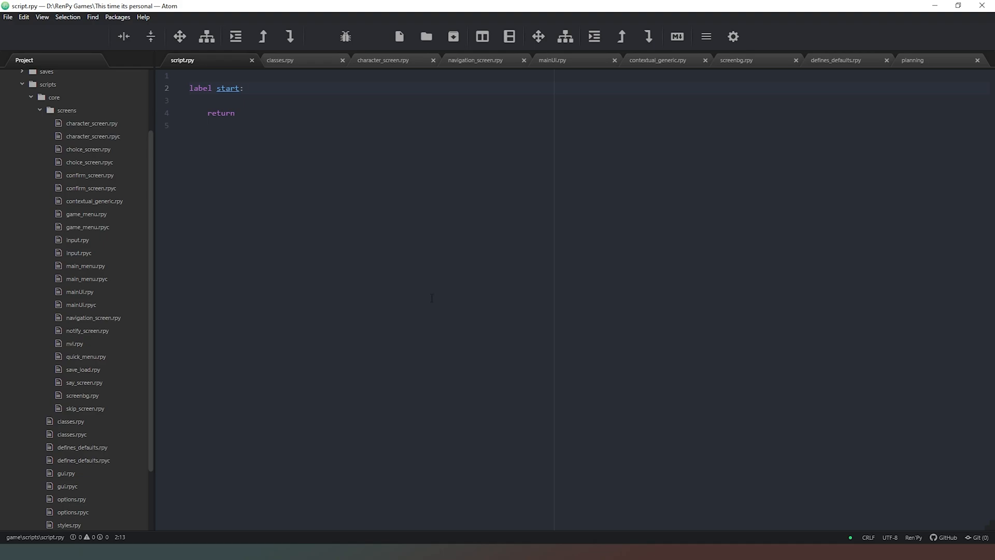
{"action": "left_click", "coordinate": [243, 87]}
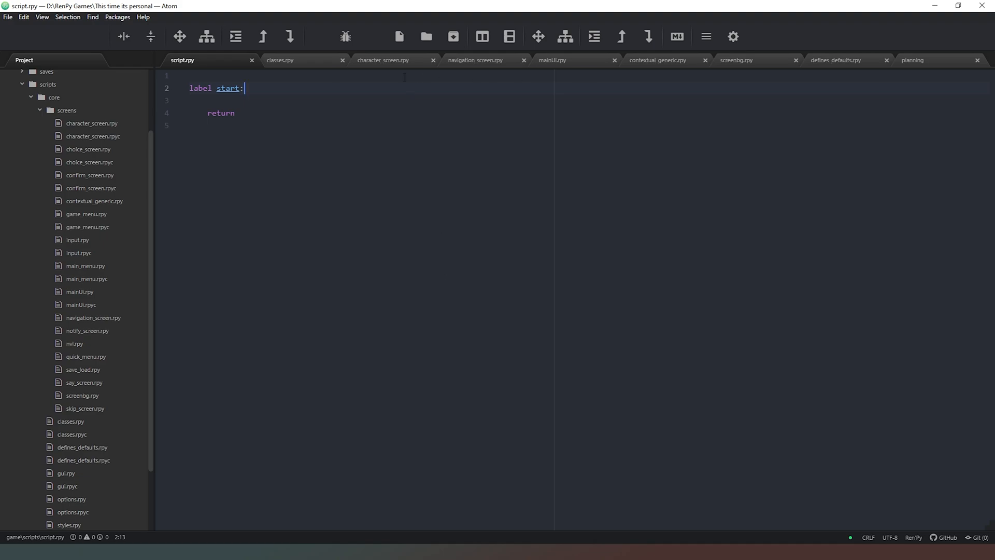
{"action": "left_click", "coordinate": [279, 59]}
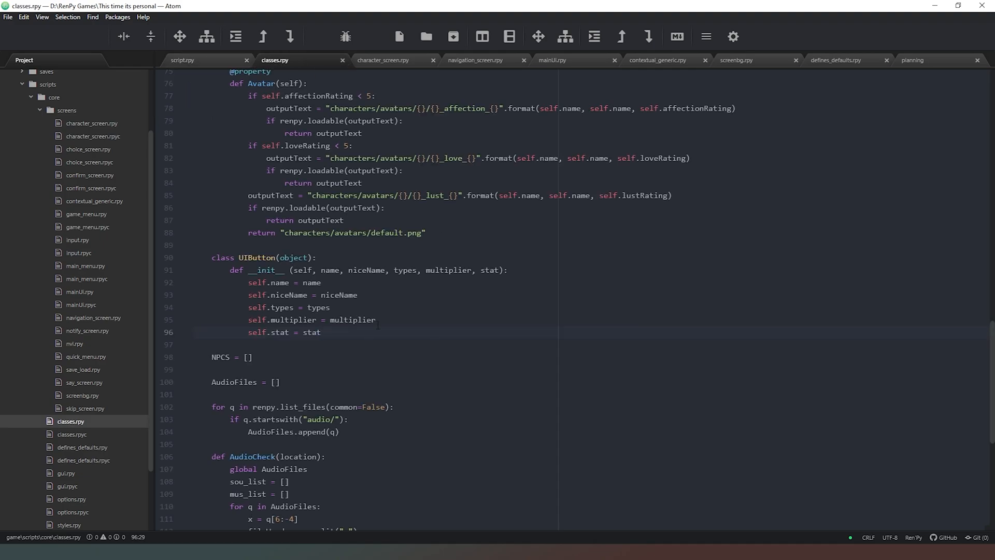
Add a module-level UIButtons = [] list between the UIButton class and NPCS.
{"action": "key", "text": "Enter"}
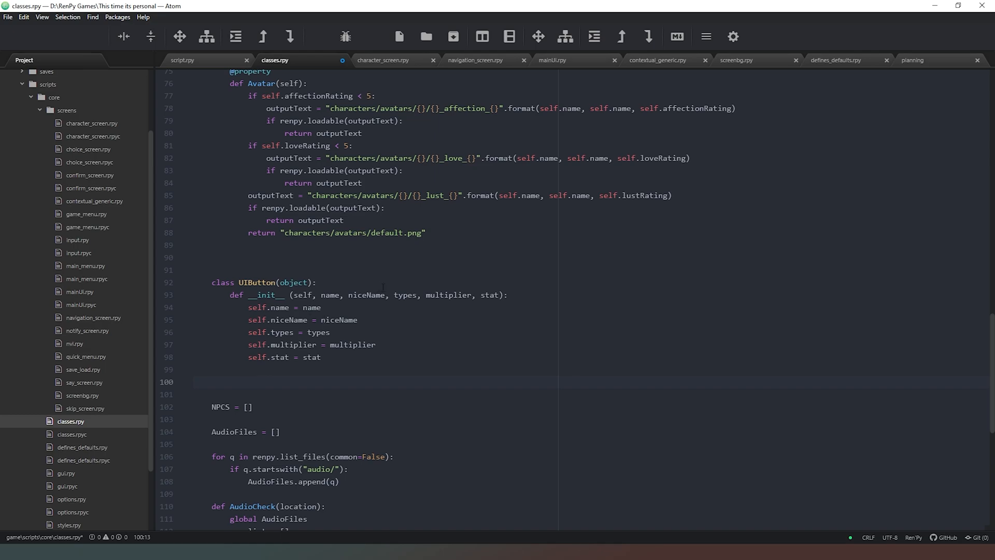
{"action": "left_click", "coordinate": [249, 381]}
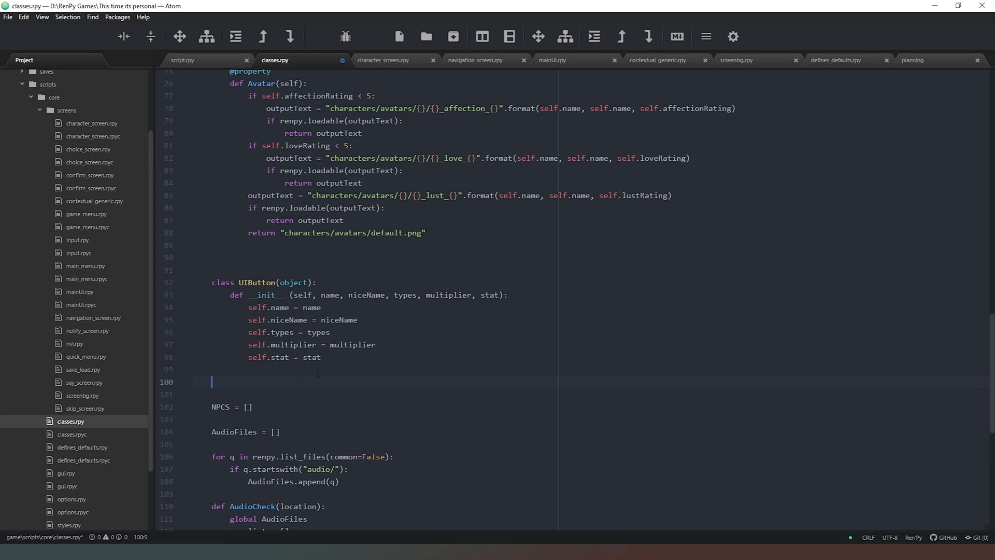
{"action": "type", "text": "UIButtons"}
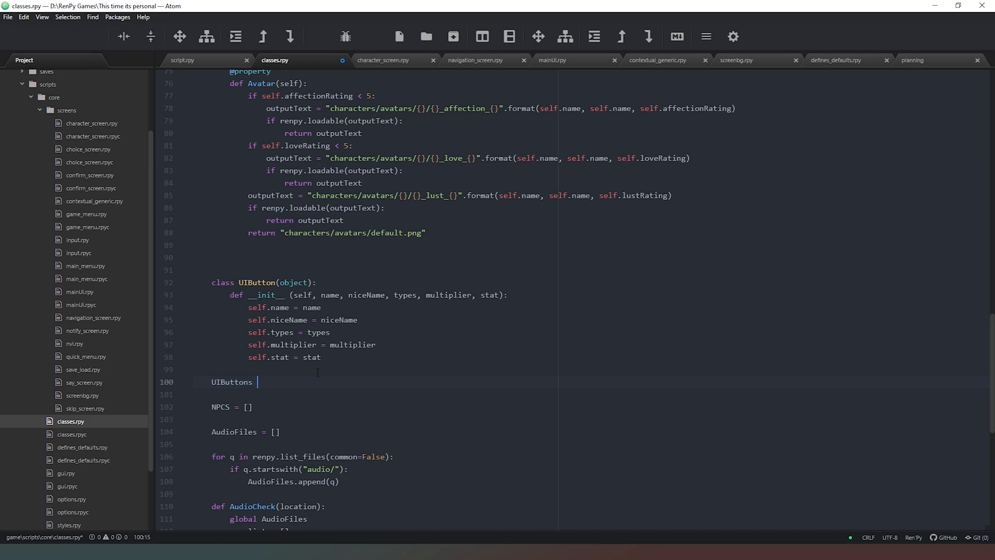
{"action": "type", "text": "= []"}
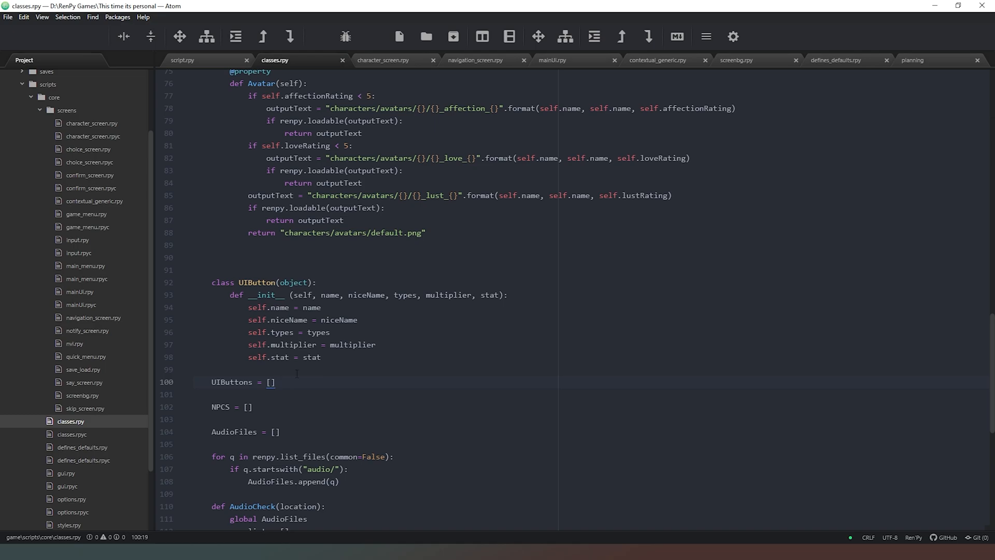
{"action": "scroll", "scroll_direction": "down", "scroll_amount": 3}
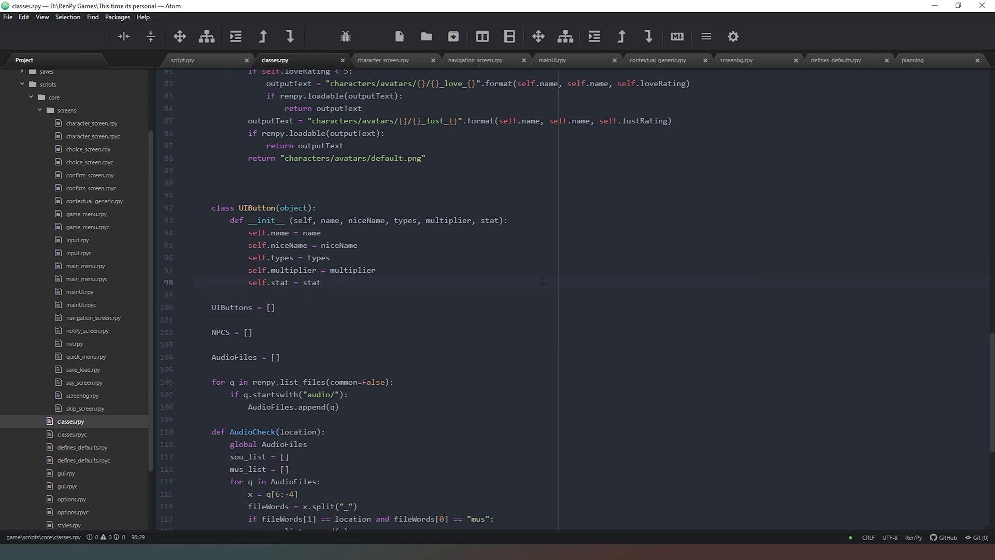
{"action": "key", "text": "enter"}
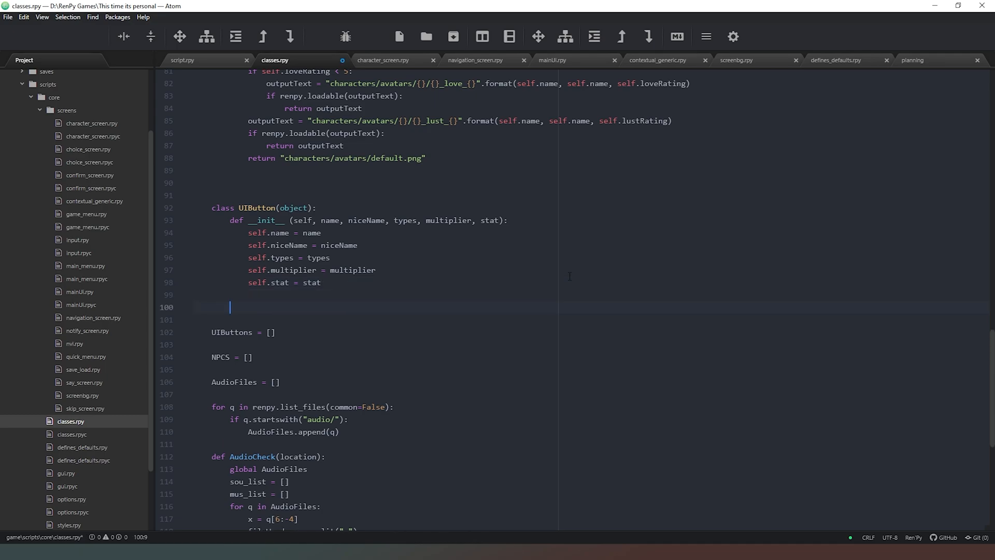
{"action": "type", "text": "e"}
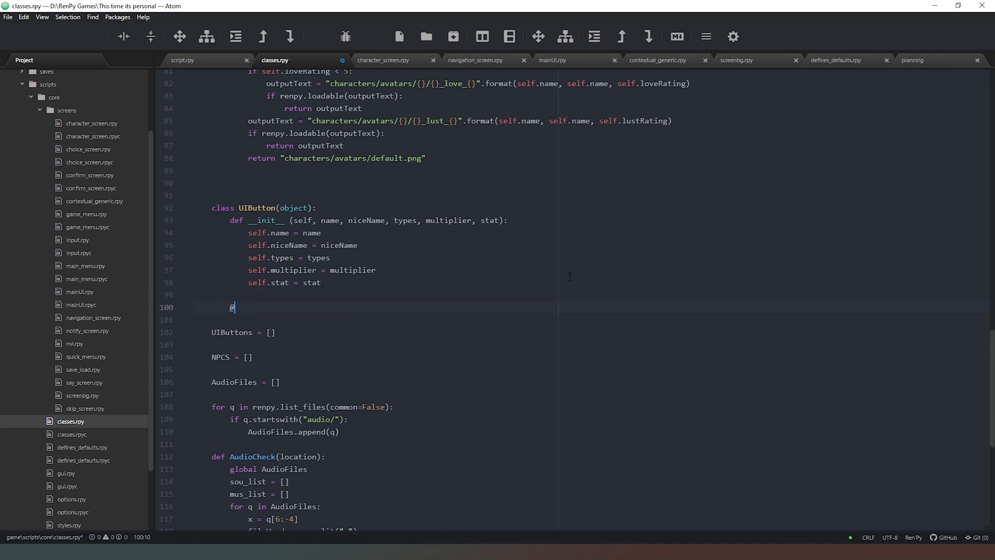
{"action": "type", "text": "property"}
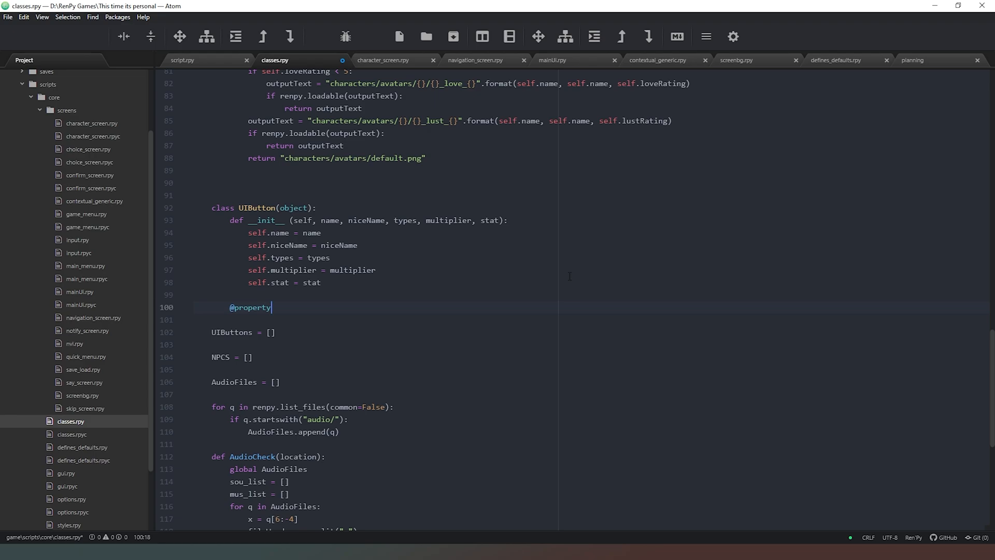
{"action": "key", "text": "Return"}
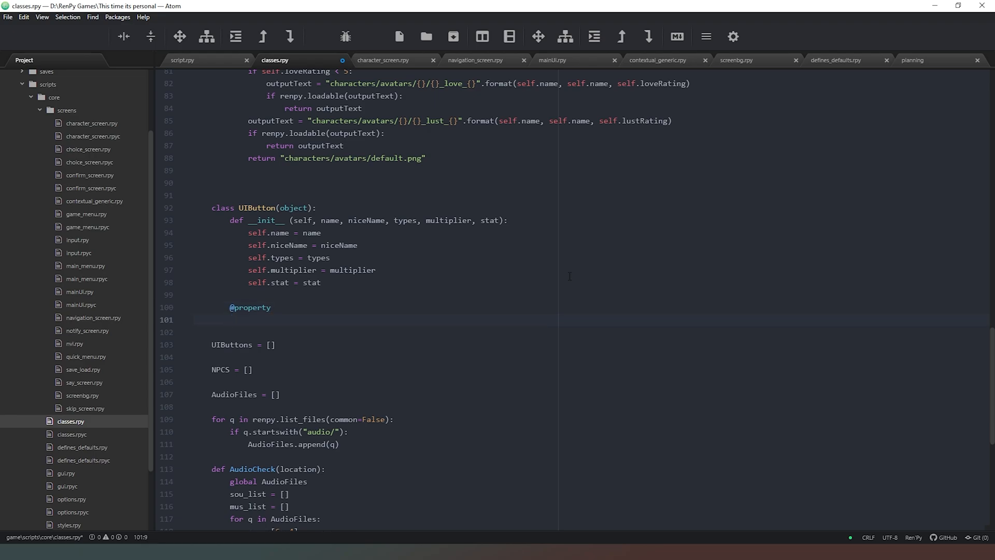
Write the def icon(self): method signature beneath the decorator.
{"action": "type", "text": "b"}
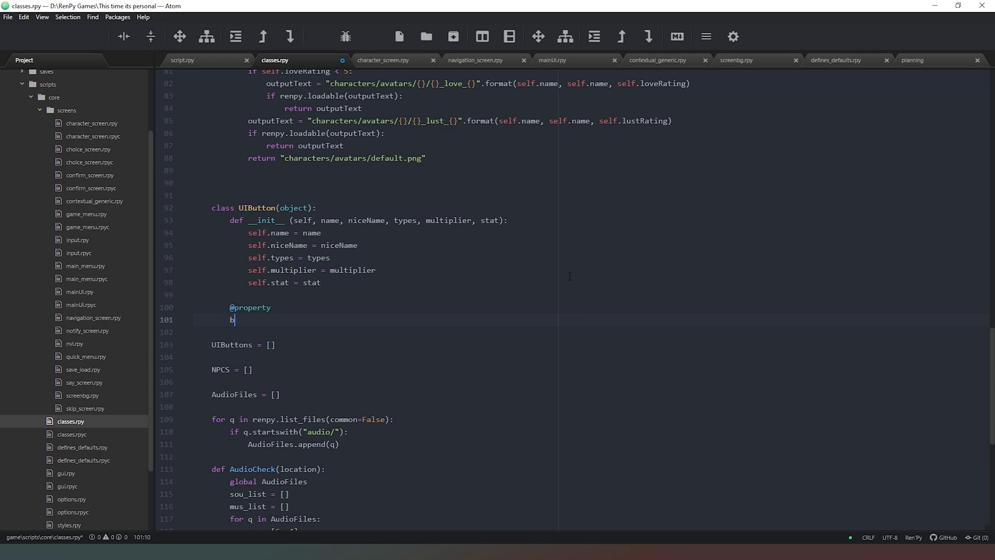
{"action": "type", "text": "utton"}
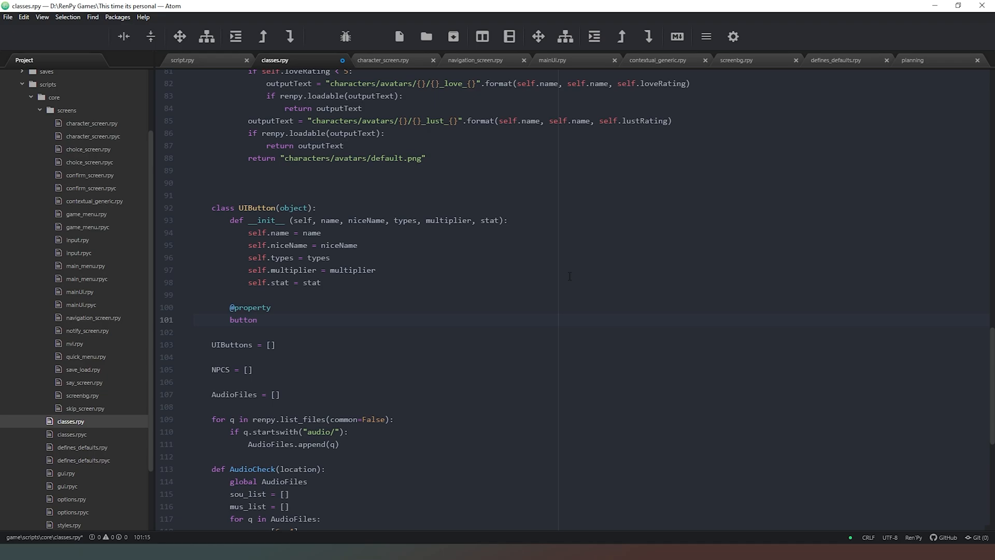
{"action": "key", "text": "Backspace"}
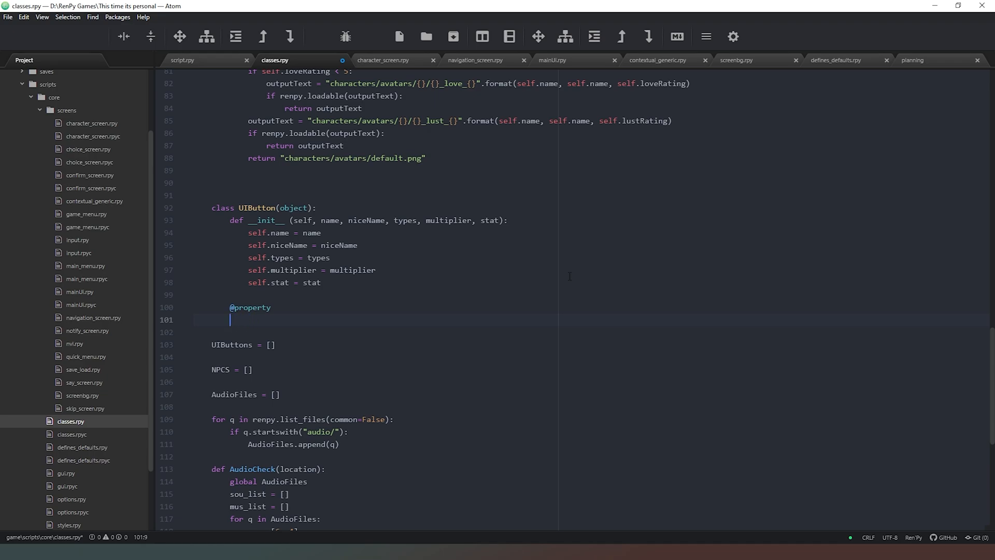
{"action": "type", "text": "icon"}
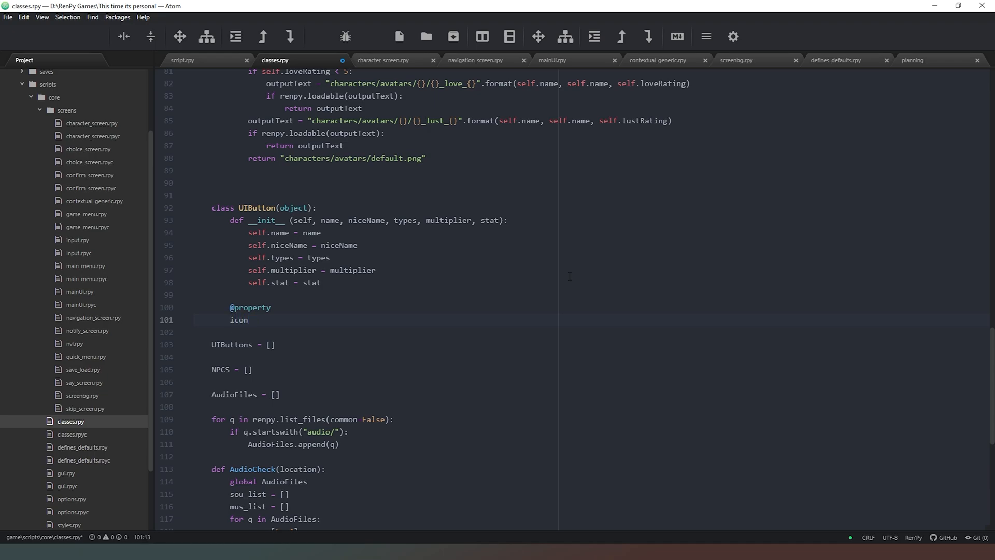
{"action": "left_click", "coordinate": [249, 320]}
{"action": "type", "text": "def"}
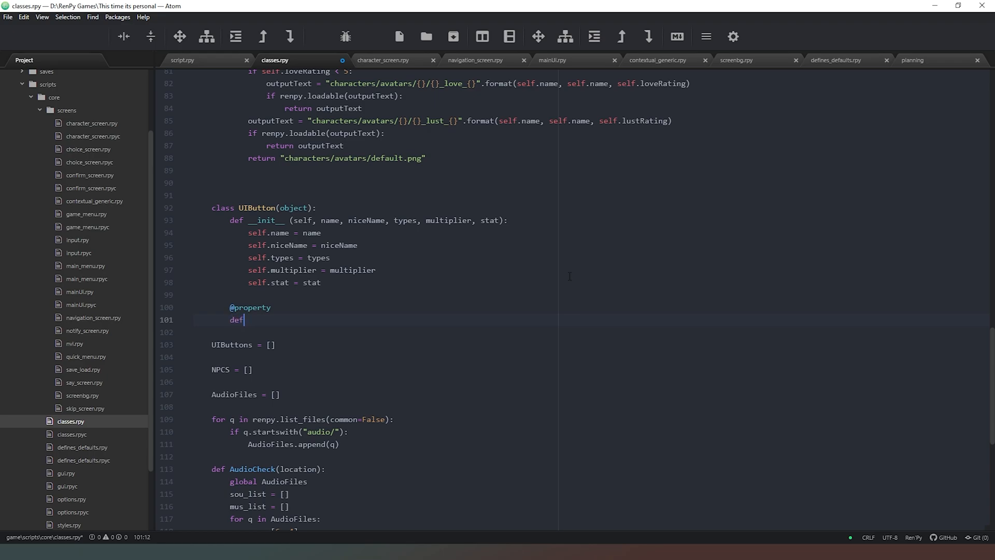
{"action": "type", "text": "icon"}
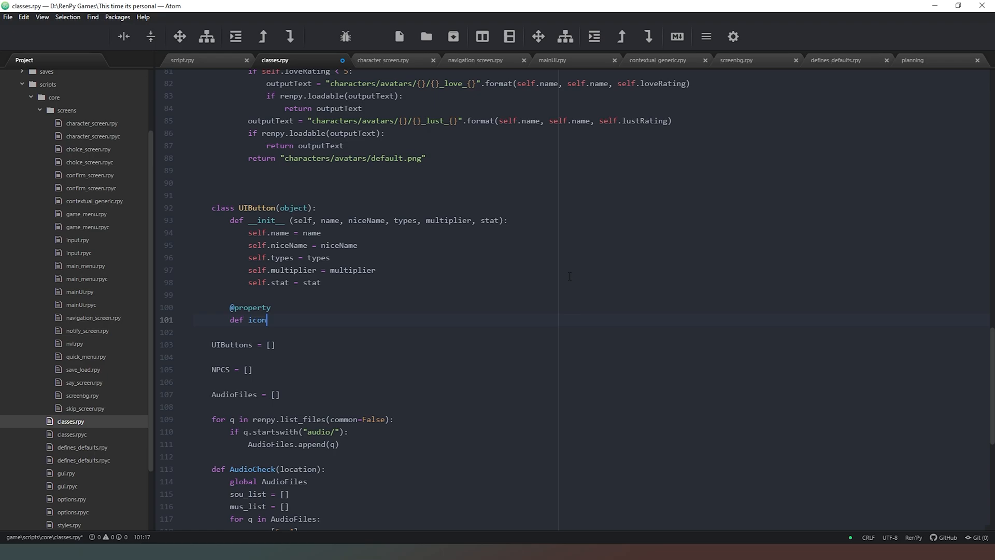
{"action": "type", "text": "(self):"}
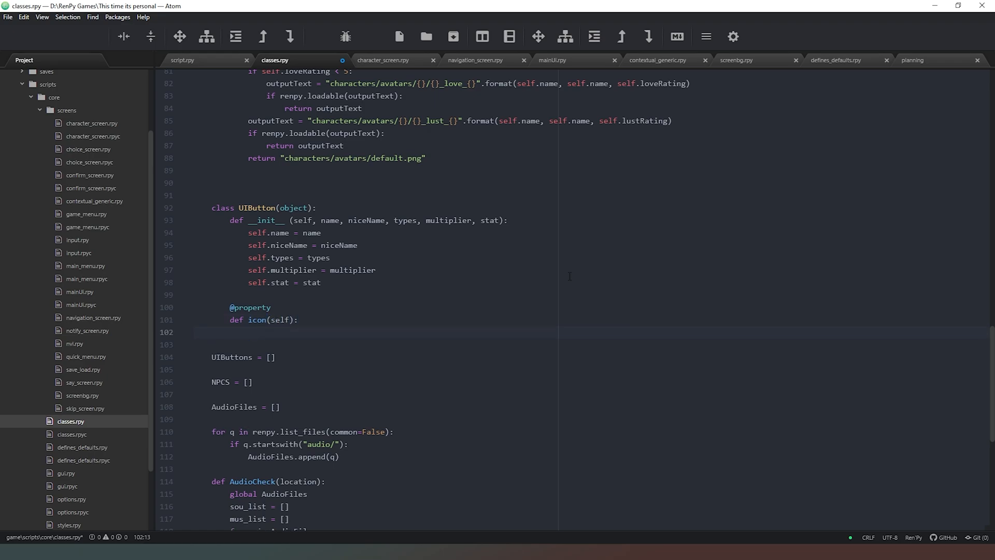
{"action": "left_click", "coordinate": [249, 331]}
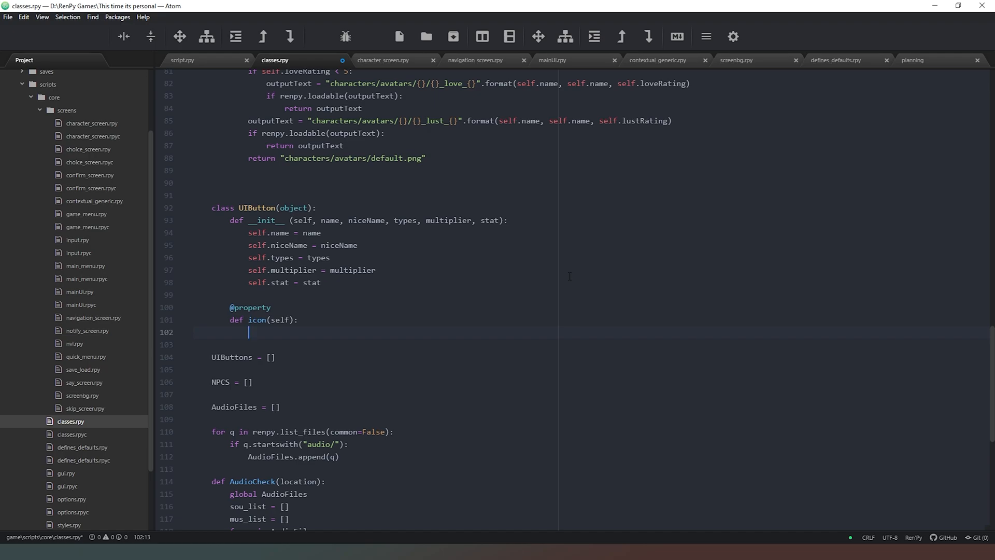
Assign outputText = "ui/buttons/context/{}.png".format(name) in the icon property.
{"action": "type", "text": "outputte"}
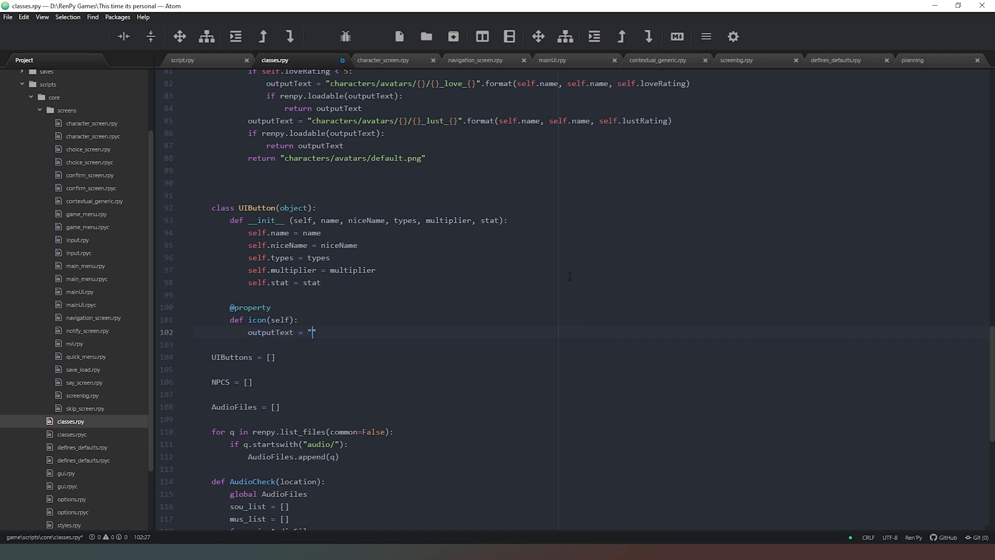
{"action": "type", "text": "{}"}
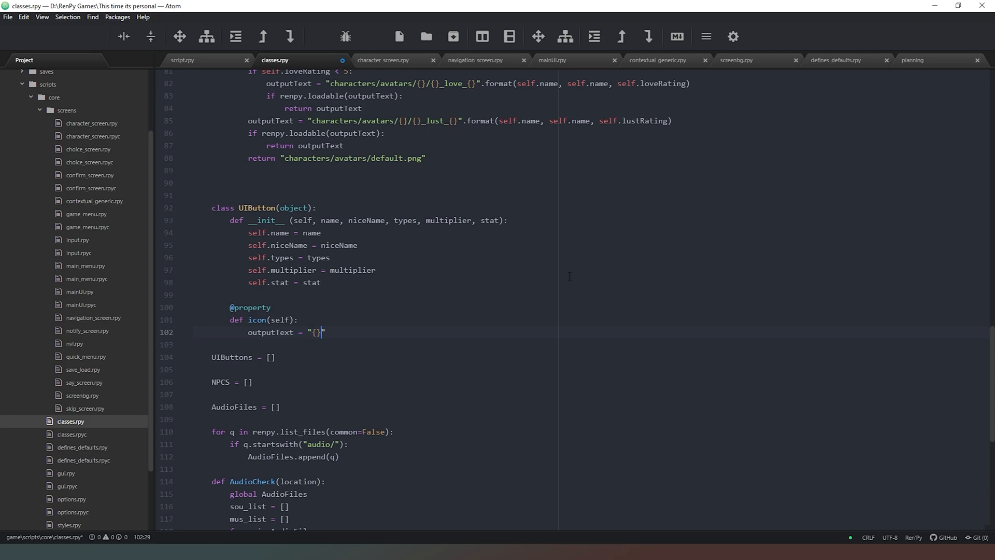
{"action": "type", "text": "/"}
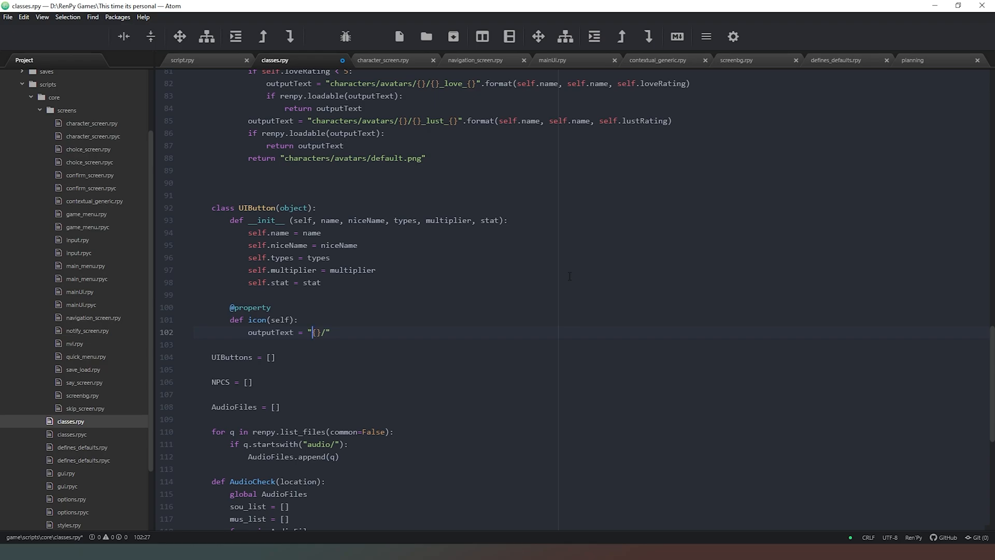
{"action": "type", "text": "ui/"}
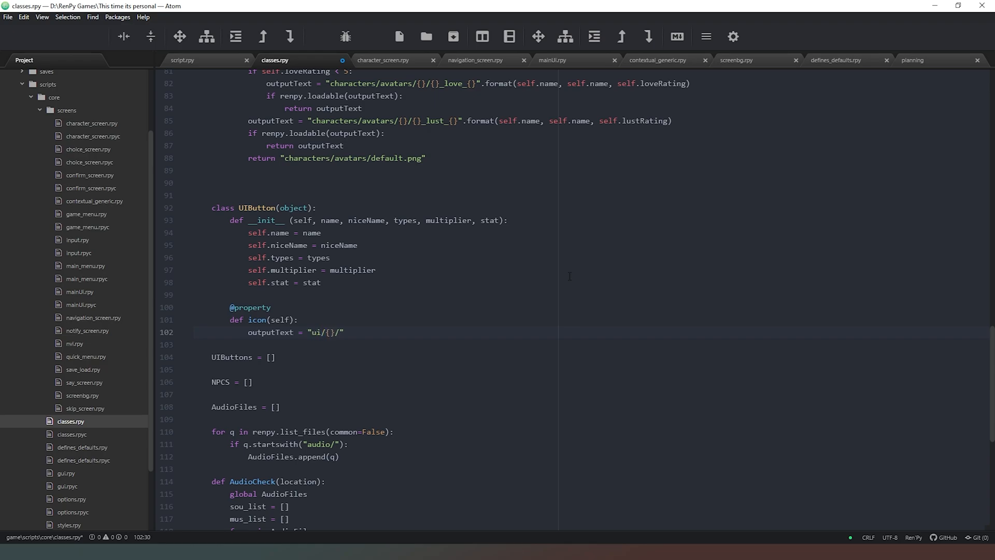
{"action": "type", "text": "buttons/"}
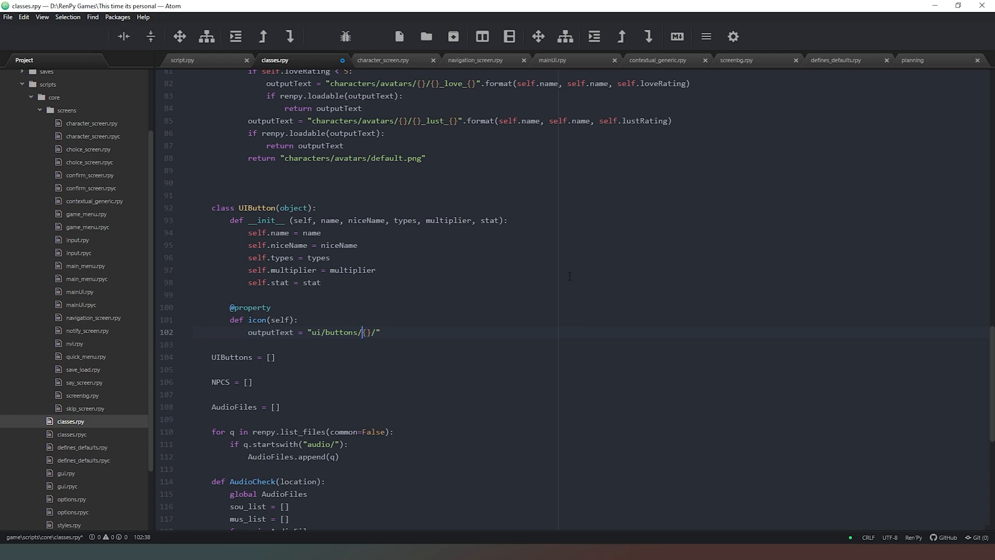
{"action": "type", "text": "context/"}
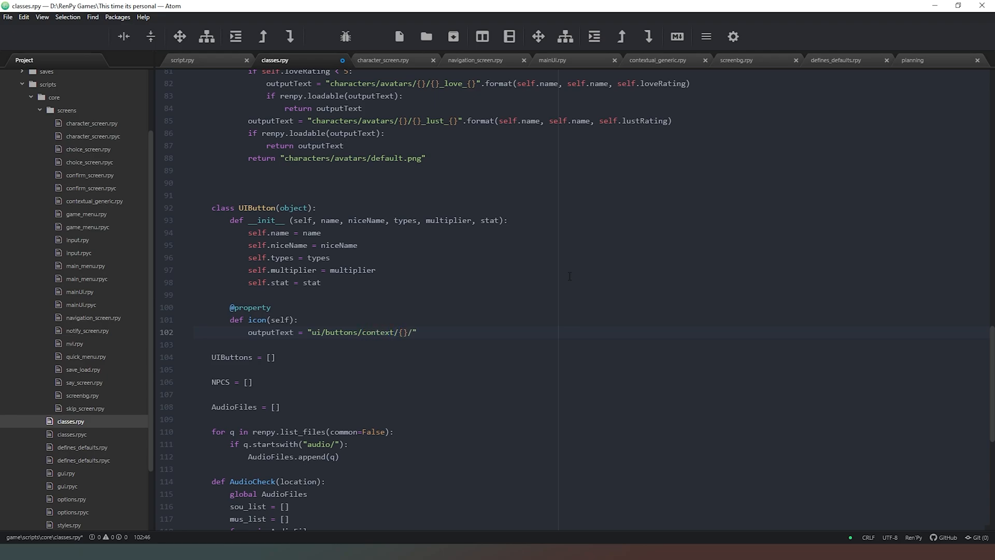
{"action": "type", "text": ".p"}
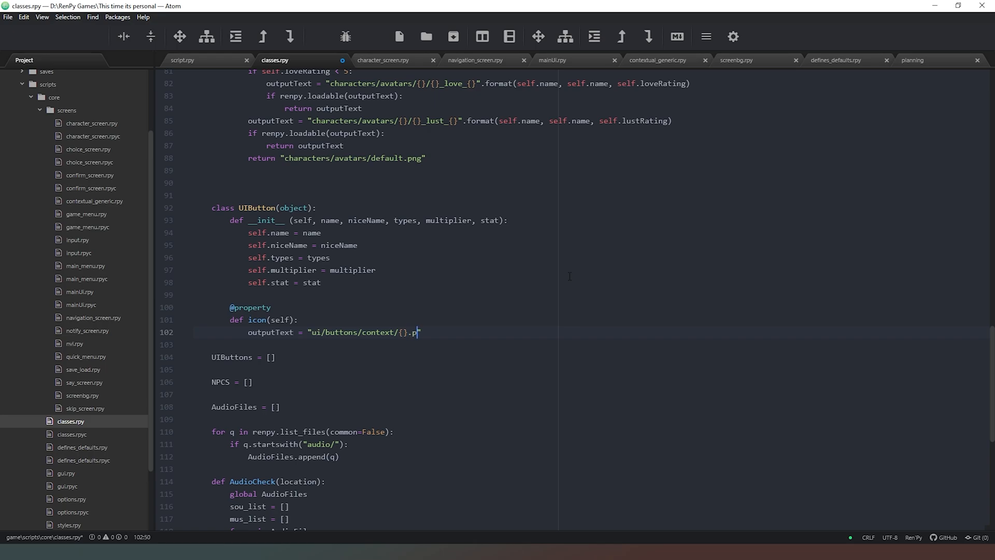
{"action": "type", "text": "ng\"."}
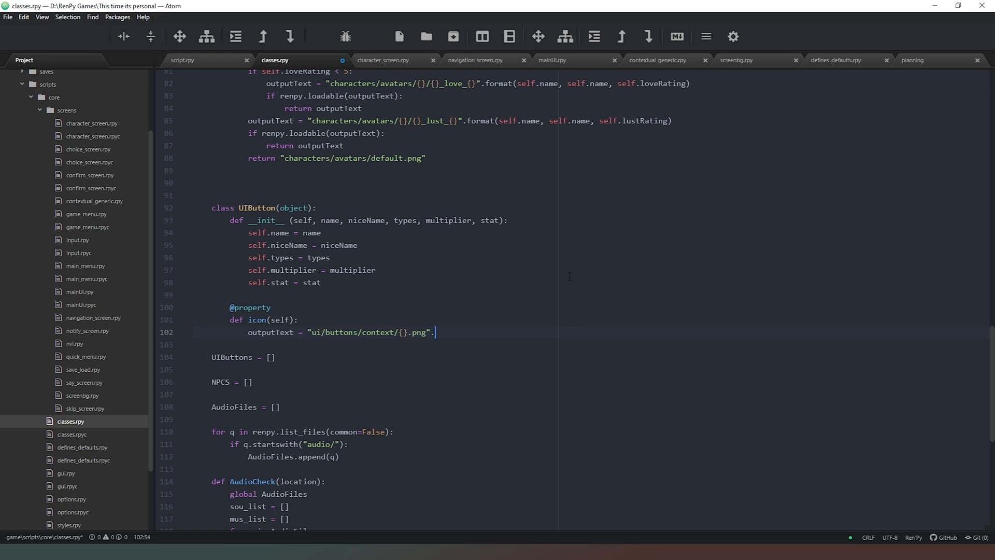
{"action": "type", "text": ".format("}
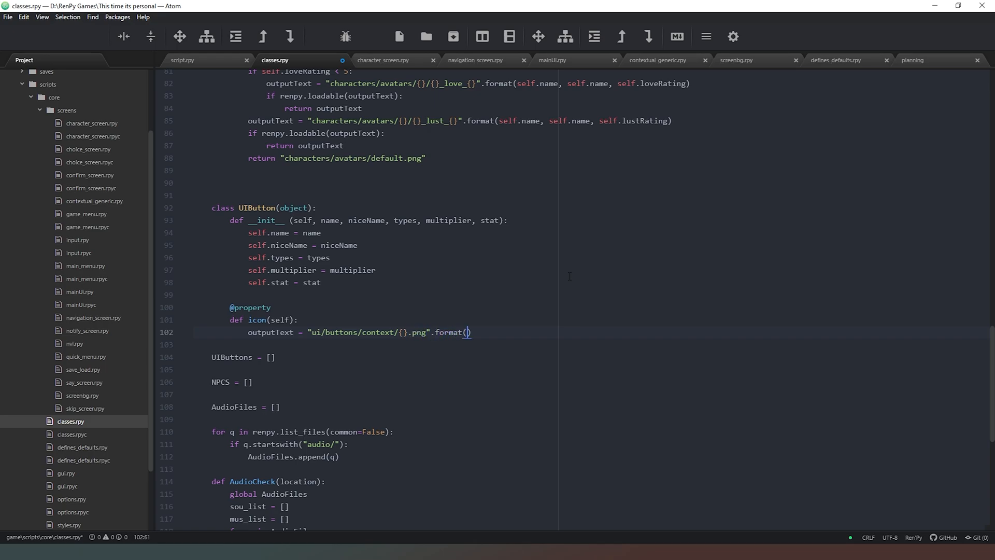
{"action": "type", "text": "name"}
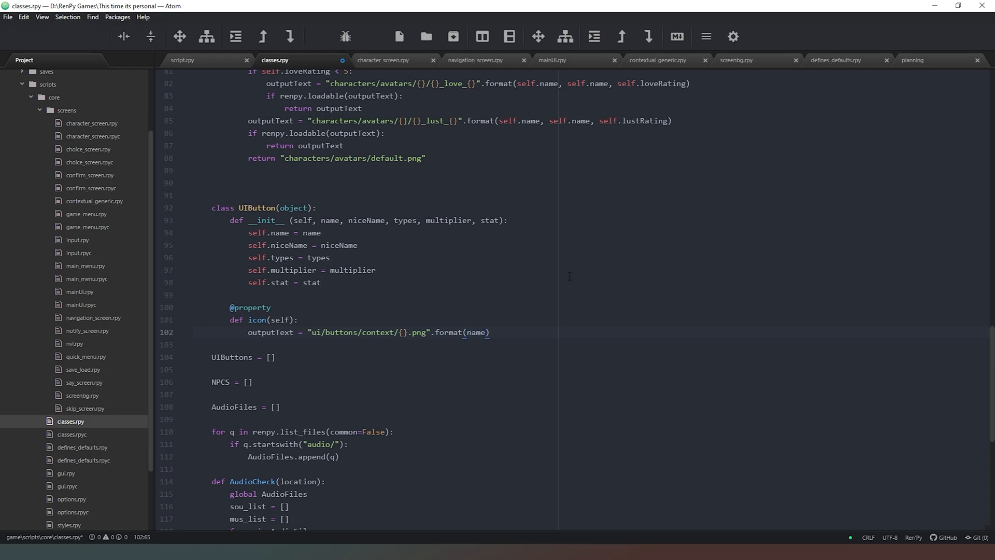
{"action": "mouse_move", "coordinate": [441, 296]}
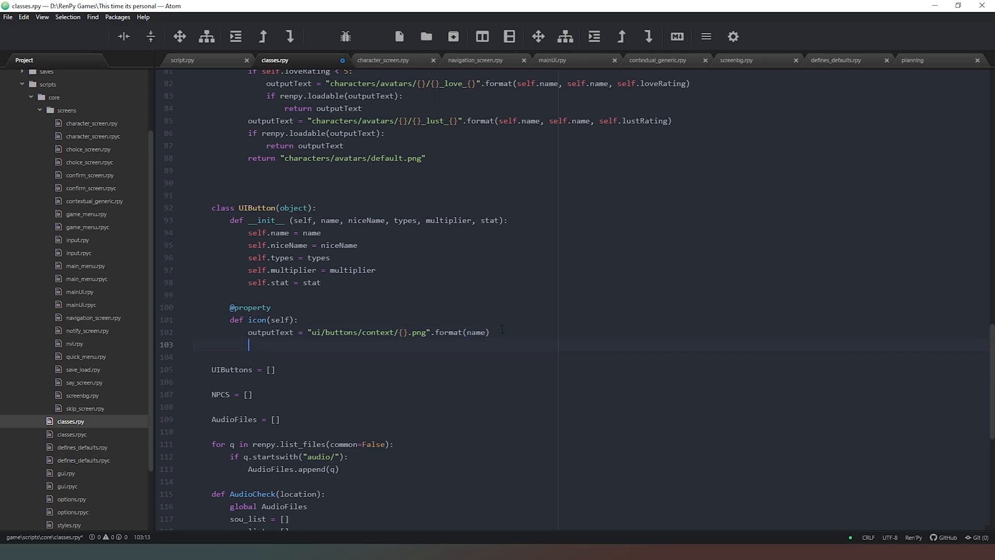
Make the icon property return outputText.
{"action": "type", "text": "return outputText"}
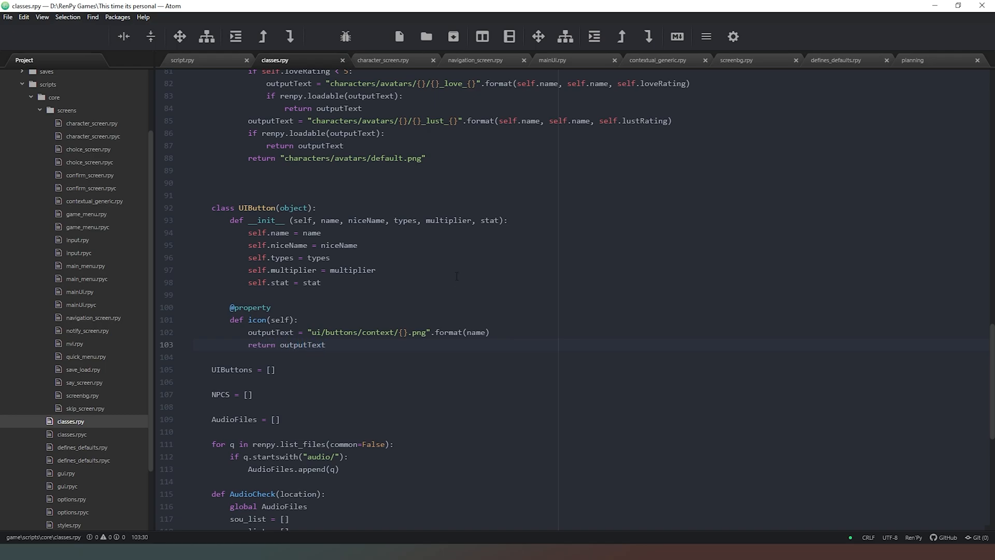
{"action": "left_click", "coordinate": [325, 345]}
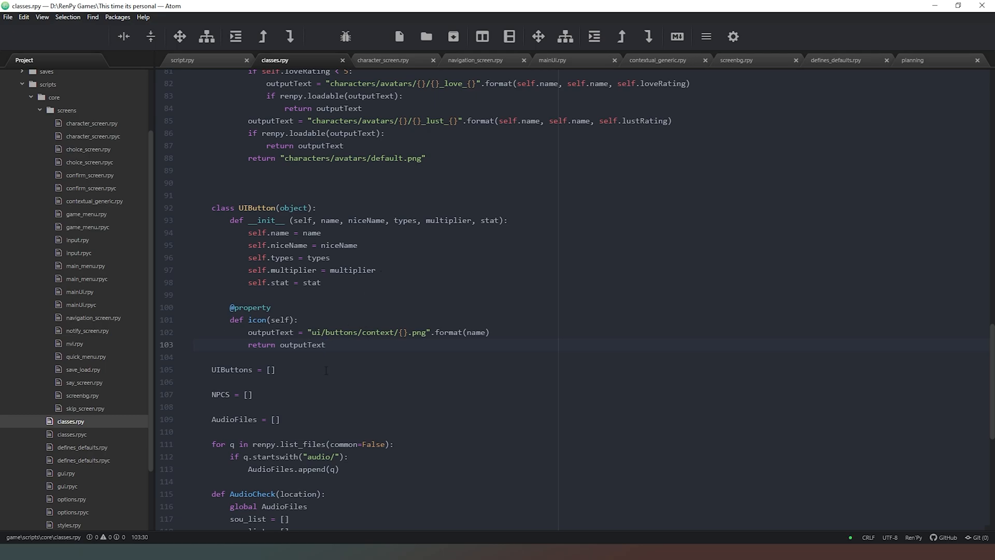
{"action": "left_click", "coordinate": [326, 344]}
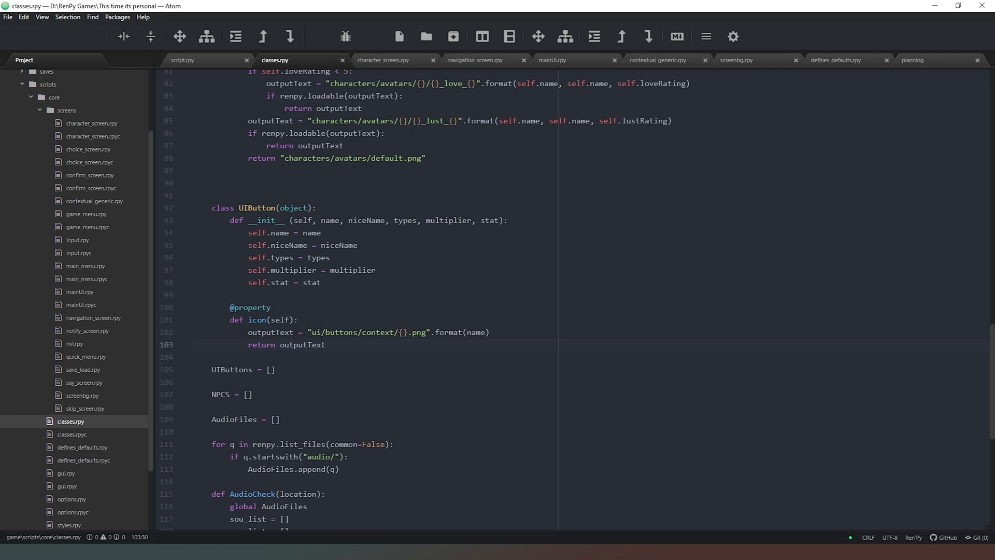
{"action": "left_click", "coordinate": [326, 344]}
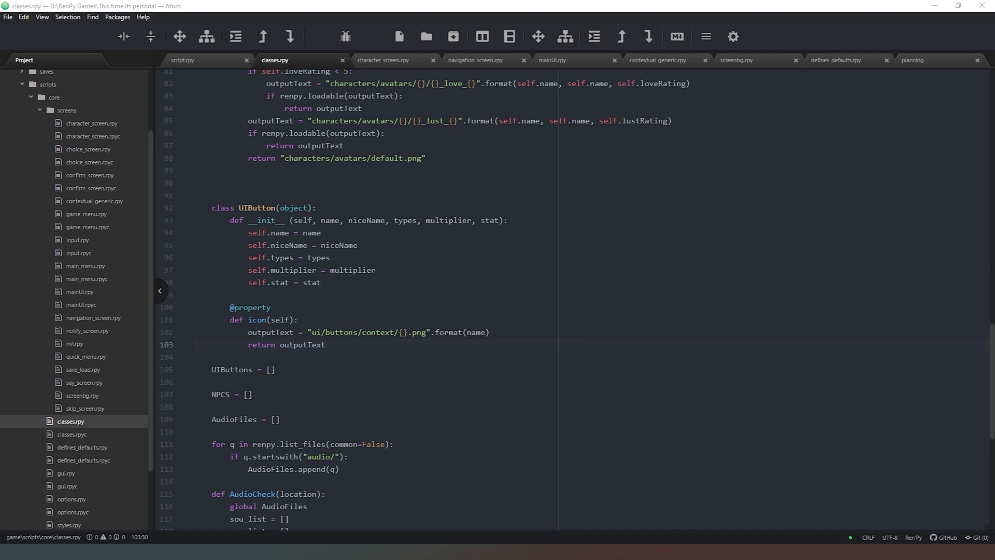
{"action": "mouse_move", "coordinate": [945, 64]}
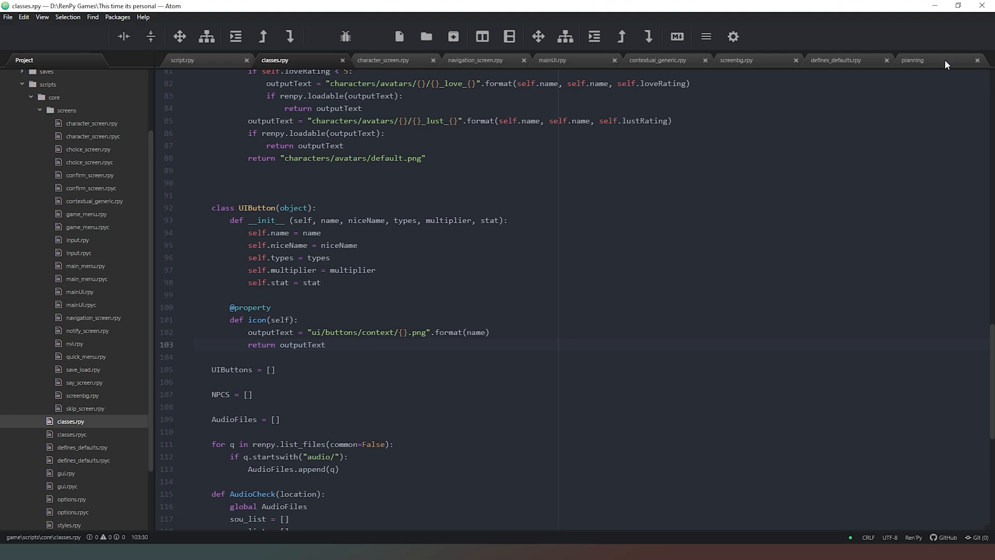
Review the planning notes listing NPCs, stats, contextual menus and a time system.
{"action": "left_click", "coordinate": [913, 60]}
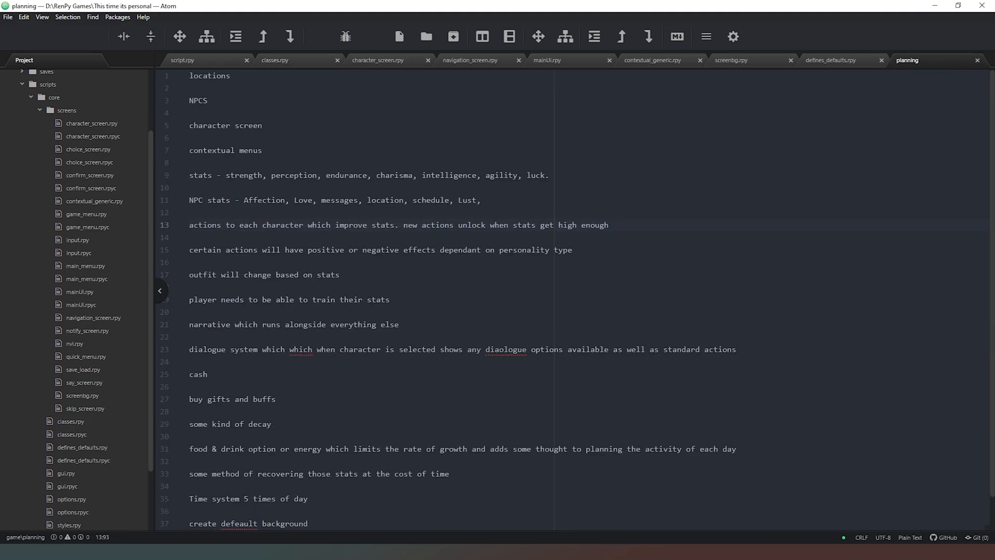
{"action": "left_click", "coordinate": [608, 226]}
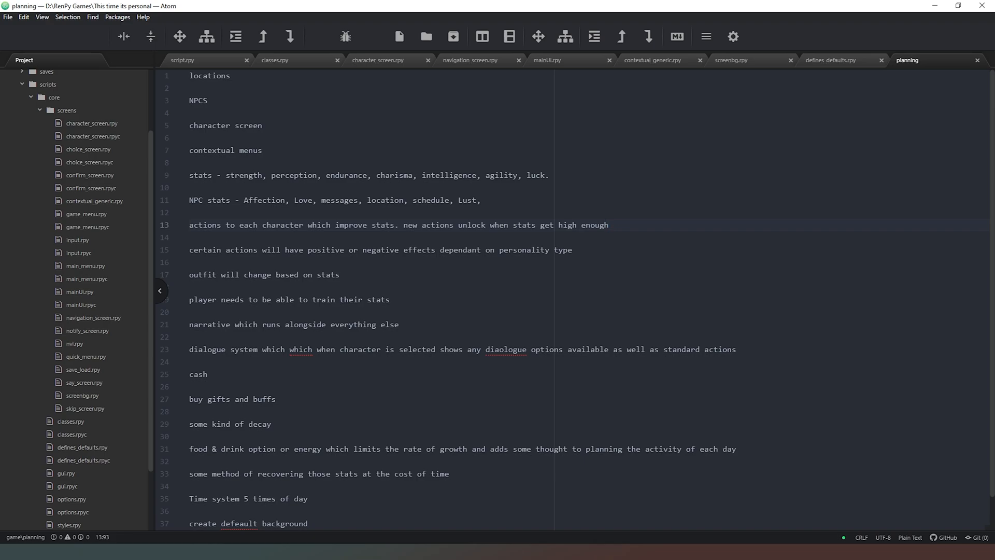
{"action": "left_click", "coordinate": [607, 225]}
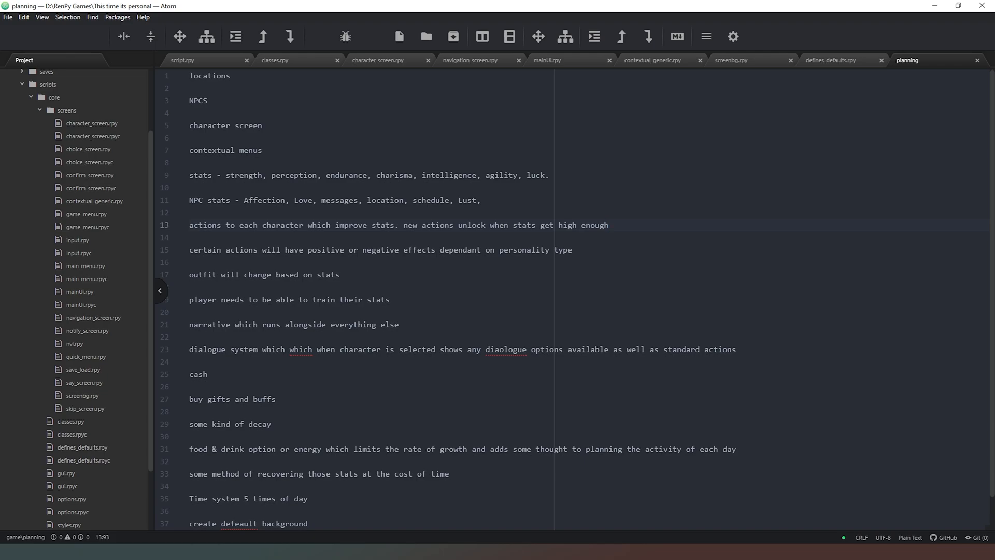
{"action": "left_click", "coordinate": [607, 225]}
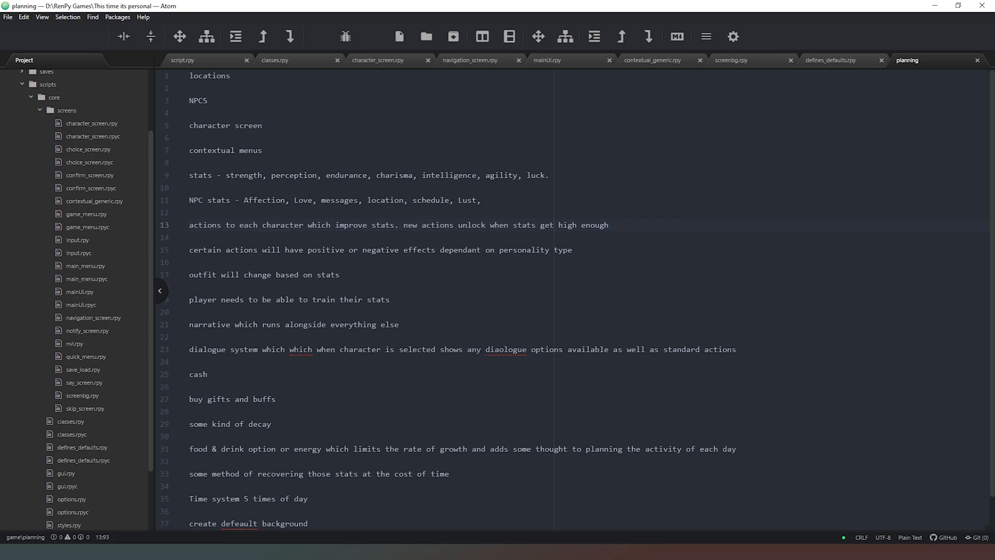
{"action": "left_click", "coordinate": [608, 224]}
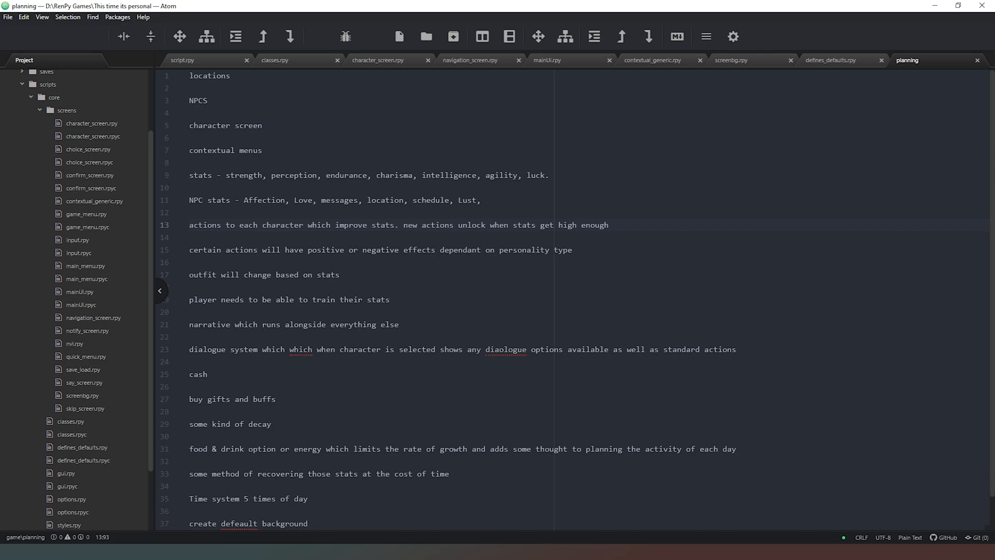
{"action": "left_click", "coordinate": [607, 224]}
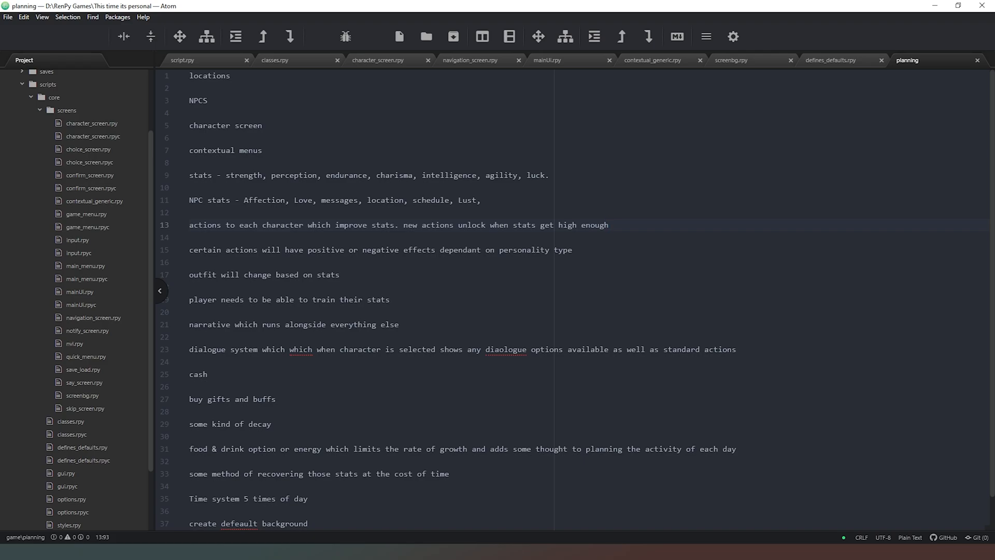
{"action": "left_click", "coordinate": [607, 224]}
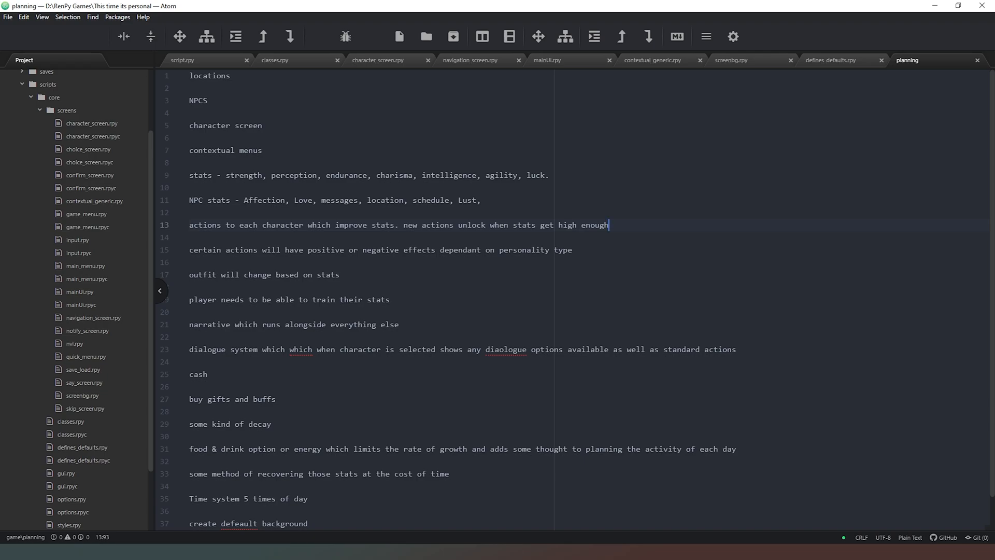